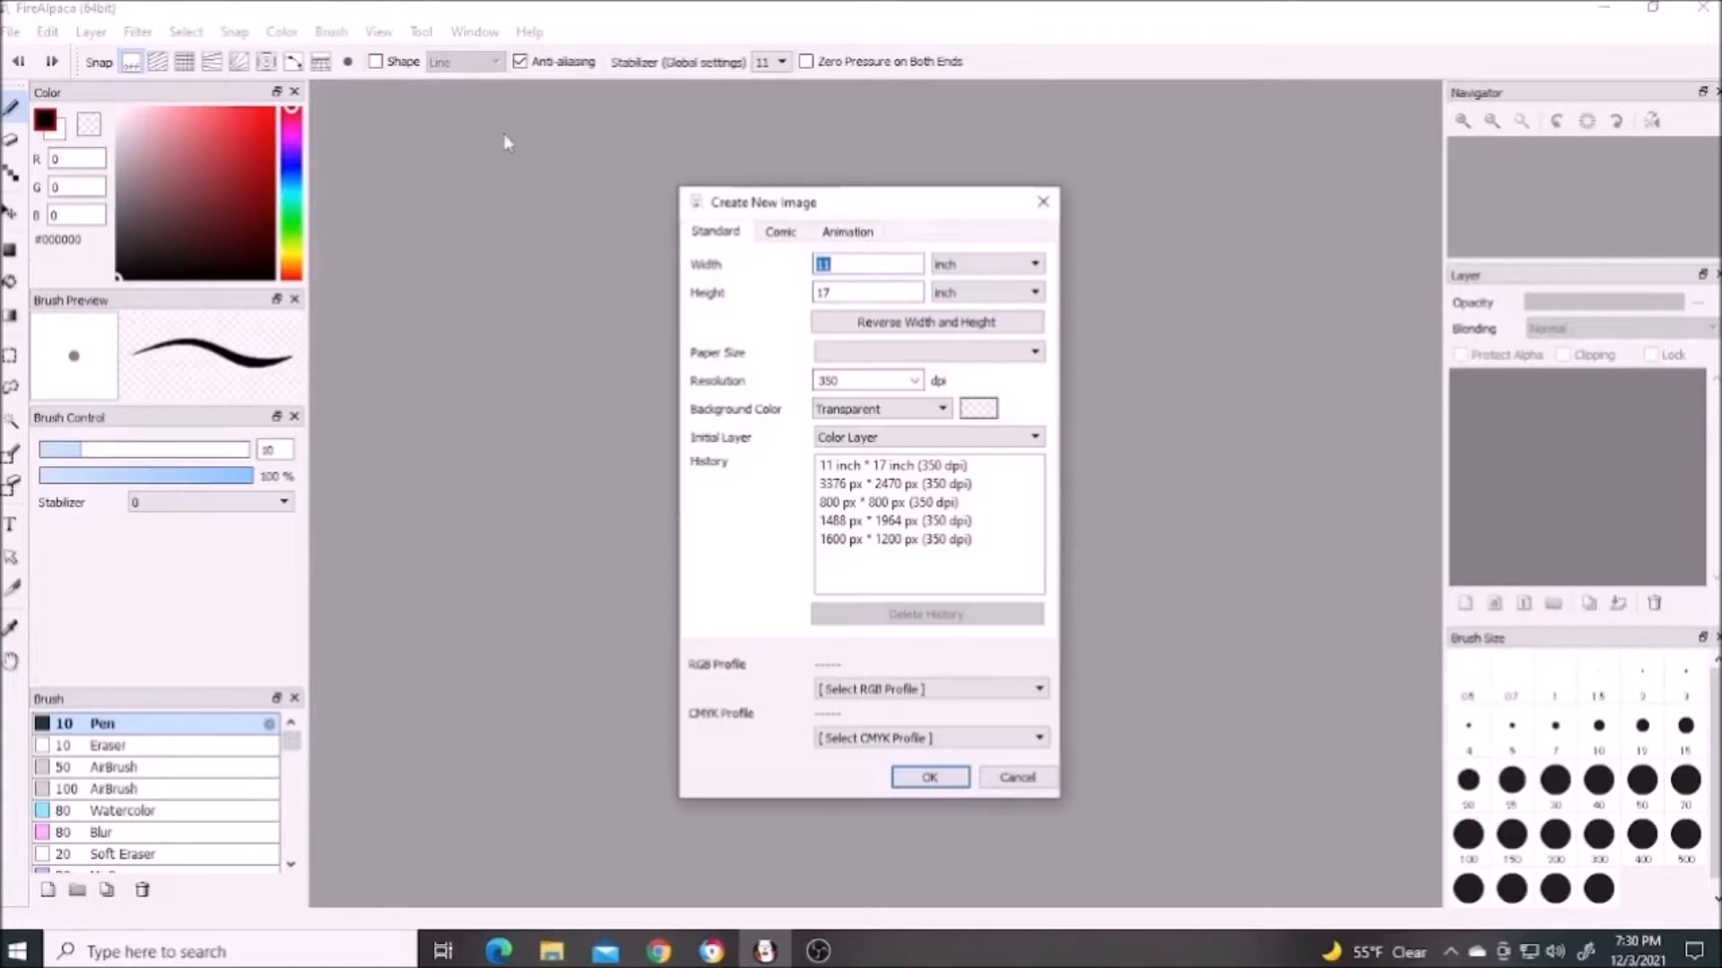
Review the Create New Image dialog and pick the 800 by 800 pixel preset
{"action": "left_click", "coordinate": [1033, 262]}
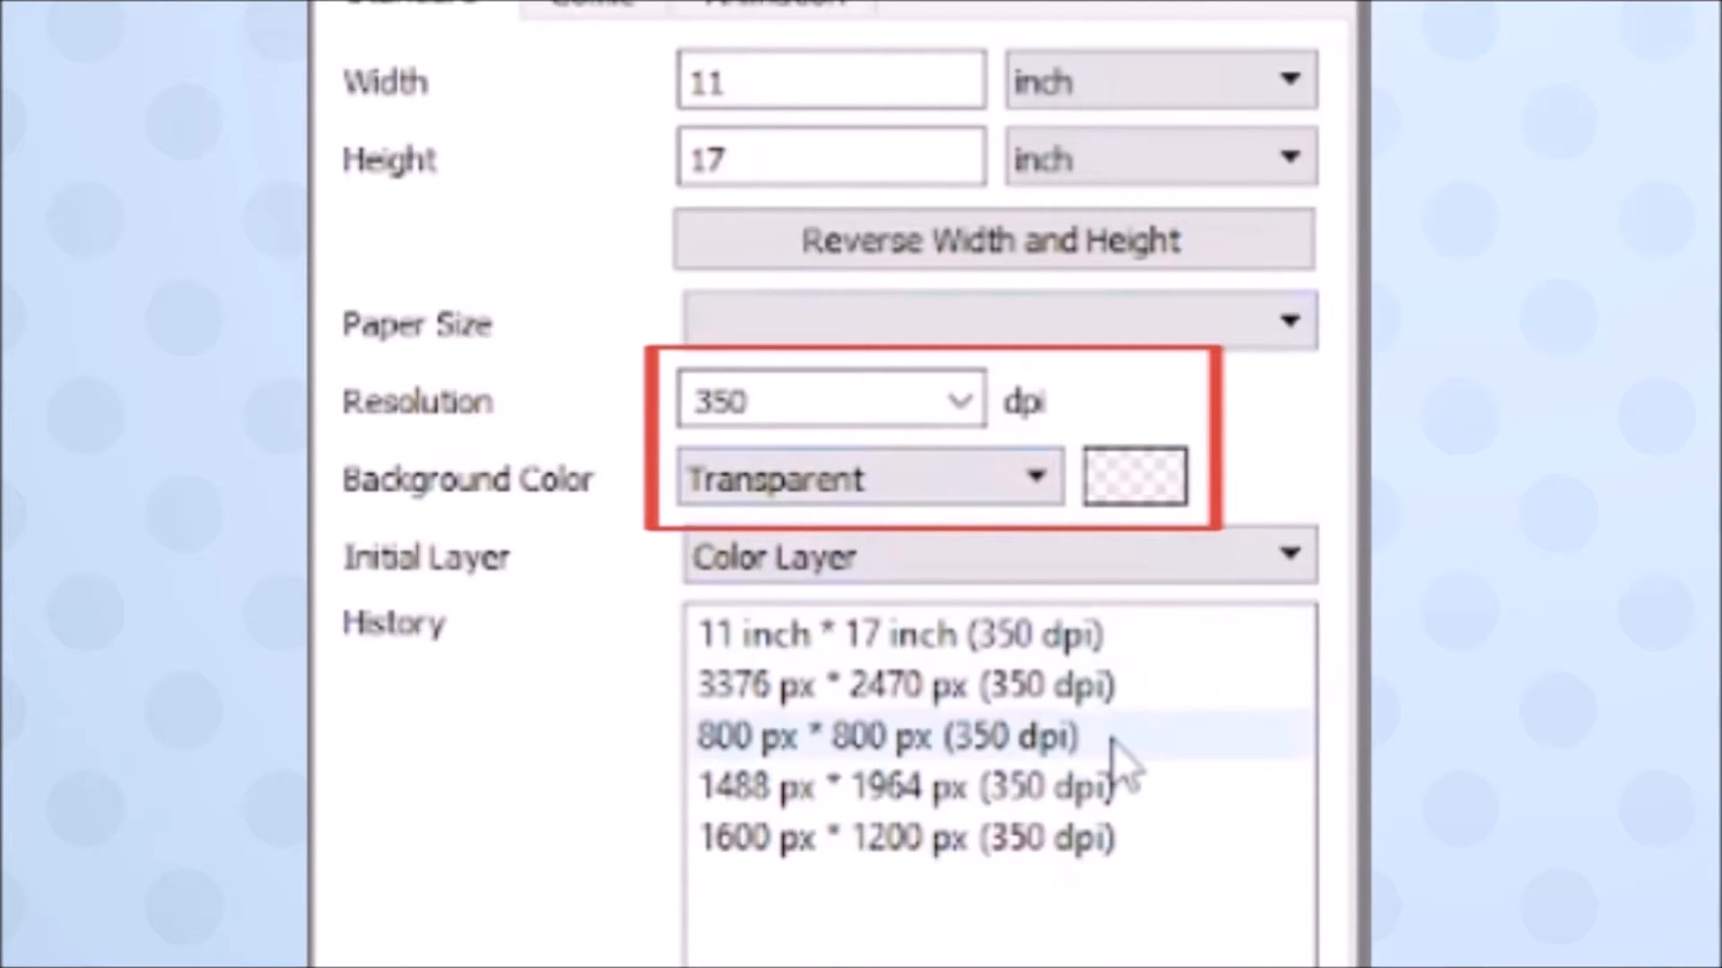
{"action": "left_click", "coordinate": [522, 55]}
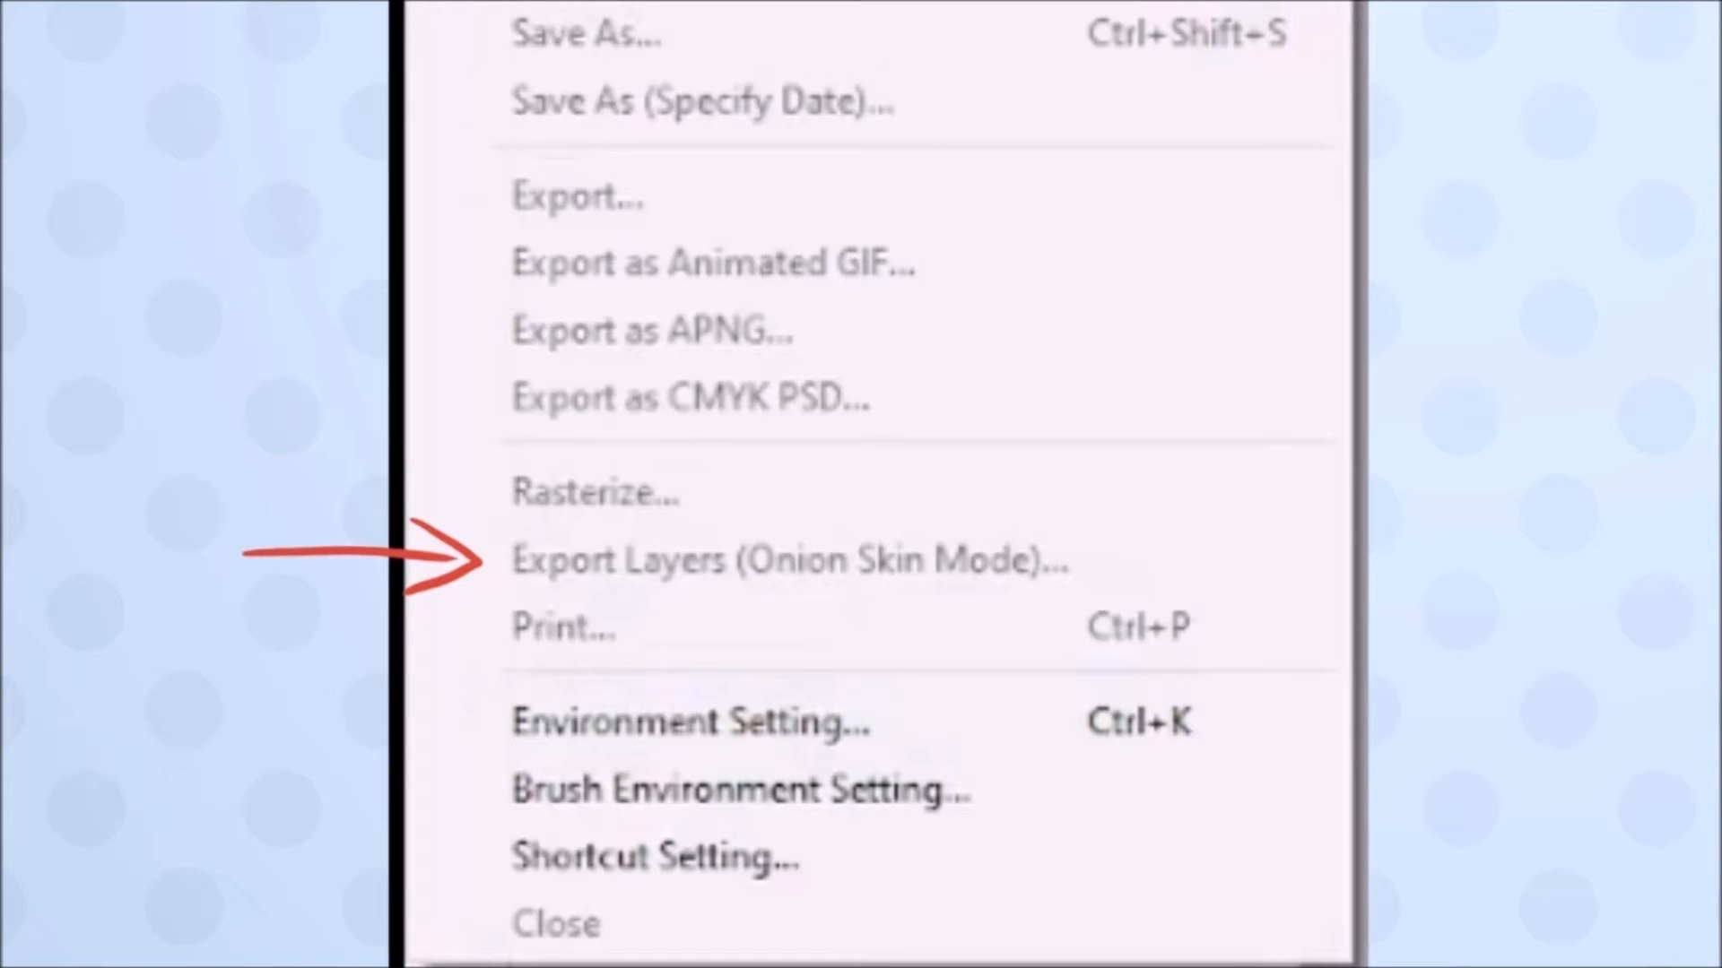
Open the A Better Cat.mdp drawing from the File menu
{"action": "left_click", "coordinate": [603, 64]}
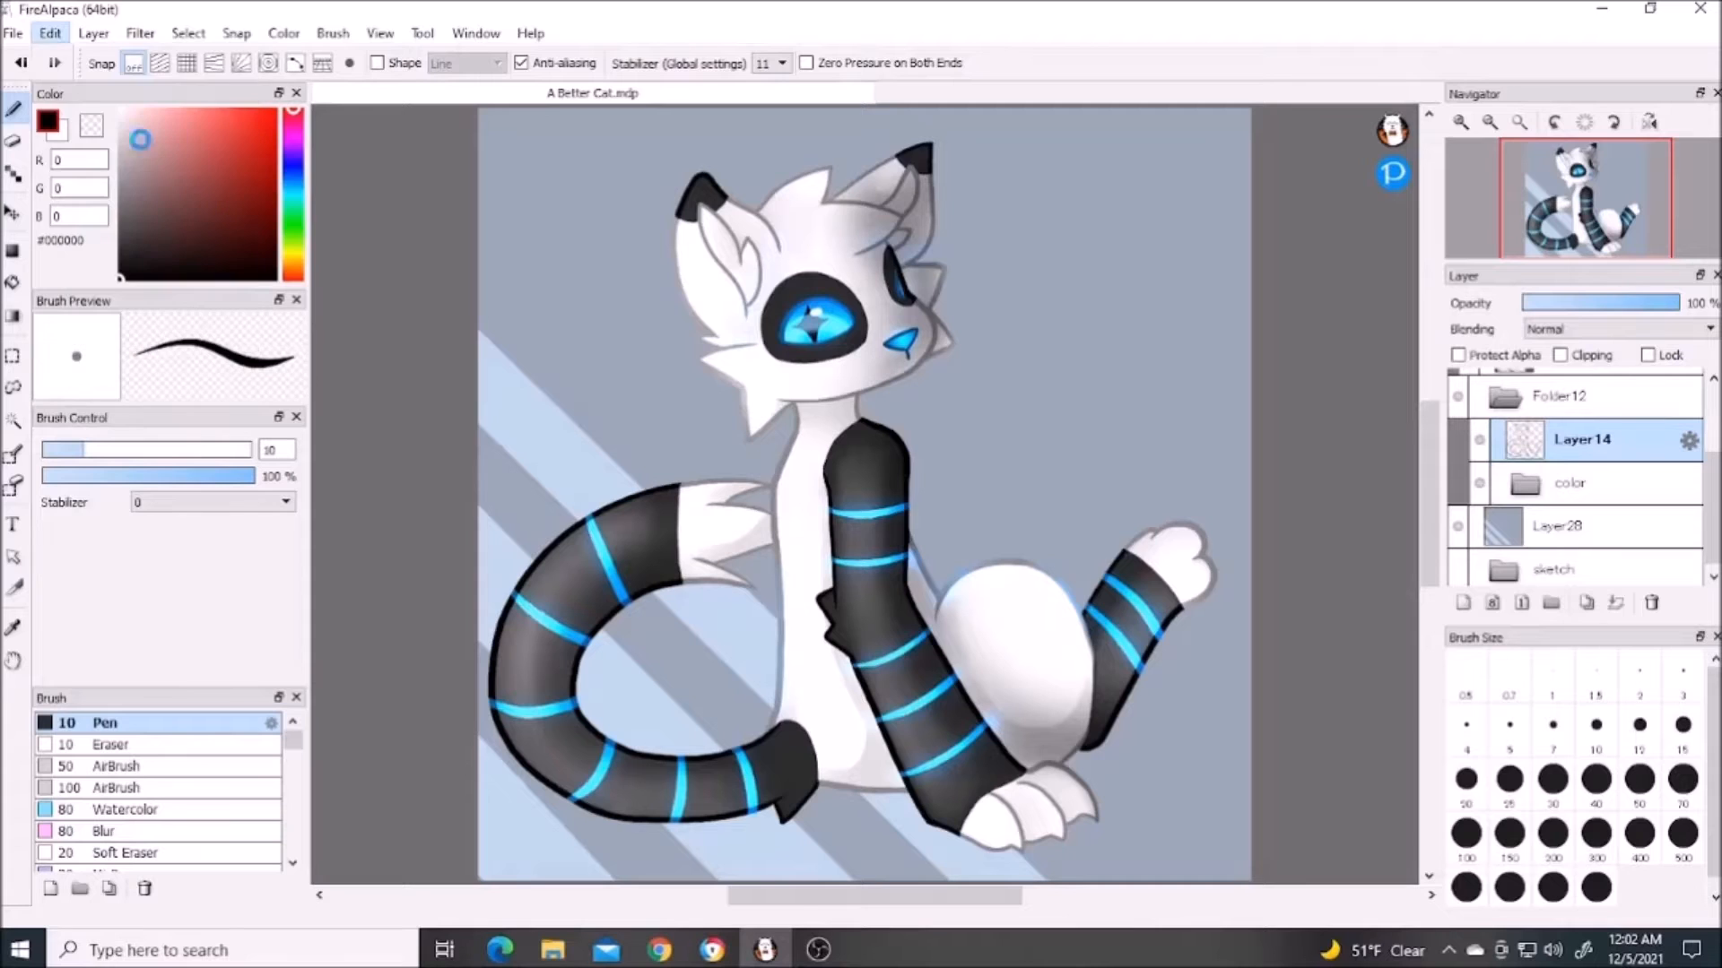
Show the Image Size settings for the cat drawing: 200 by 200 pixels at 350 dpi, proportions constrained
{"action": "left_click", "coordinate": [50, 32]}
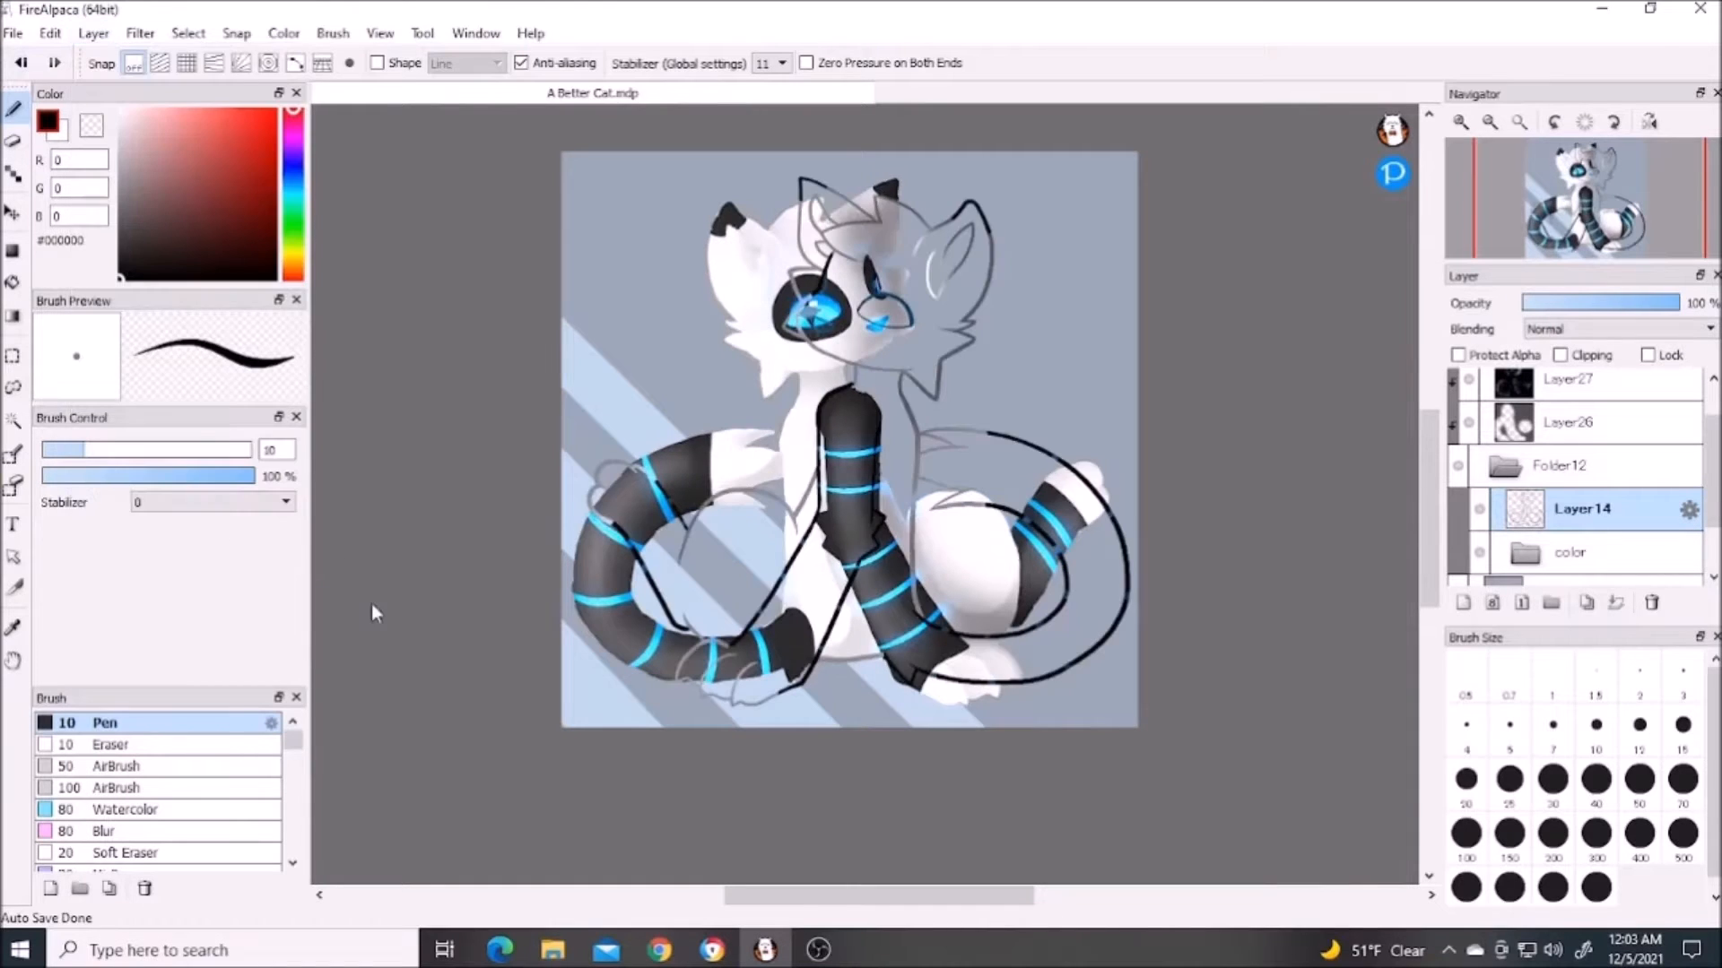
{"action": "left_click", "coordinate": [50, 32]}
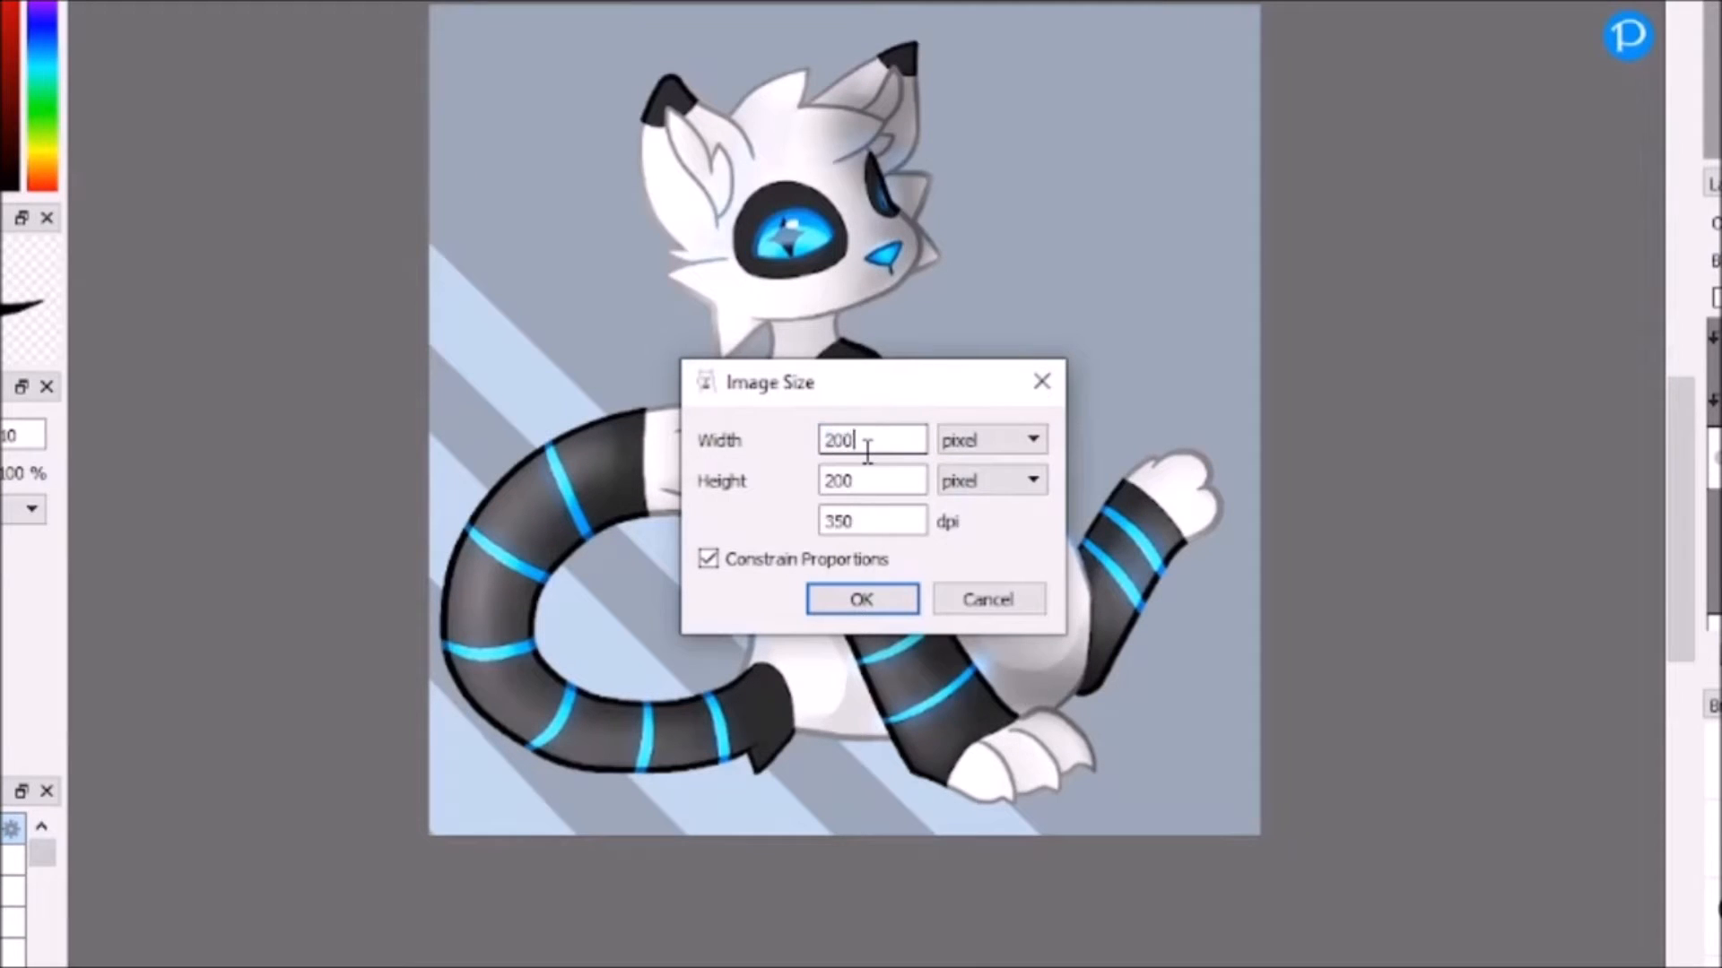
Set the canvas size to width 200 and height 800, comparing with and without Delete Cropped Area
{"action": "left_click", "coordinate": [861, 599]}
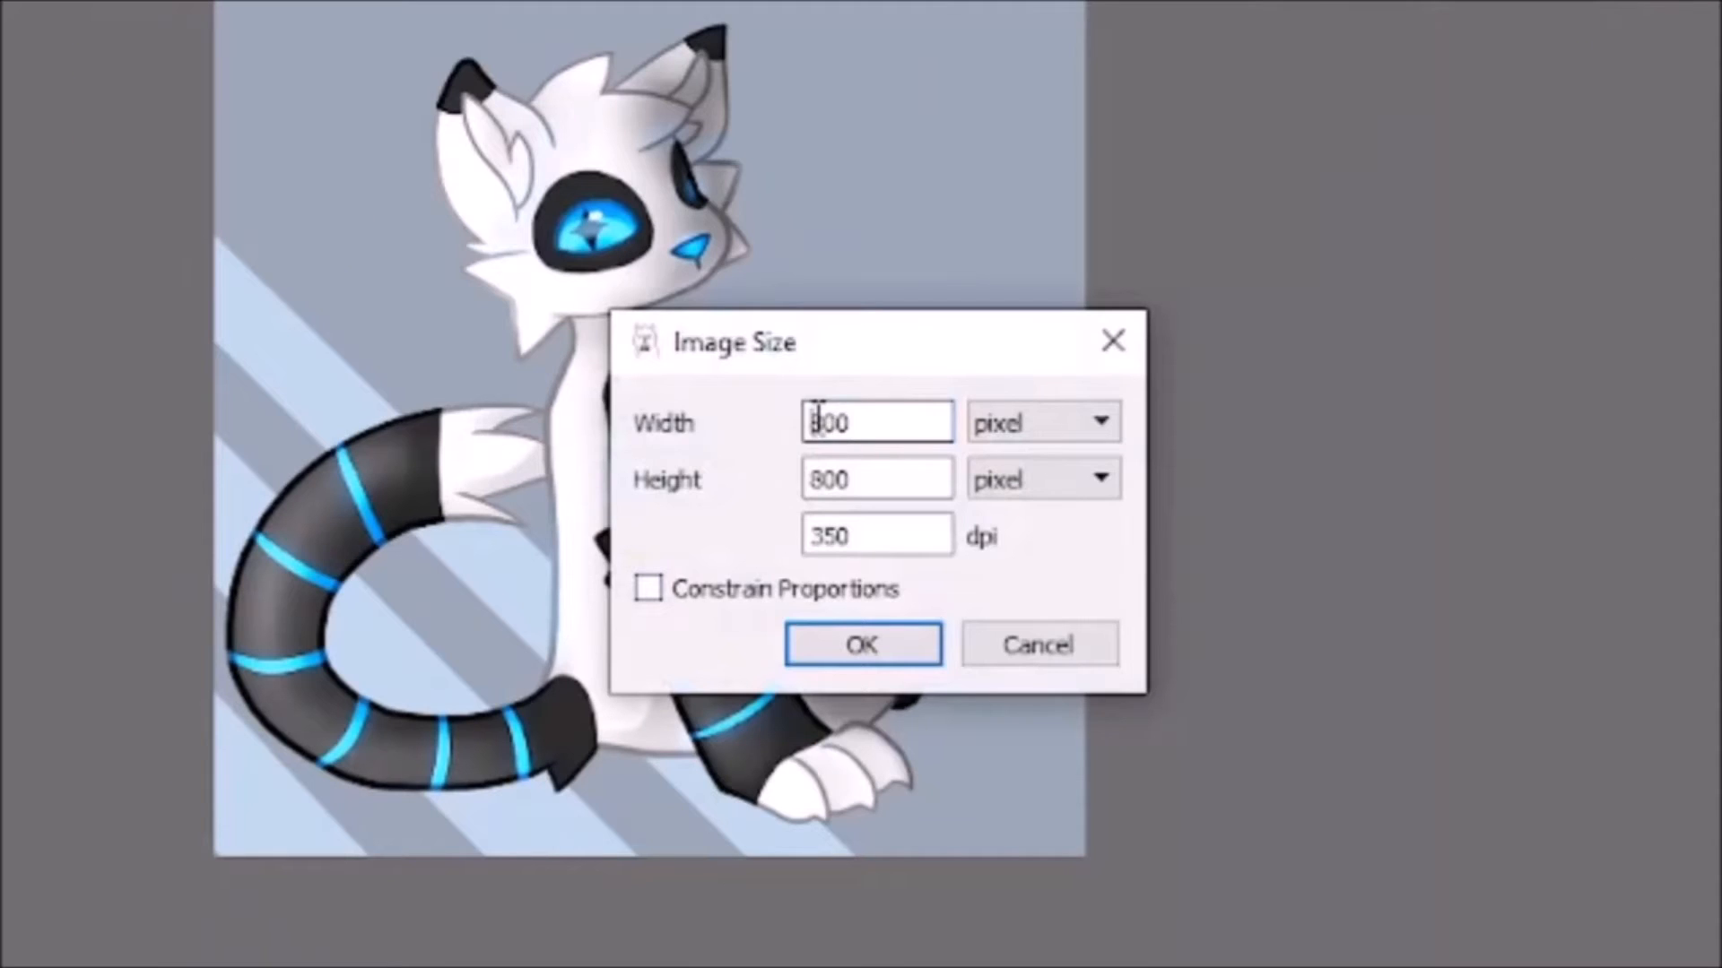
{"action": "left_click", "coordinate": [861, 644]}
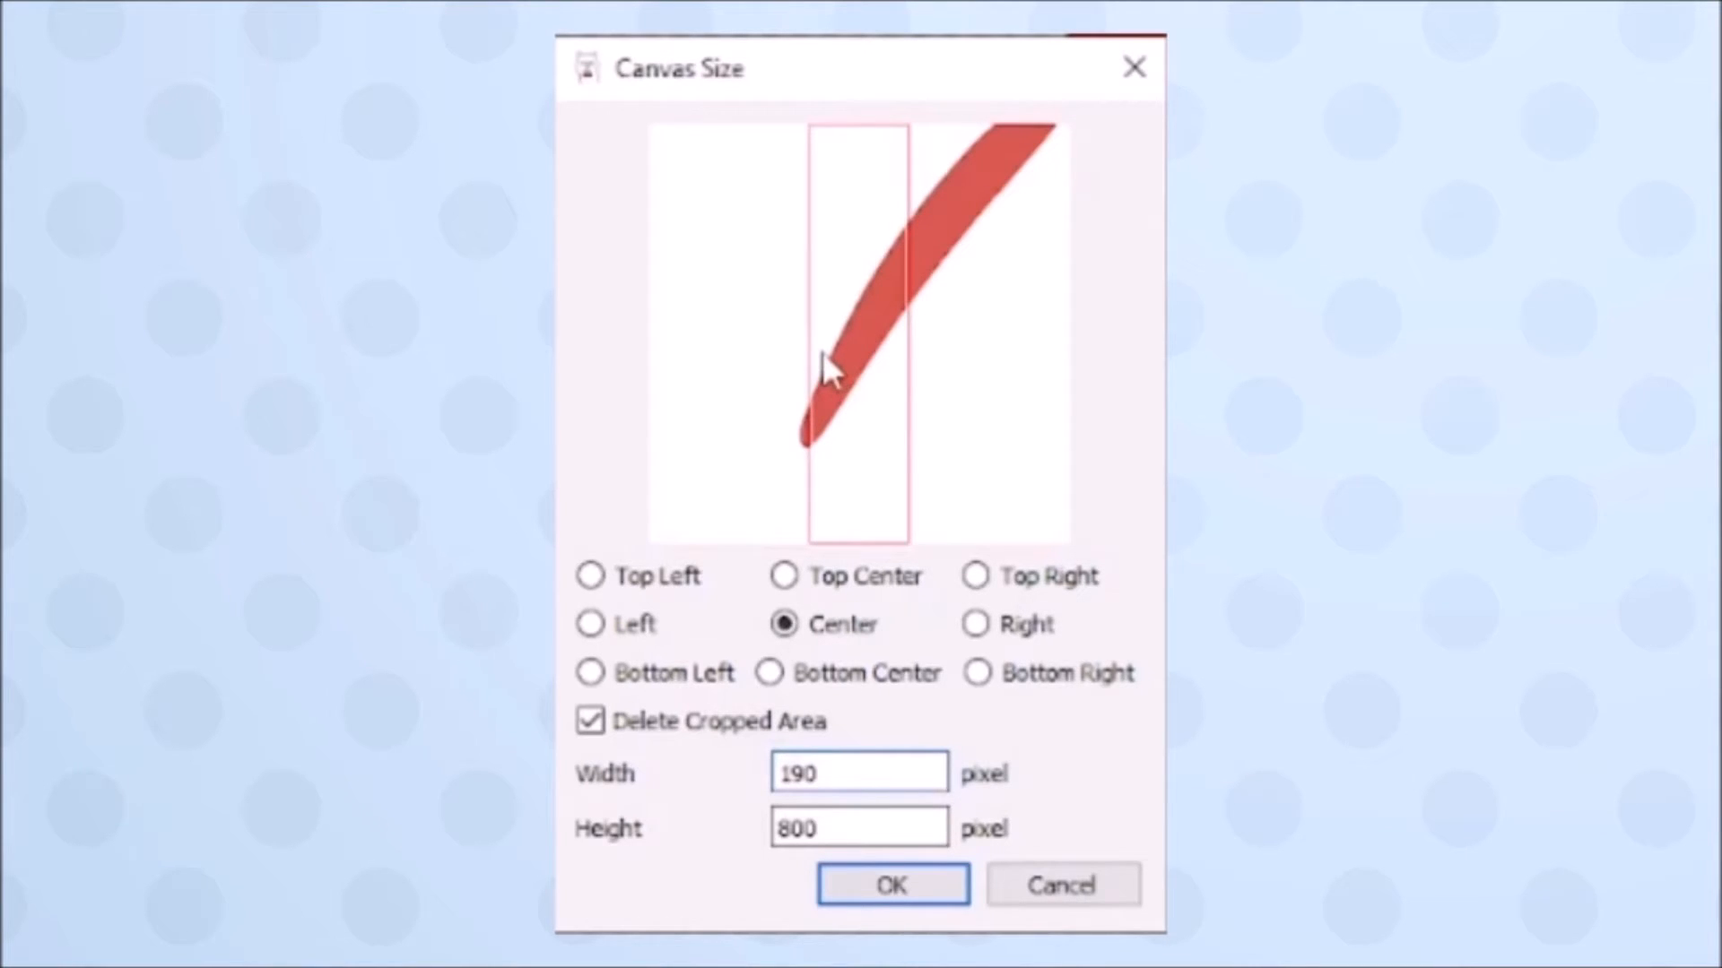
{"action": "left_click", "coordinate": [894, 885]}
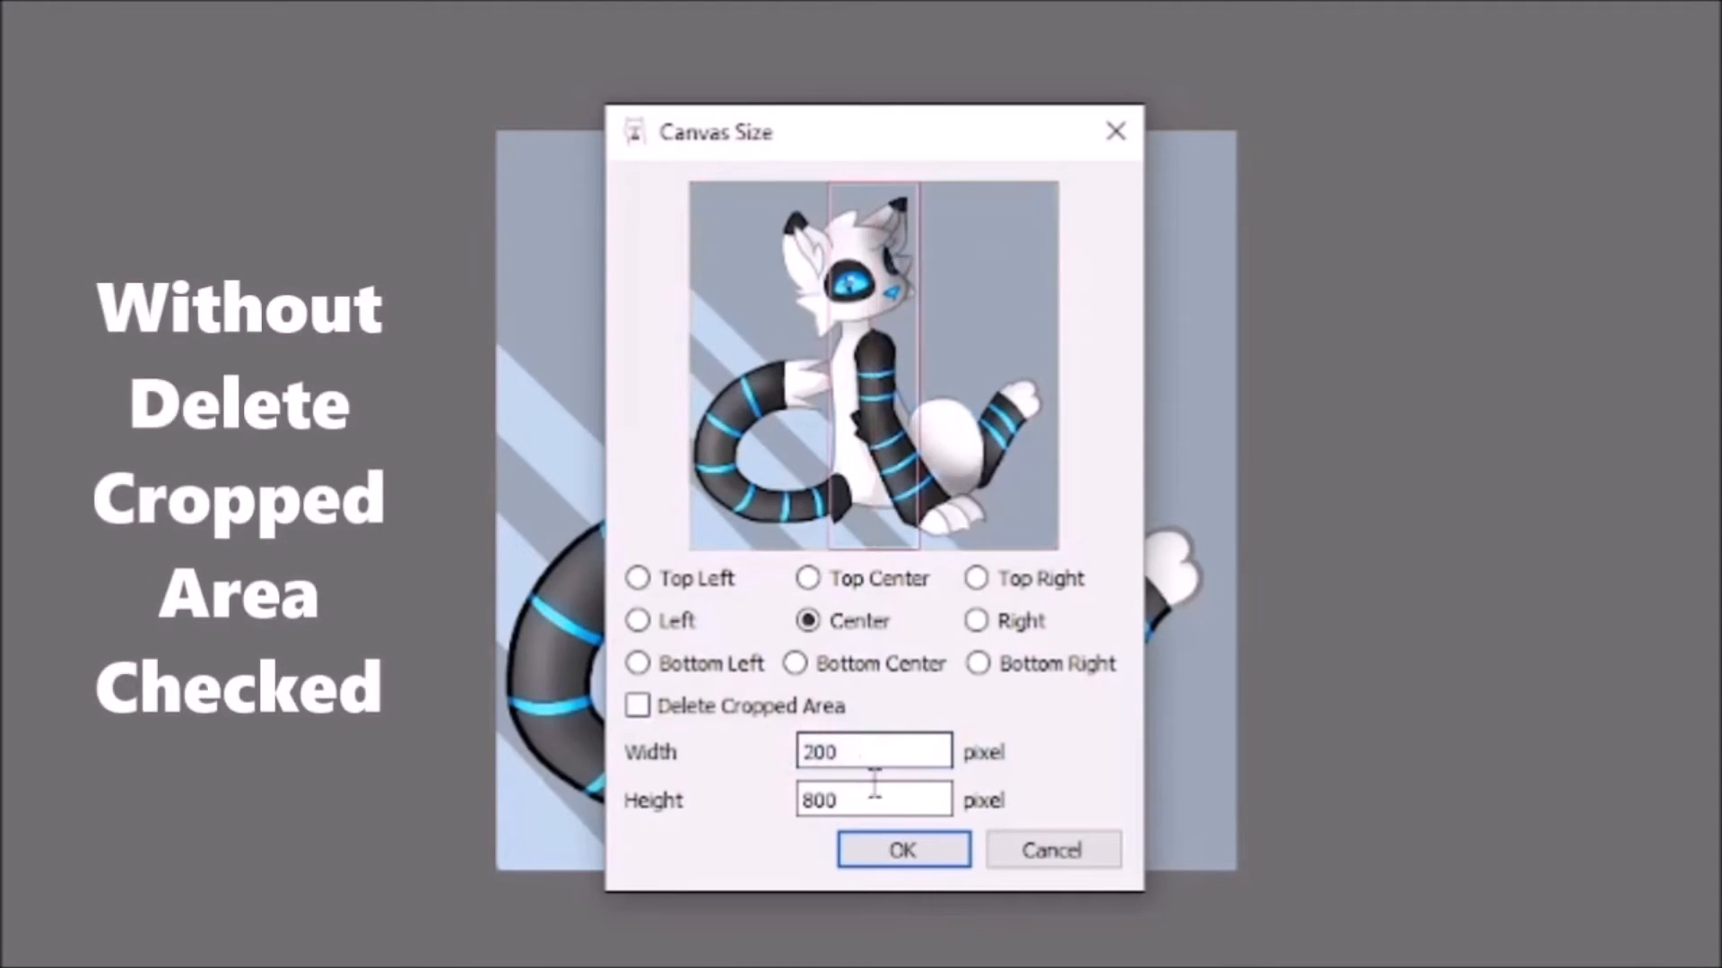
{"action": "type", "text": "800"}
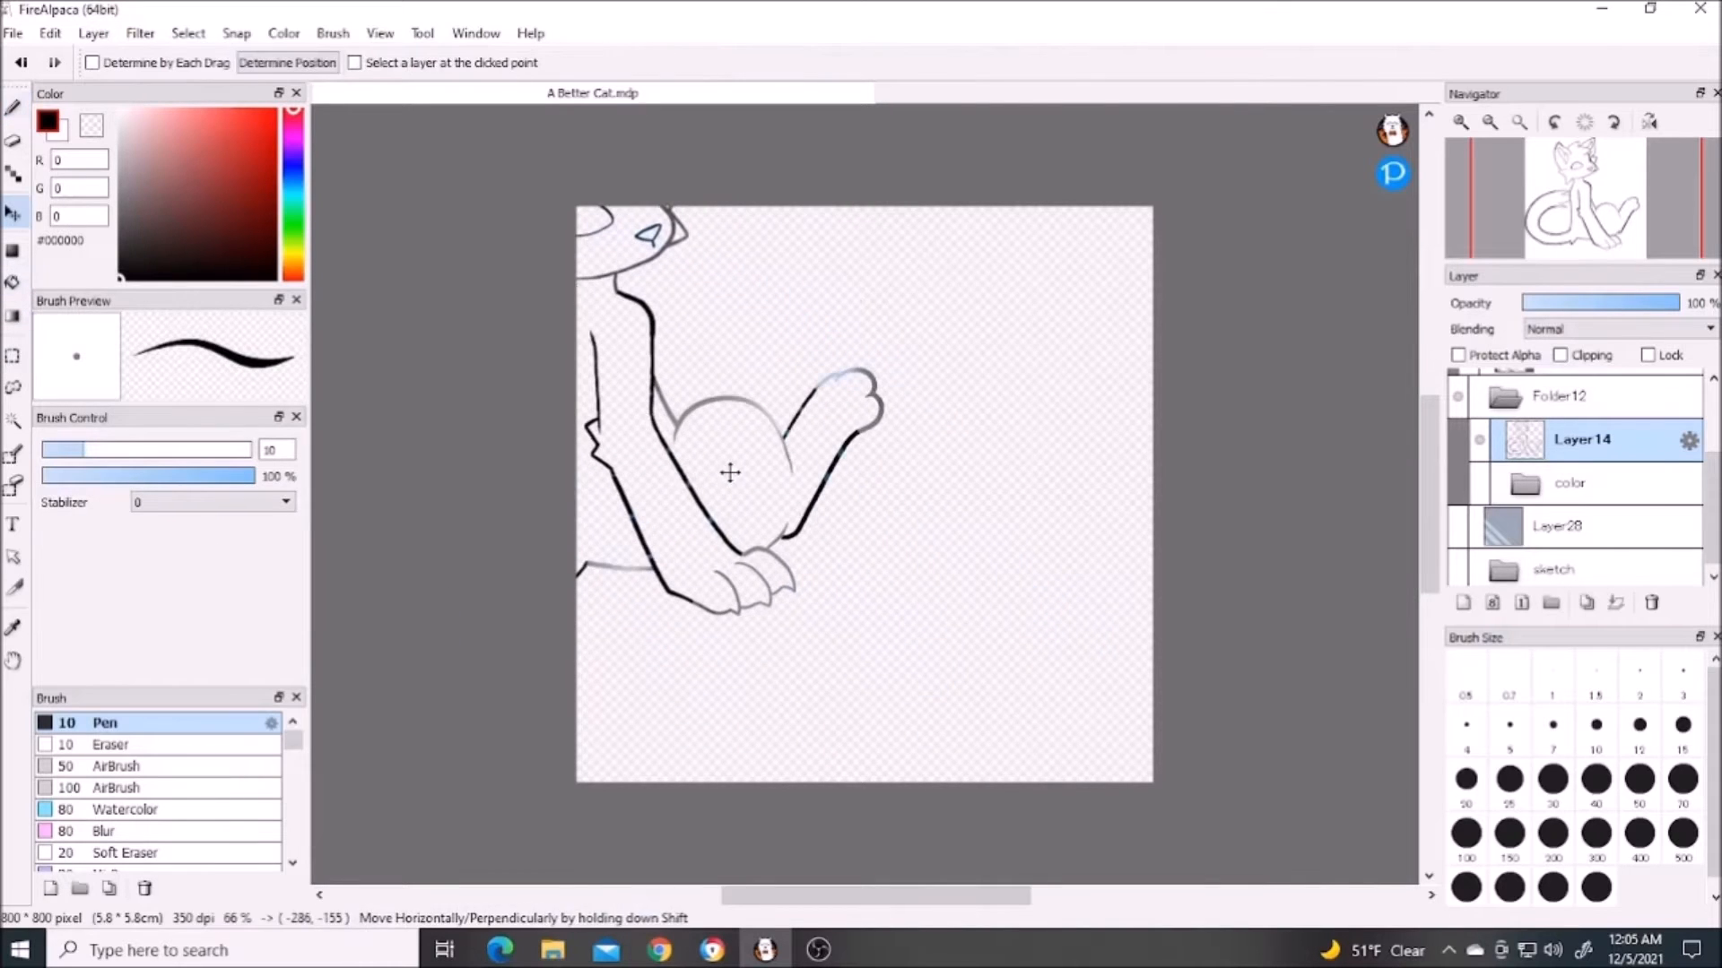
Show the Filter menu with its Gaussian, Motion and Lens blur entries
{"action": "left_click", "coordinate": [93, 33]}
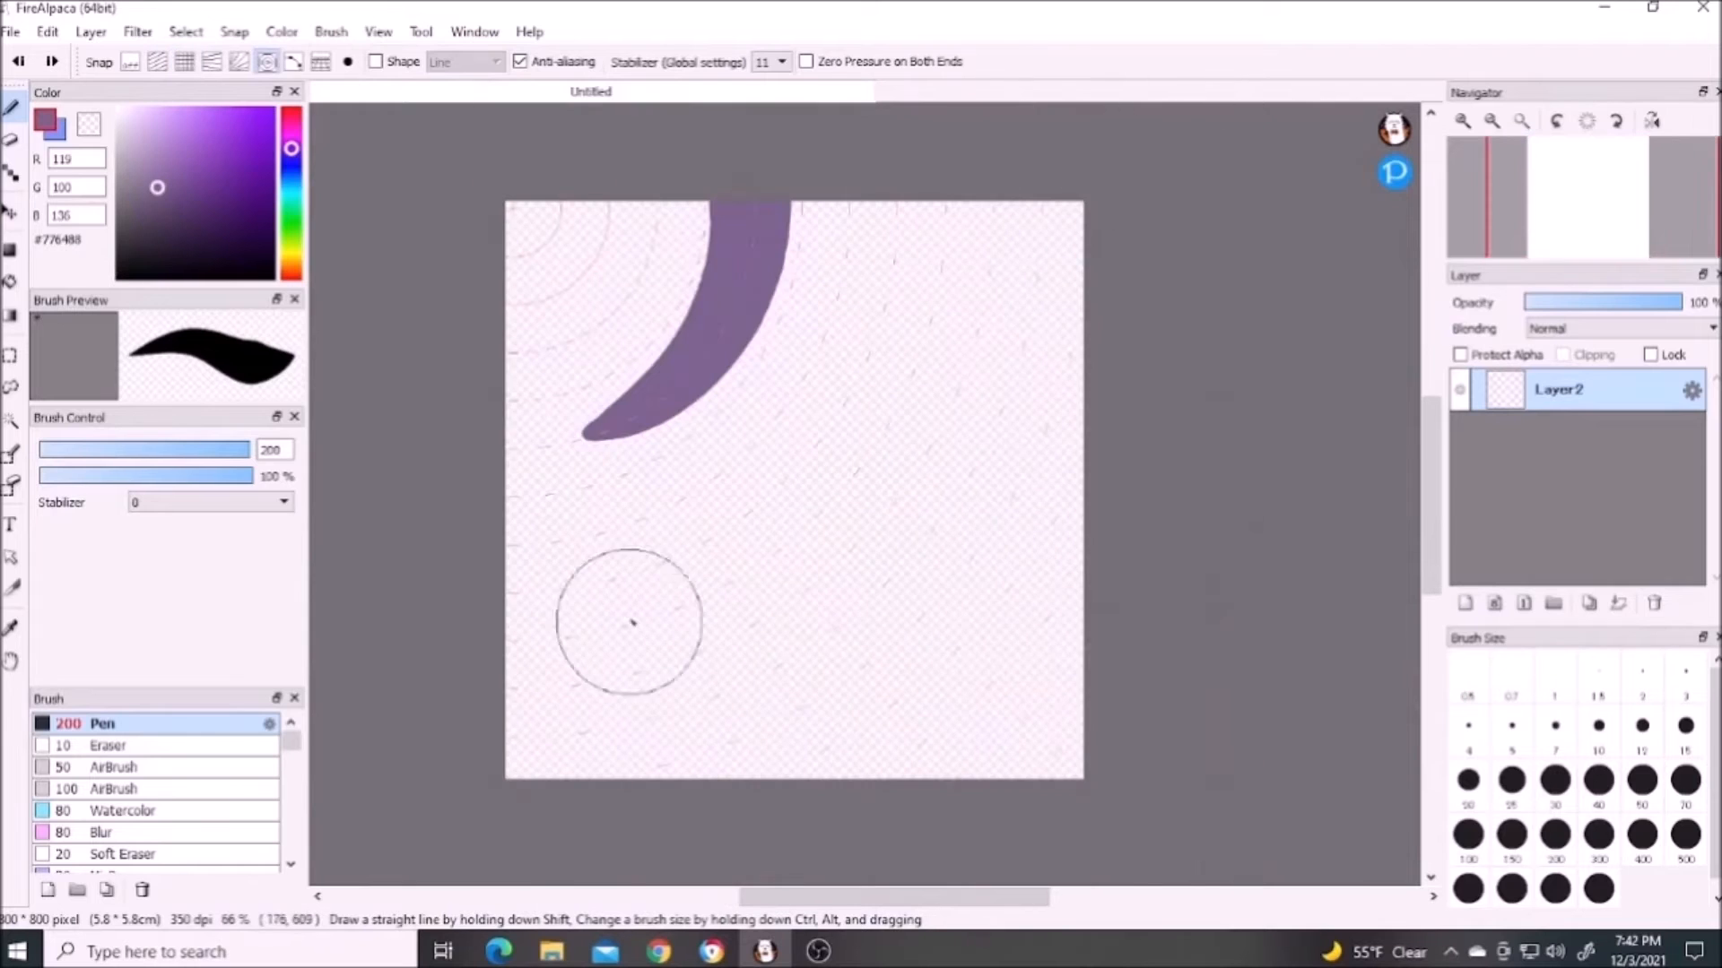
{"action": "left_click", "coordinate": [419, 32]}
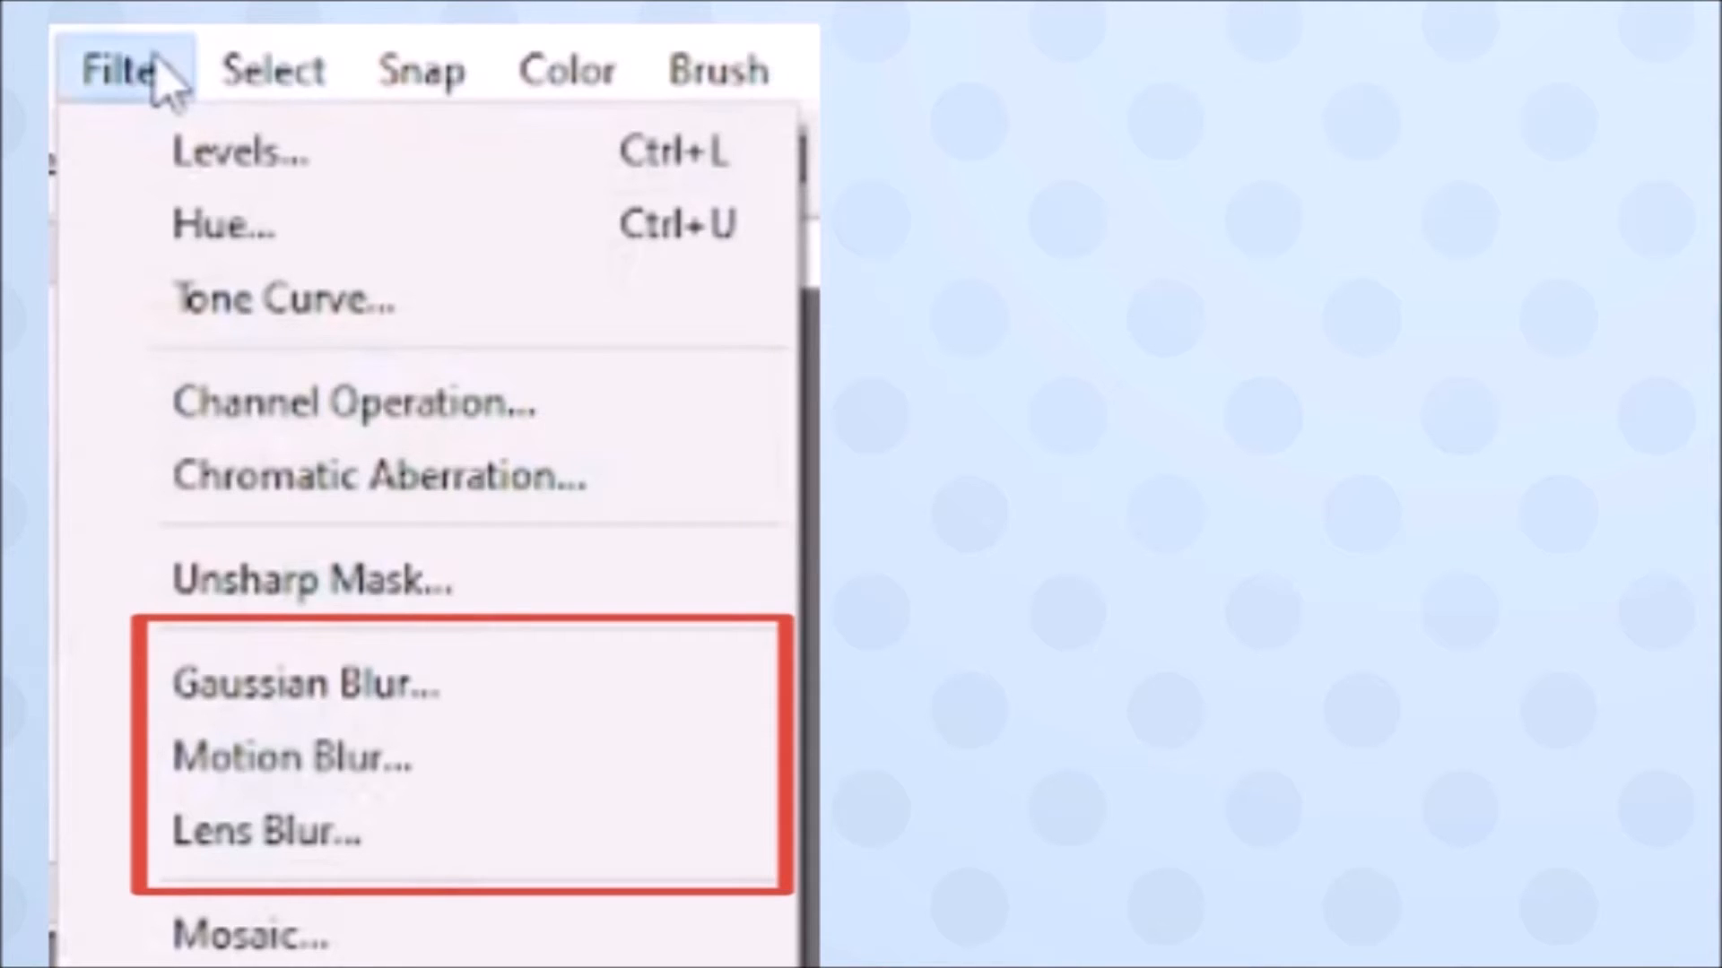
Preview a diagonal Motion Blur at intensity 71 on the cat, then return to the filter list
{"action": "left_click", "coordinate": [301, 685]}
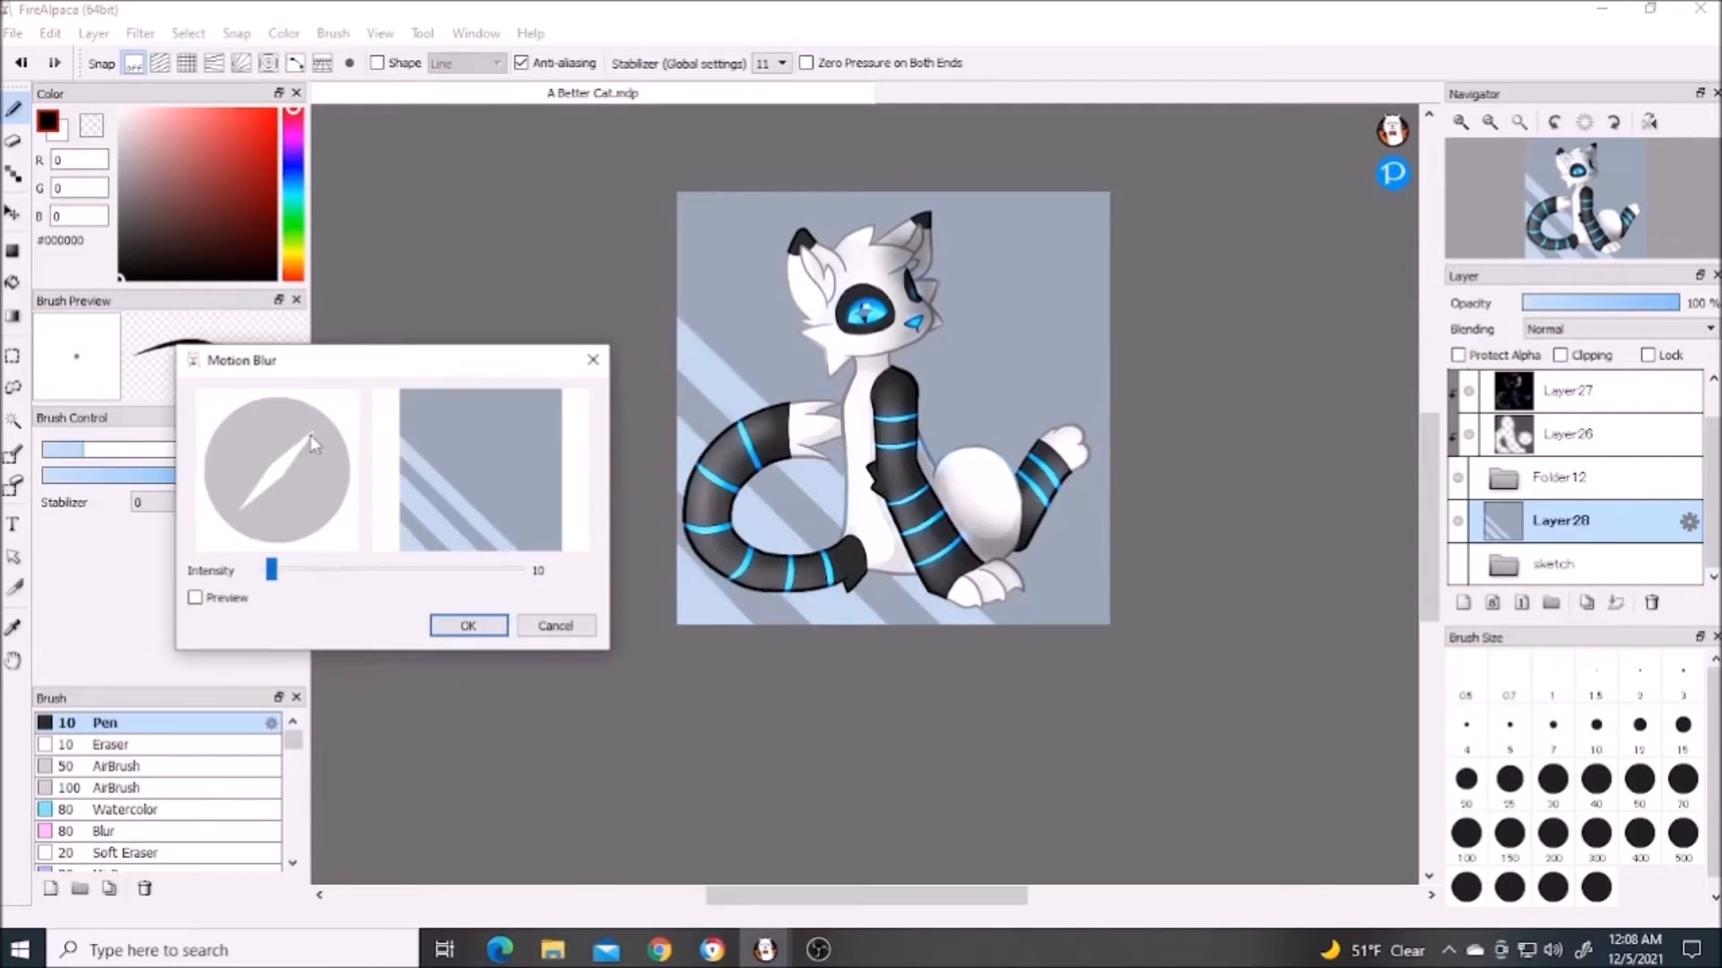
{"action": "left_click_drag", "start_coordinate": [273, 568], "coordinate": [321, 568]}
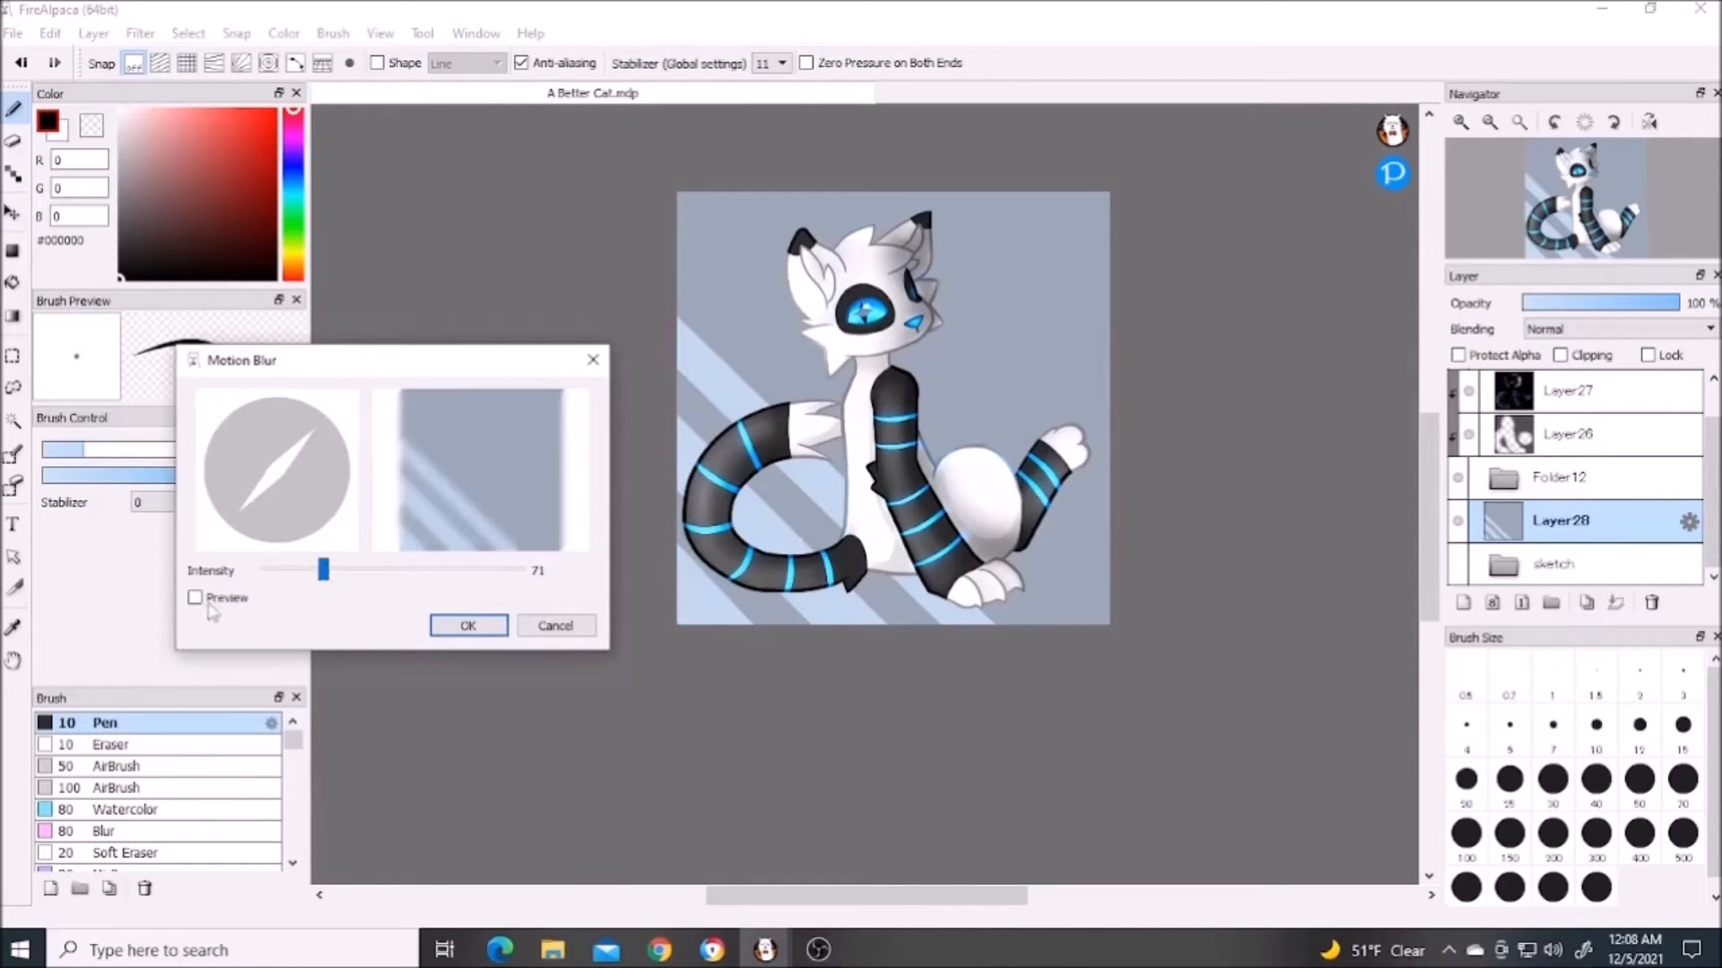
{"action": "left_click", "coordinate": [194, 597]}
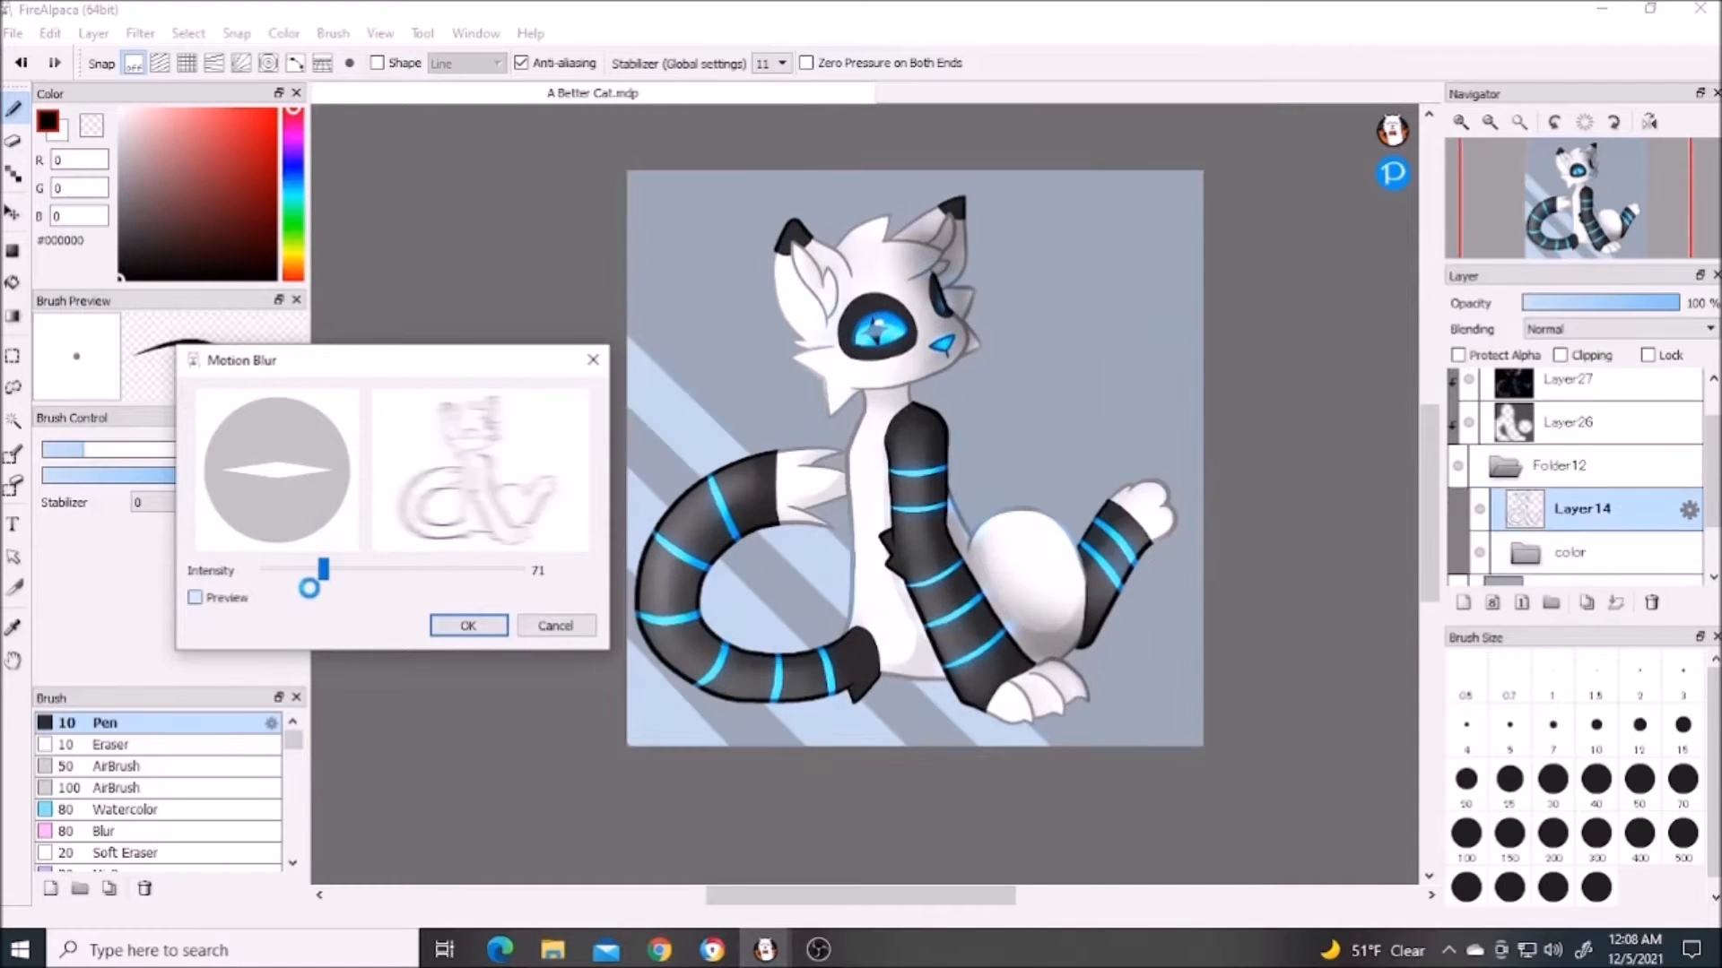
{"action": "left_click", "coordinate": [193, 597]}
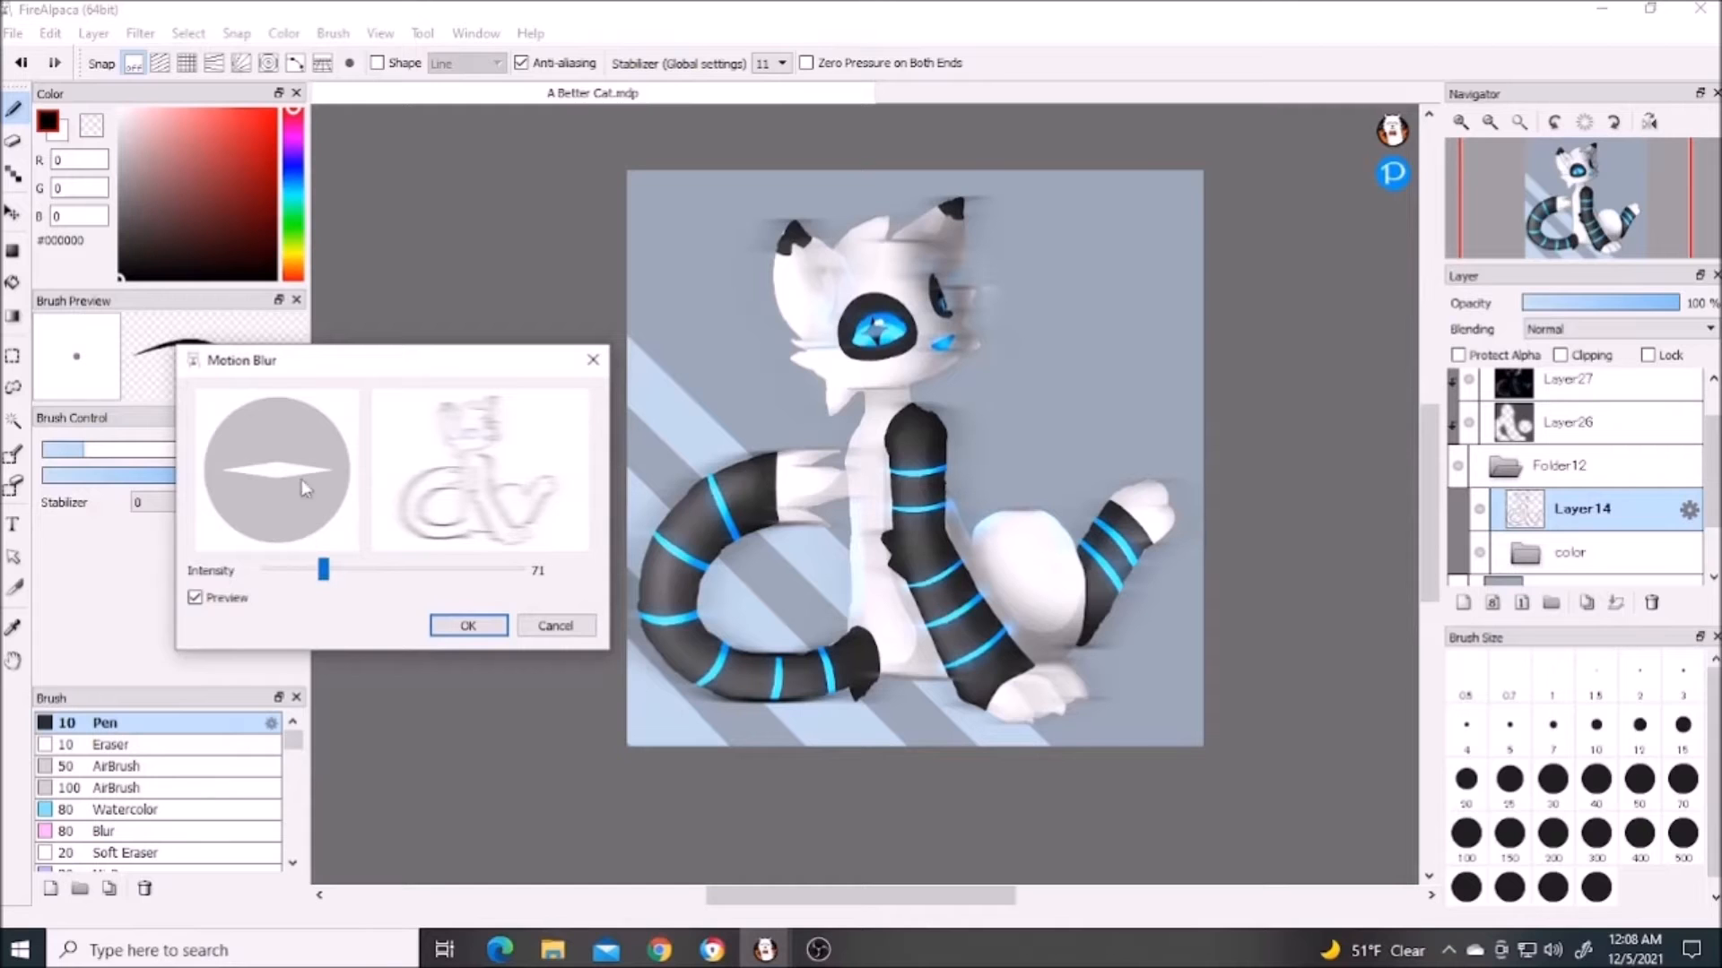
{"action": "left_click_drag", "start_coordinate": [306, 486], "coordinate": [276, 461]}
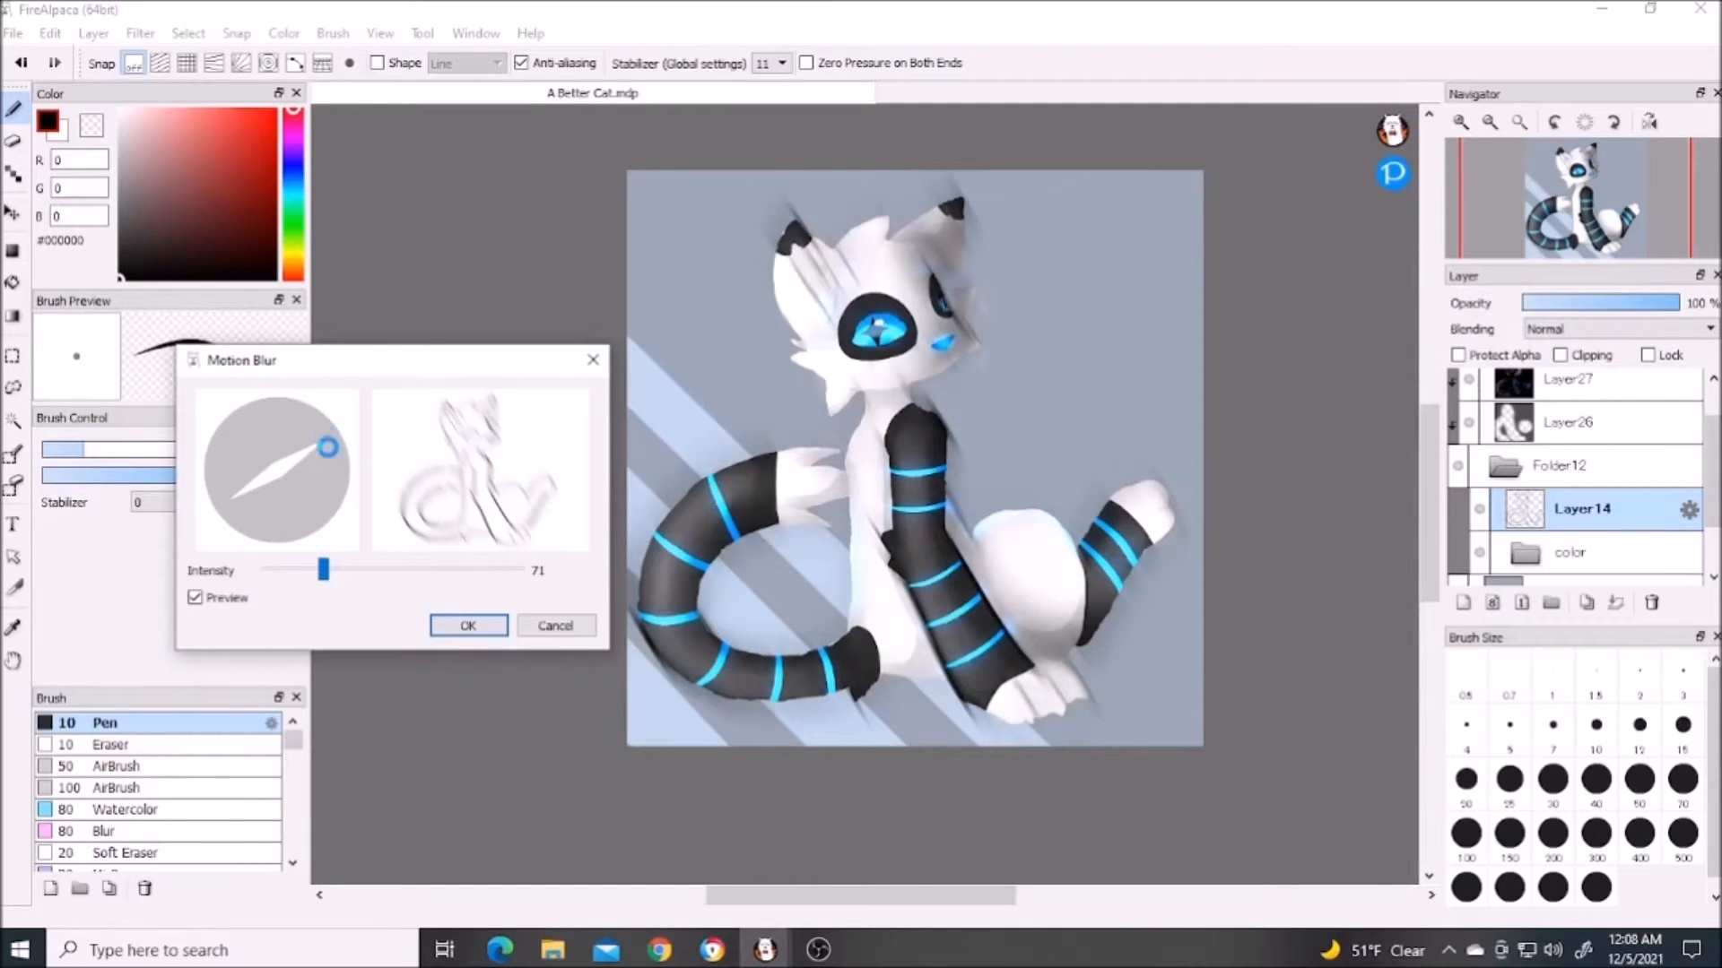
{"action": "left_click", "coordinate": [468, 626]}
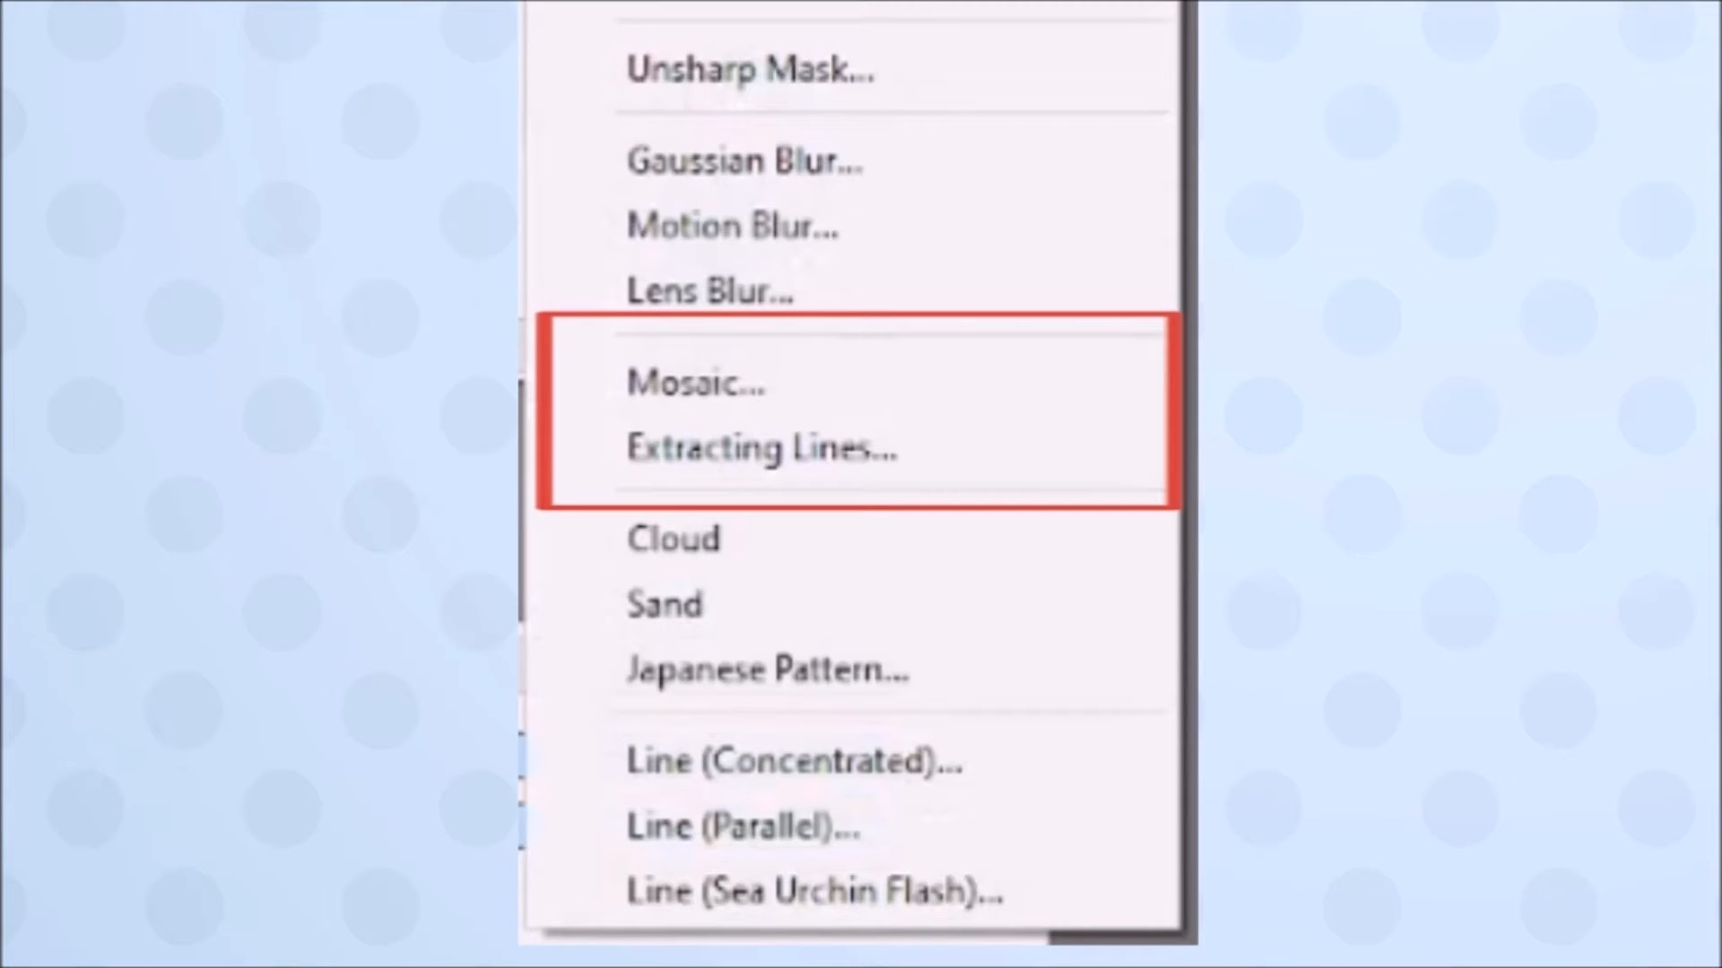
Preview Japanese Pattern designs Scale, Suri Bitta and Sea (Seigaiha) with a transparent background
{"action": "left_click", "coordinate": [761, 449]}
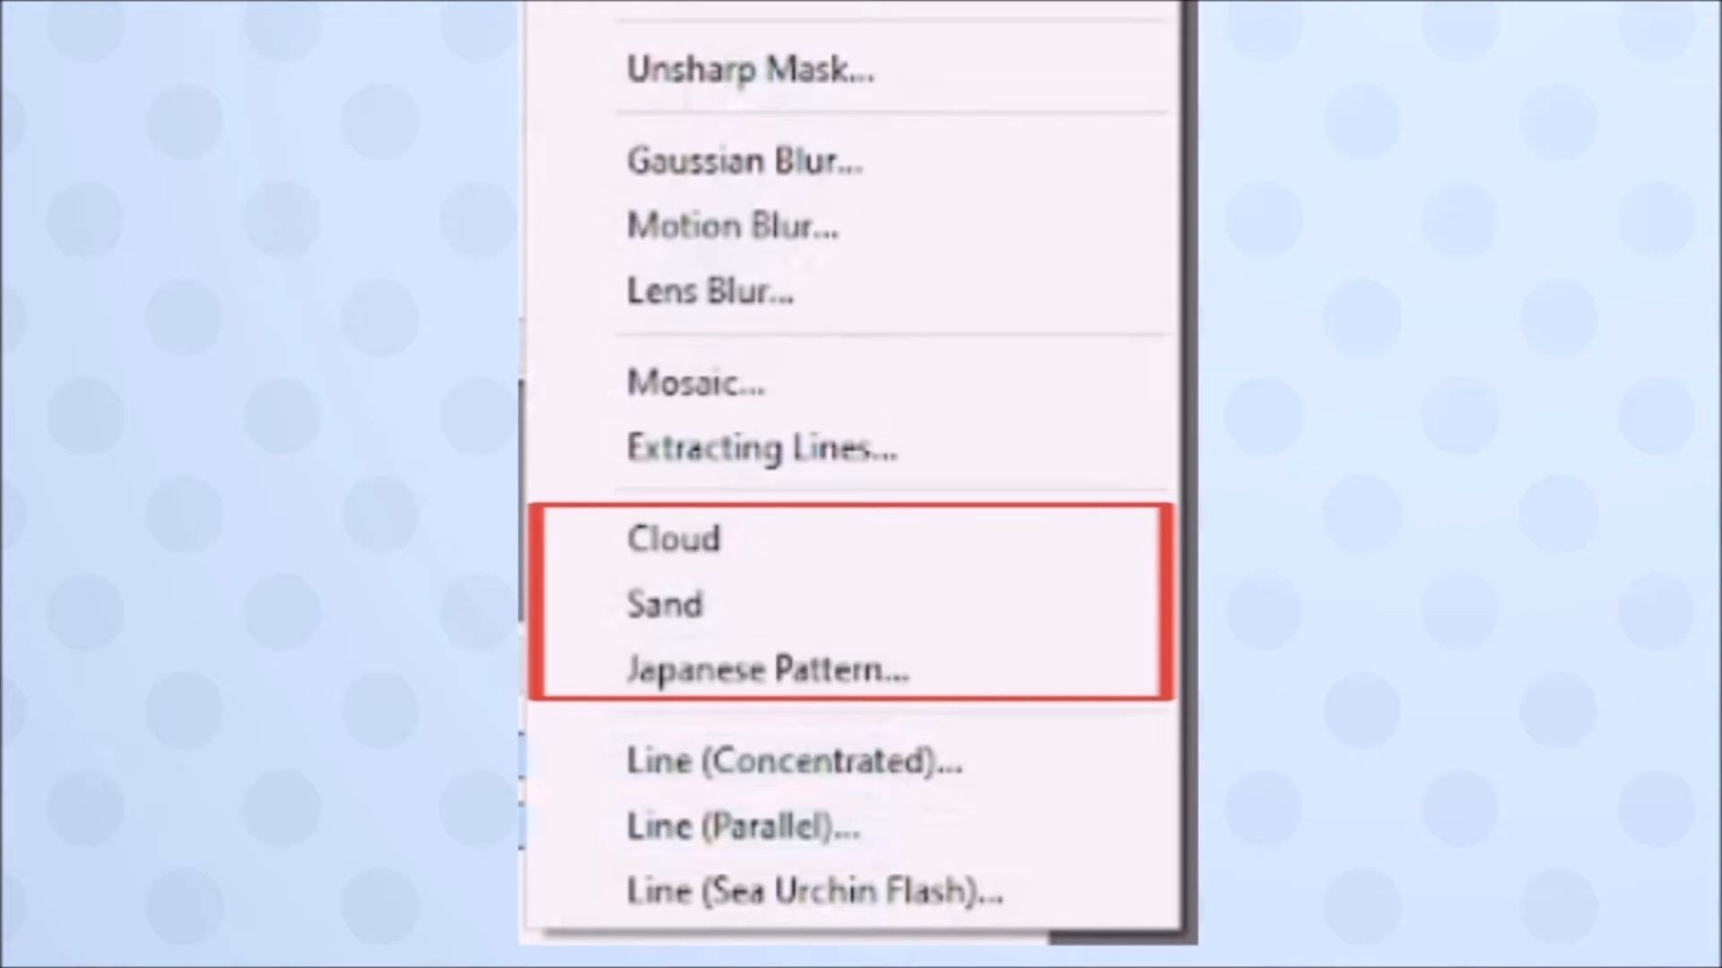
{"action": "left_click", "coordinate": [674, 538]}
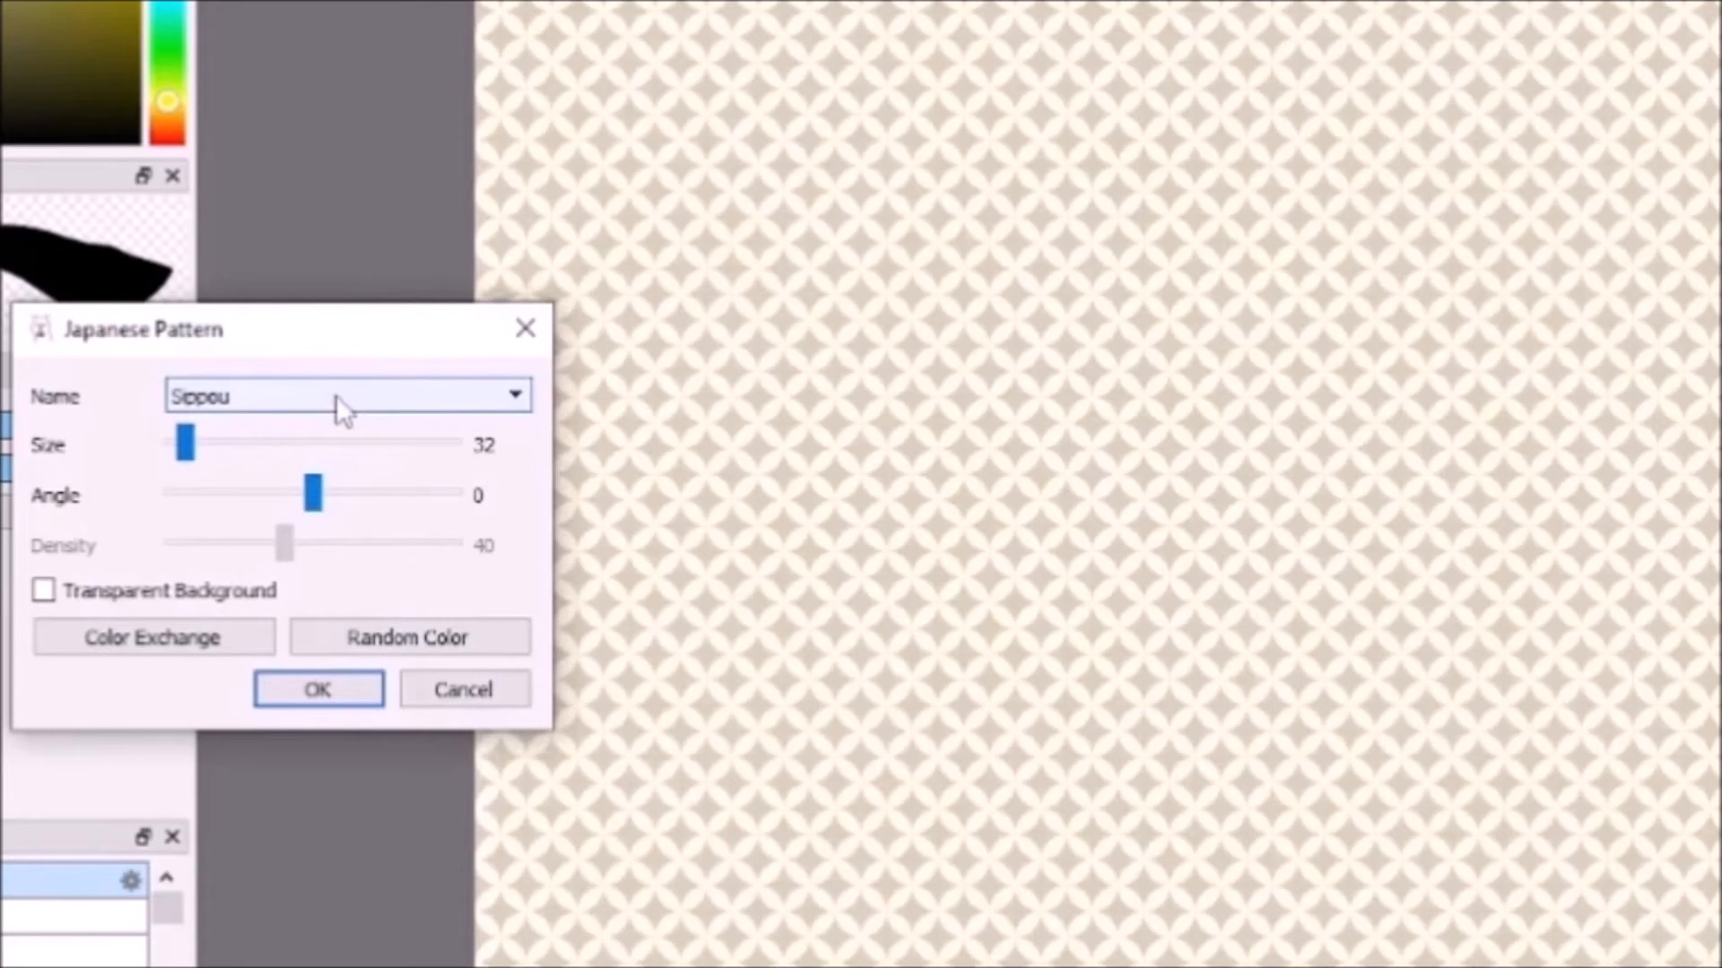
{"action": "left_click", "coordinate": [344, 395]}
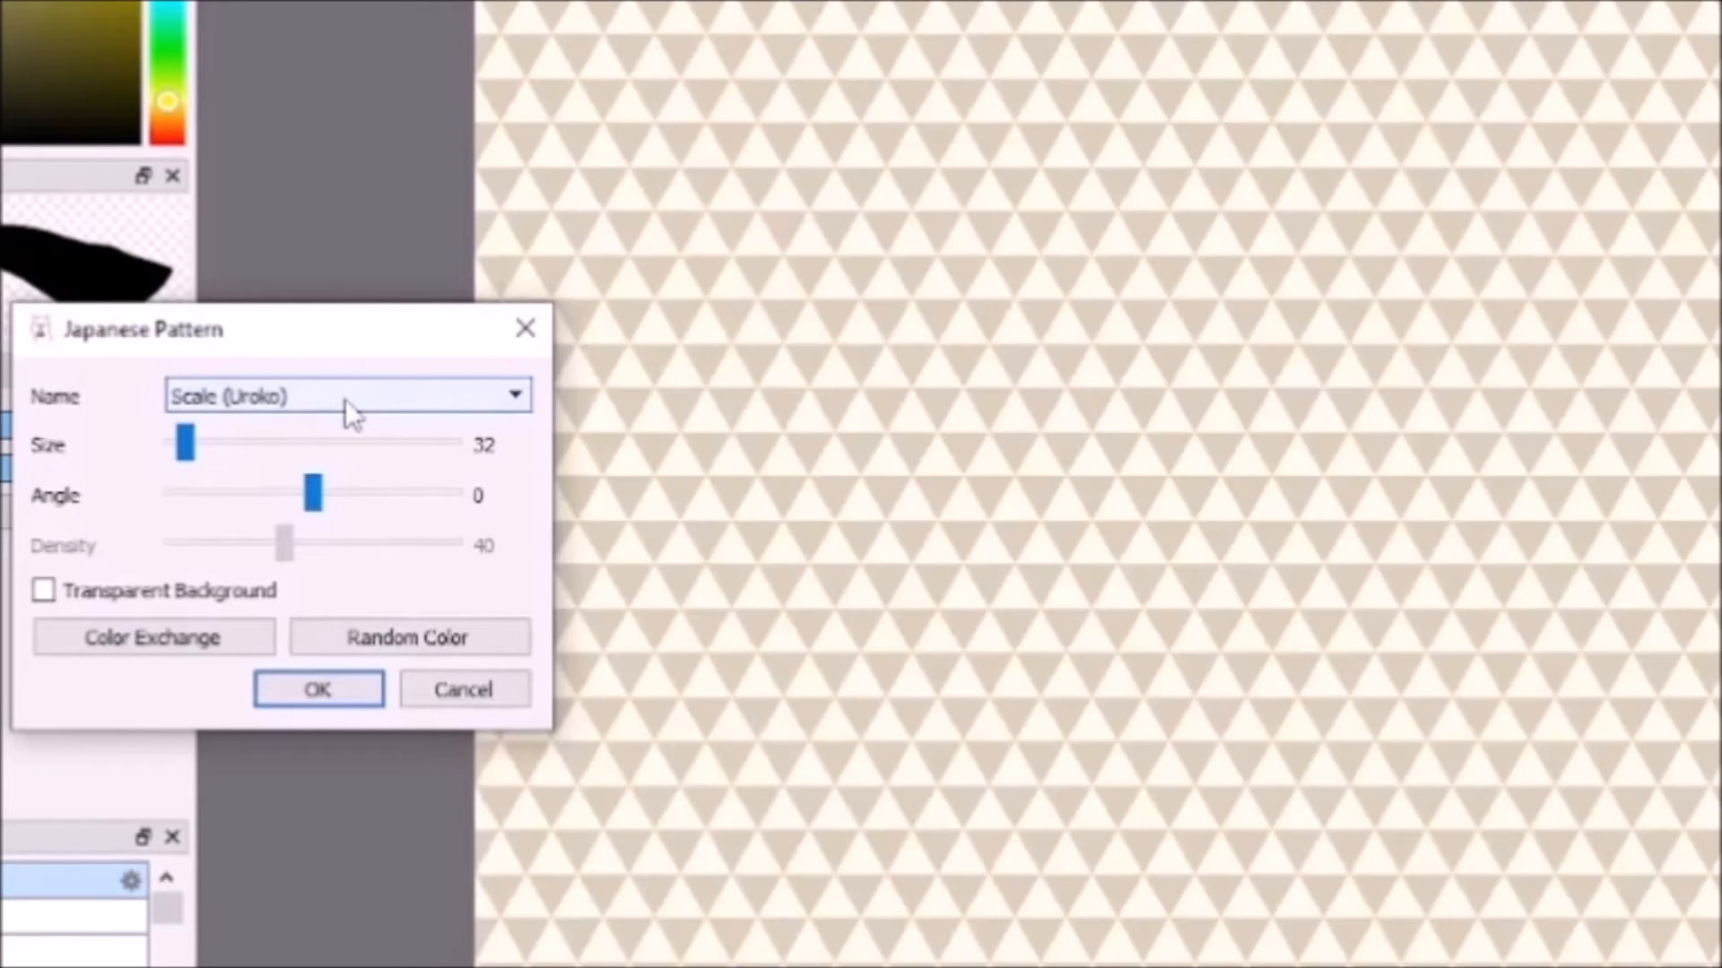
{"action": "left_click", "coordinate": [348, 394]}
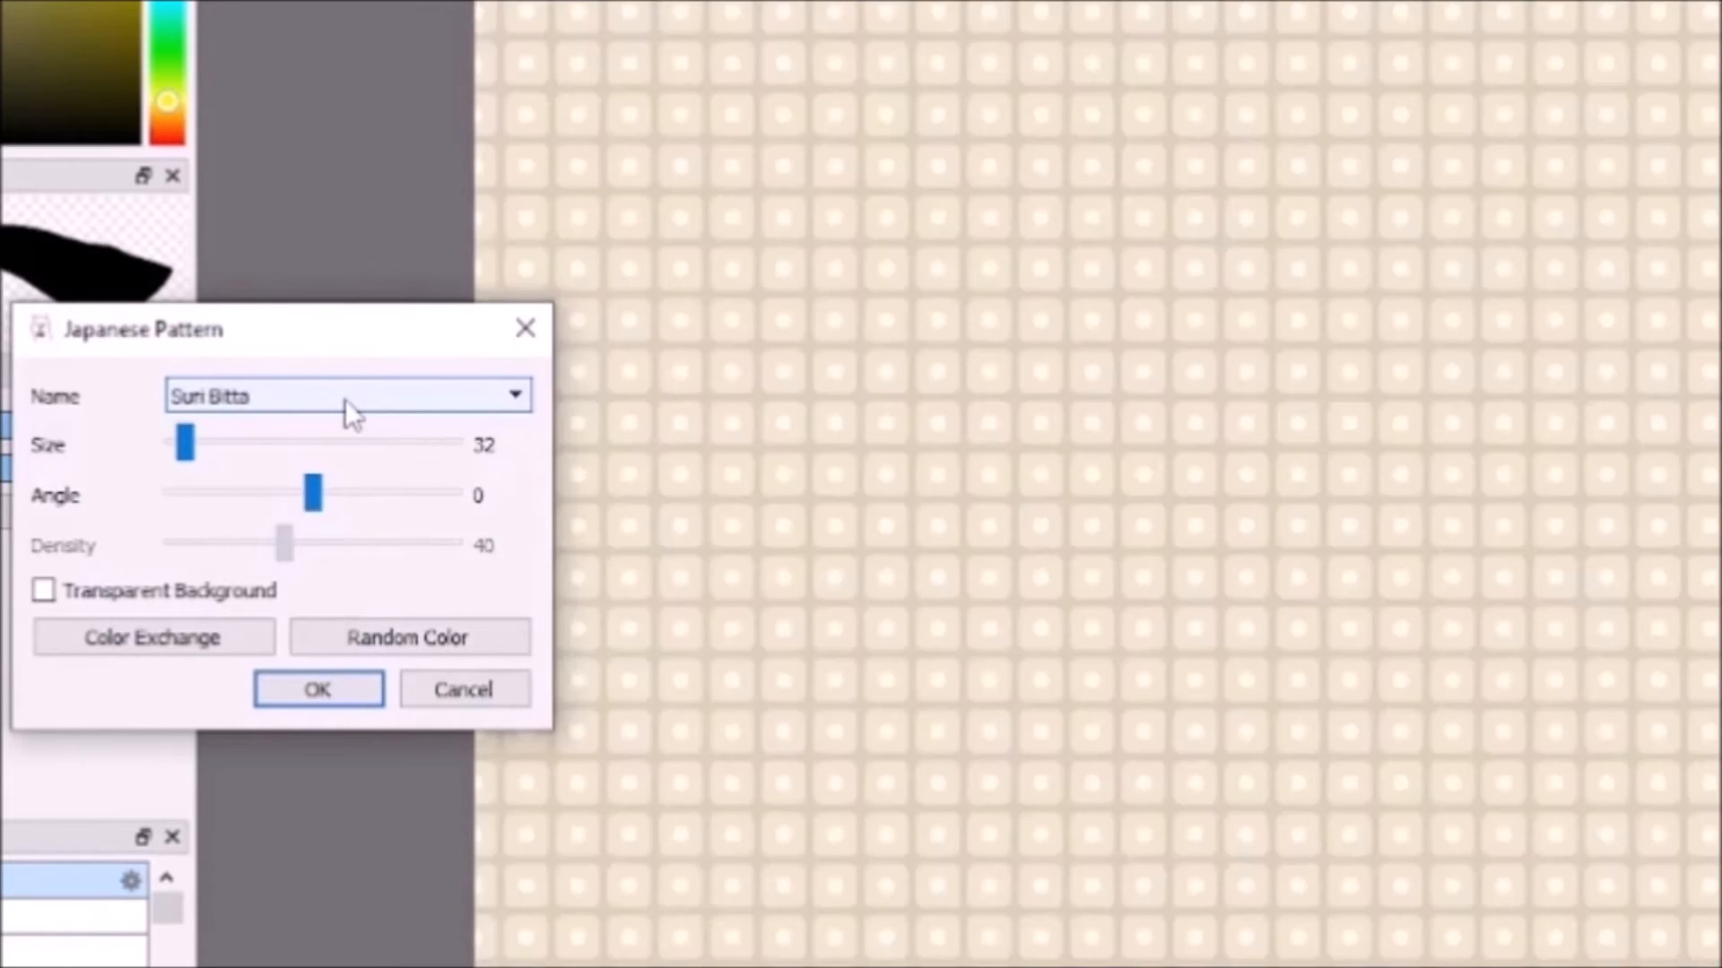
{"action": "left_click", "coordinate": [347, 395]}
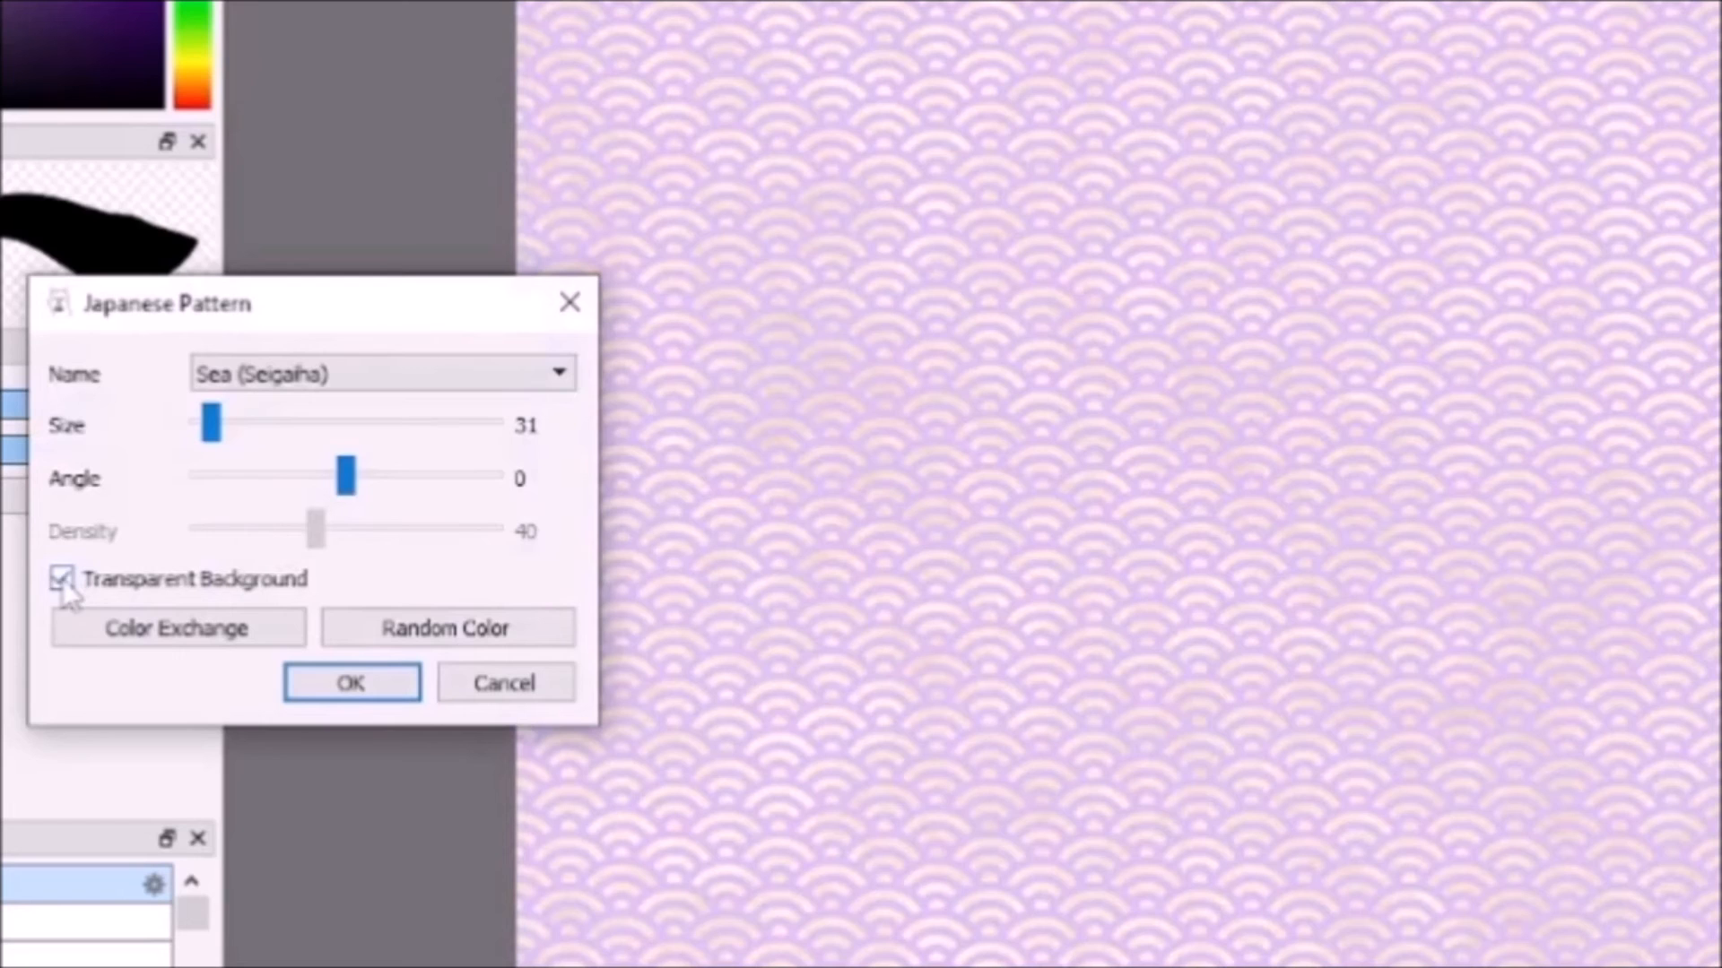
{"action": "left_click", "coordinate": [62, 578]}
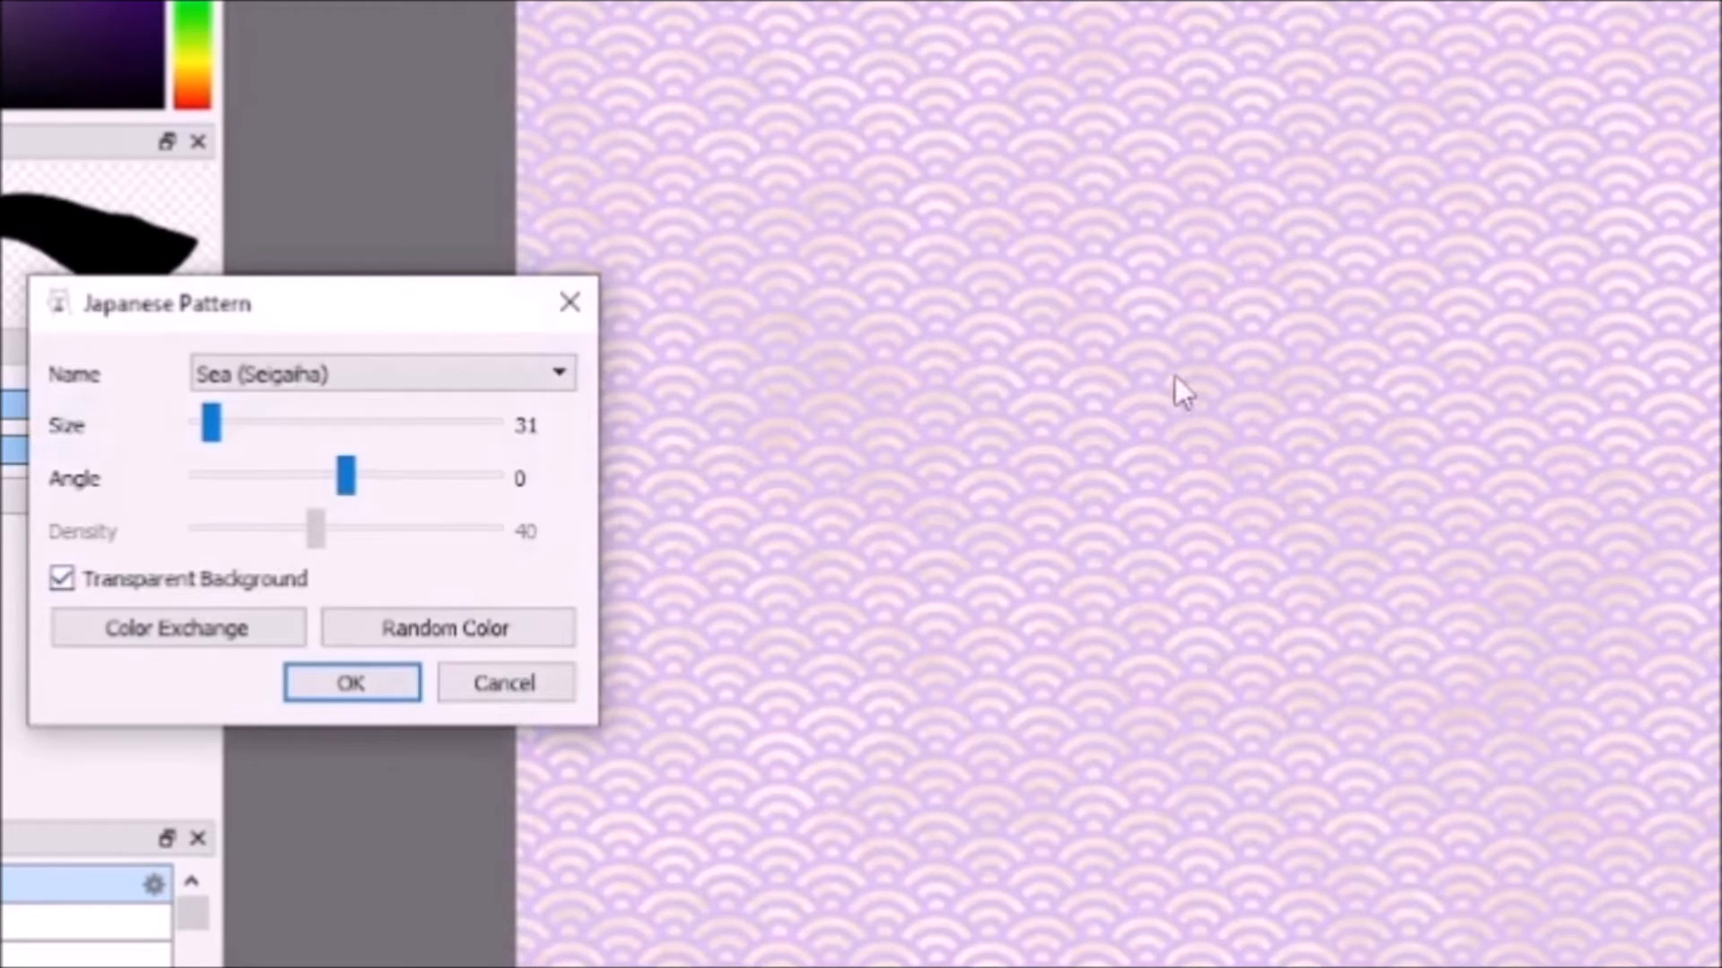
{"action": "left_click", "coordinate": [448, 630]}
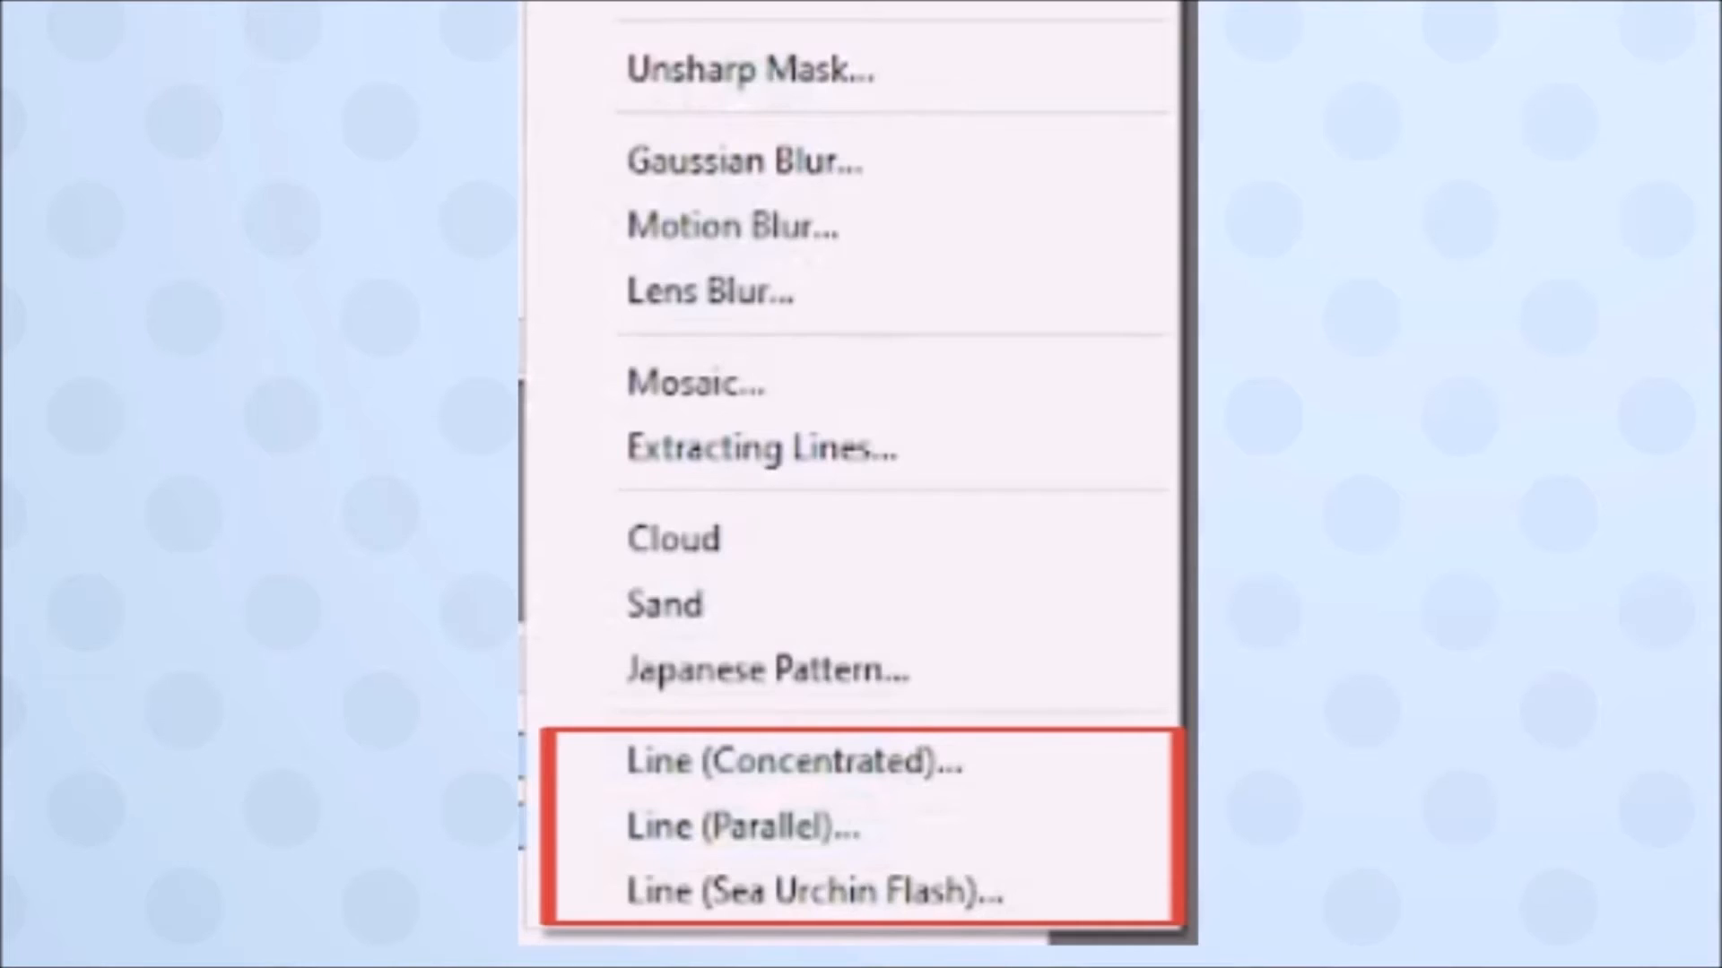
Select the Move tool on the A Better Cat drawing
{"action": "left_click", "coordinate": [792, 764]}
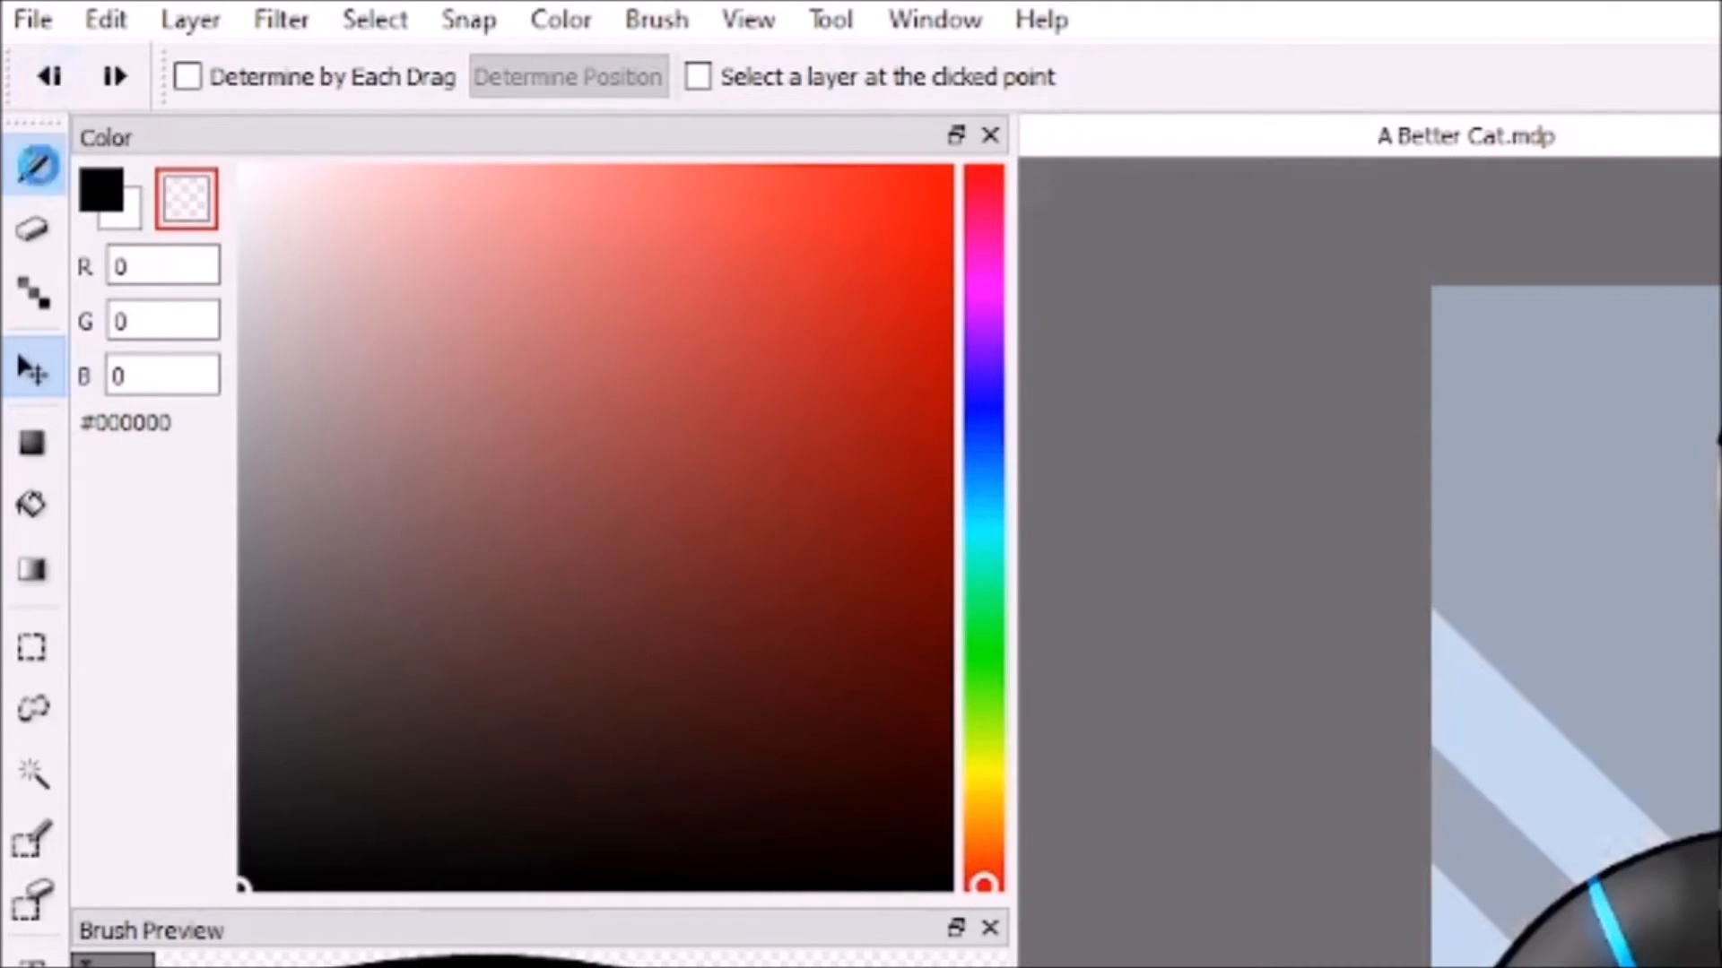
Set the pen colour to blue-violet #6A68CC and copy its hex code from the Color panel
{"action": "left_click", "coordinate": [29, 160]}
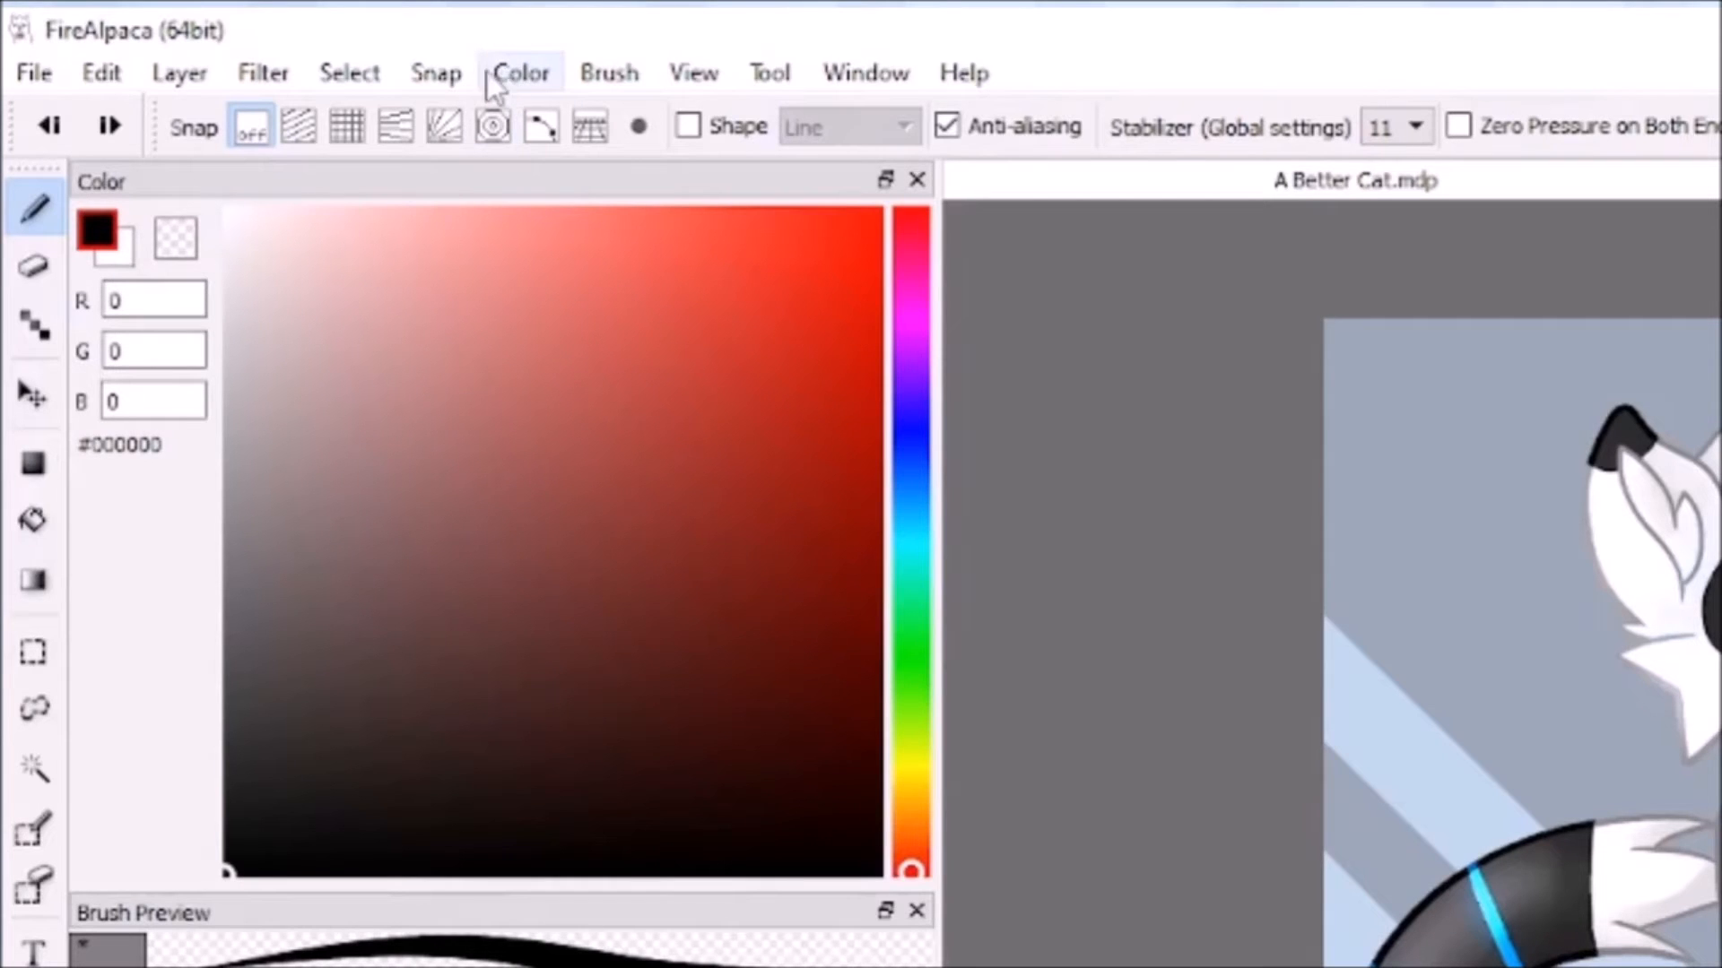
{"action": "left_click", "coordinate": [235, 212]}
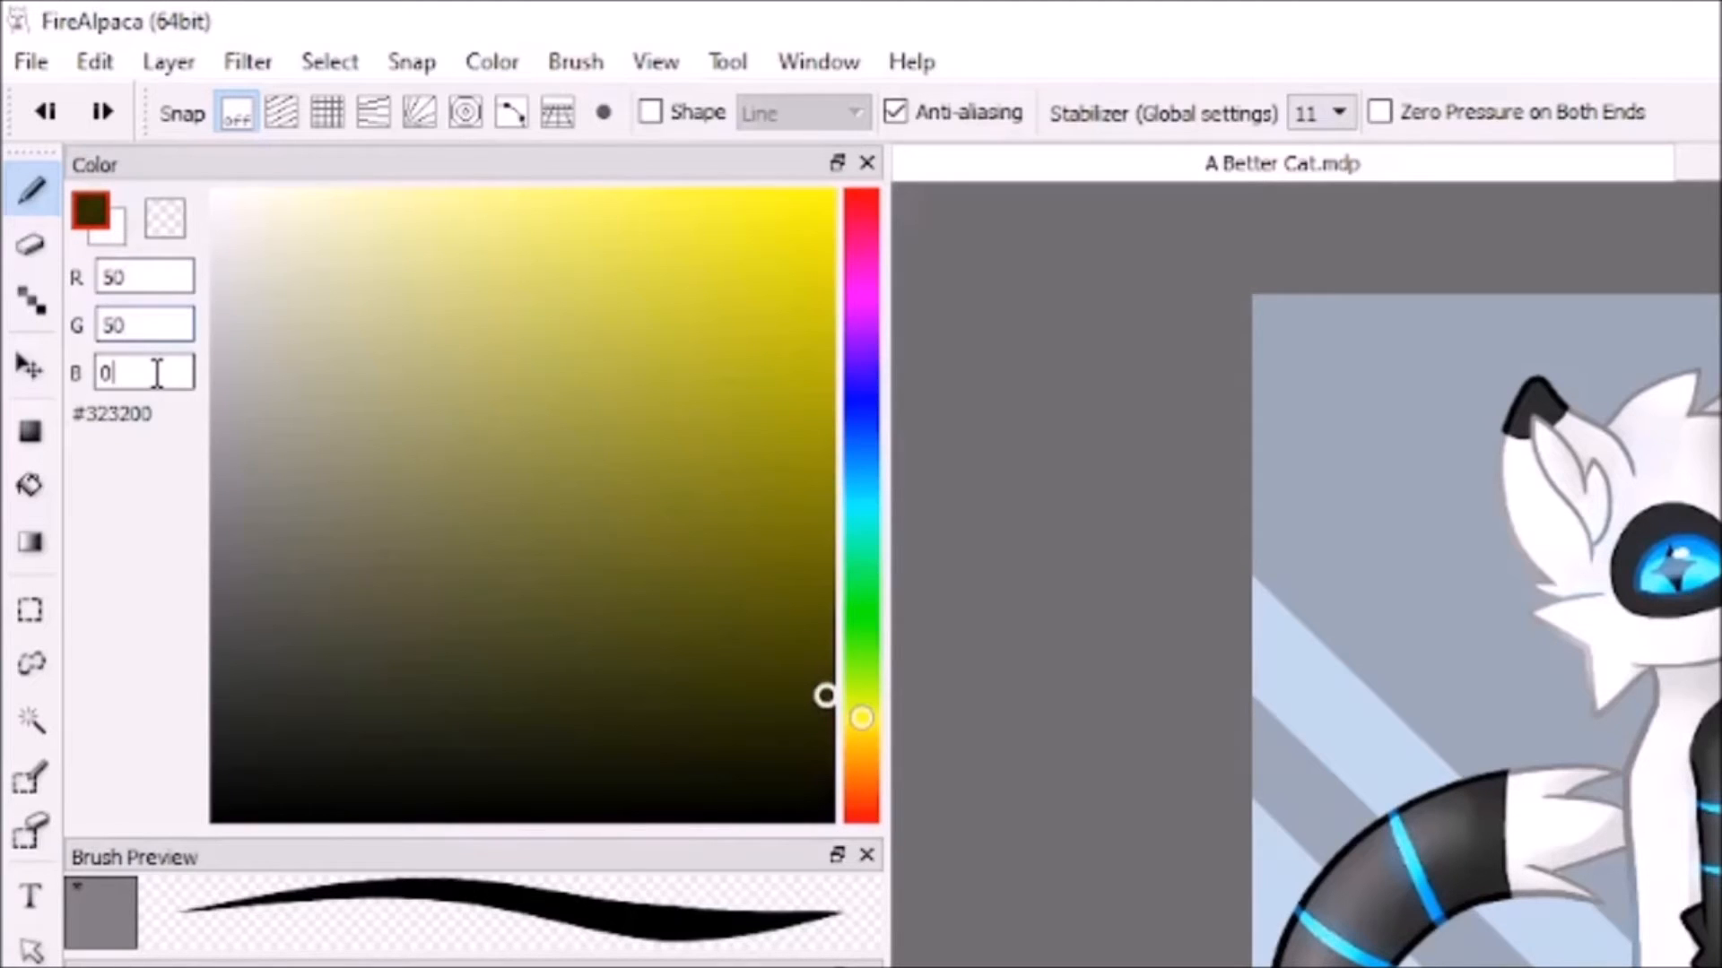
{"action": "right_click", "coordinate": [111, 412]}
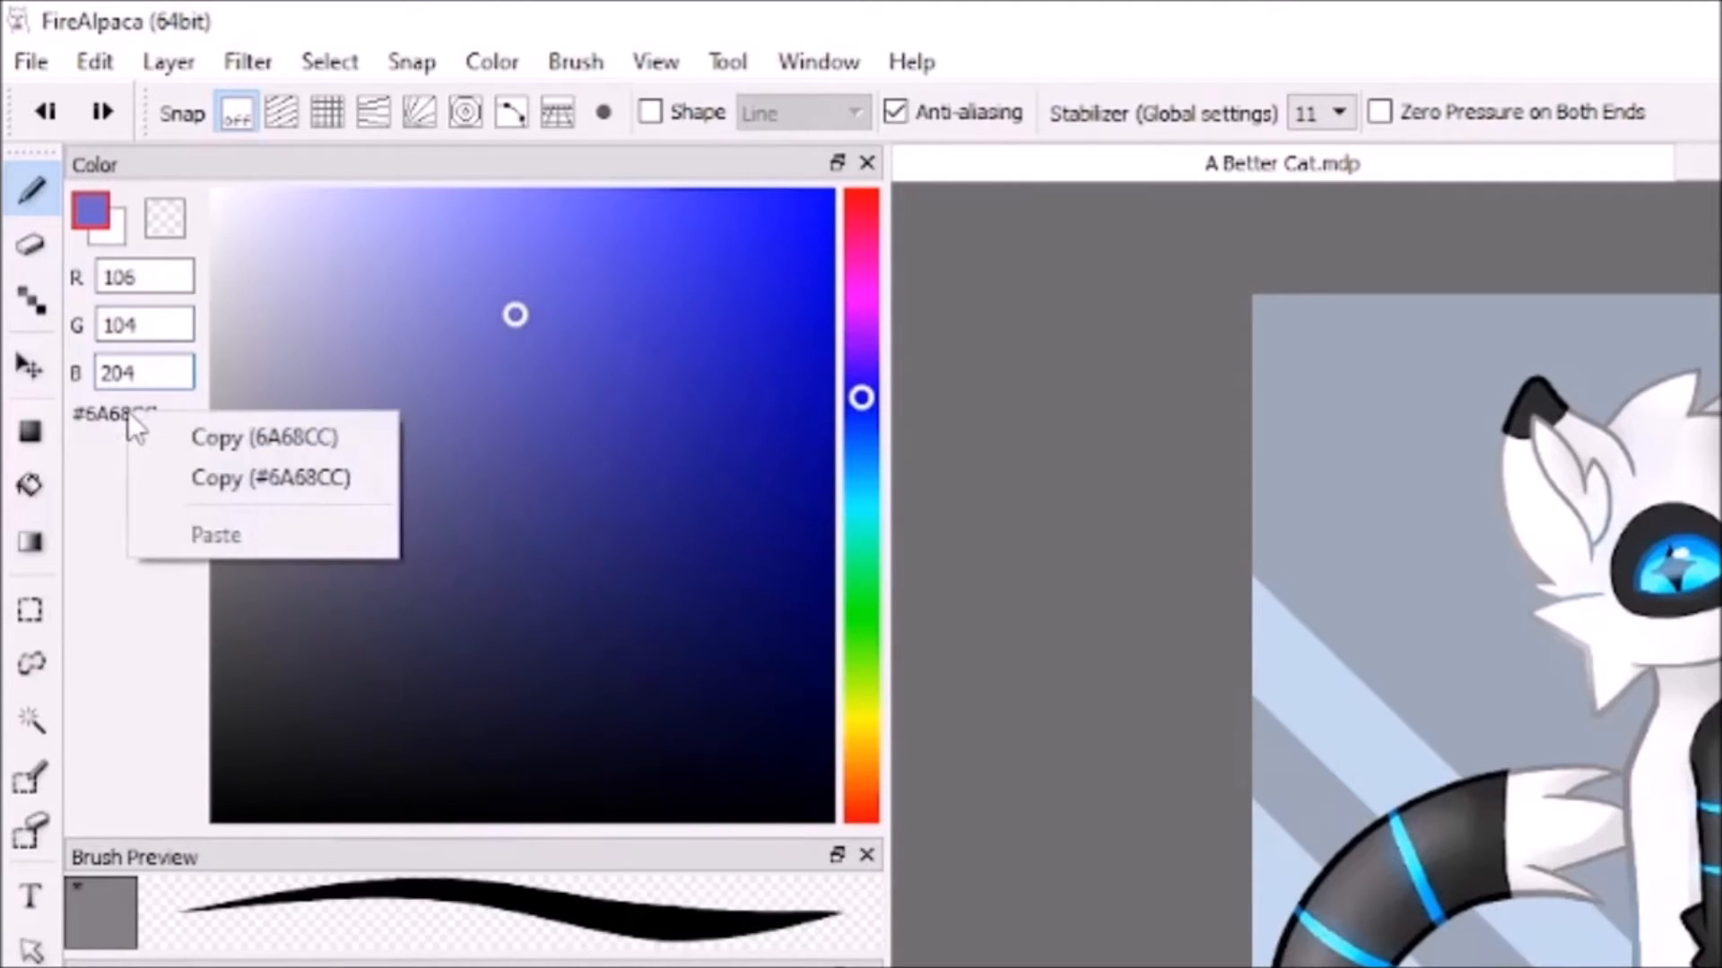
{"action": "mouse_move", "coordinate": [344, 436]}
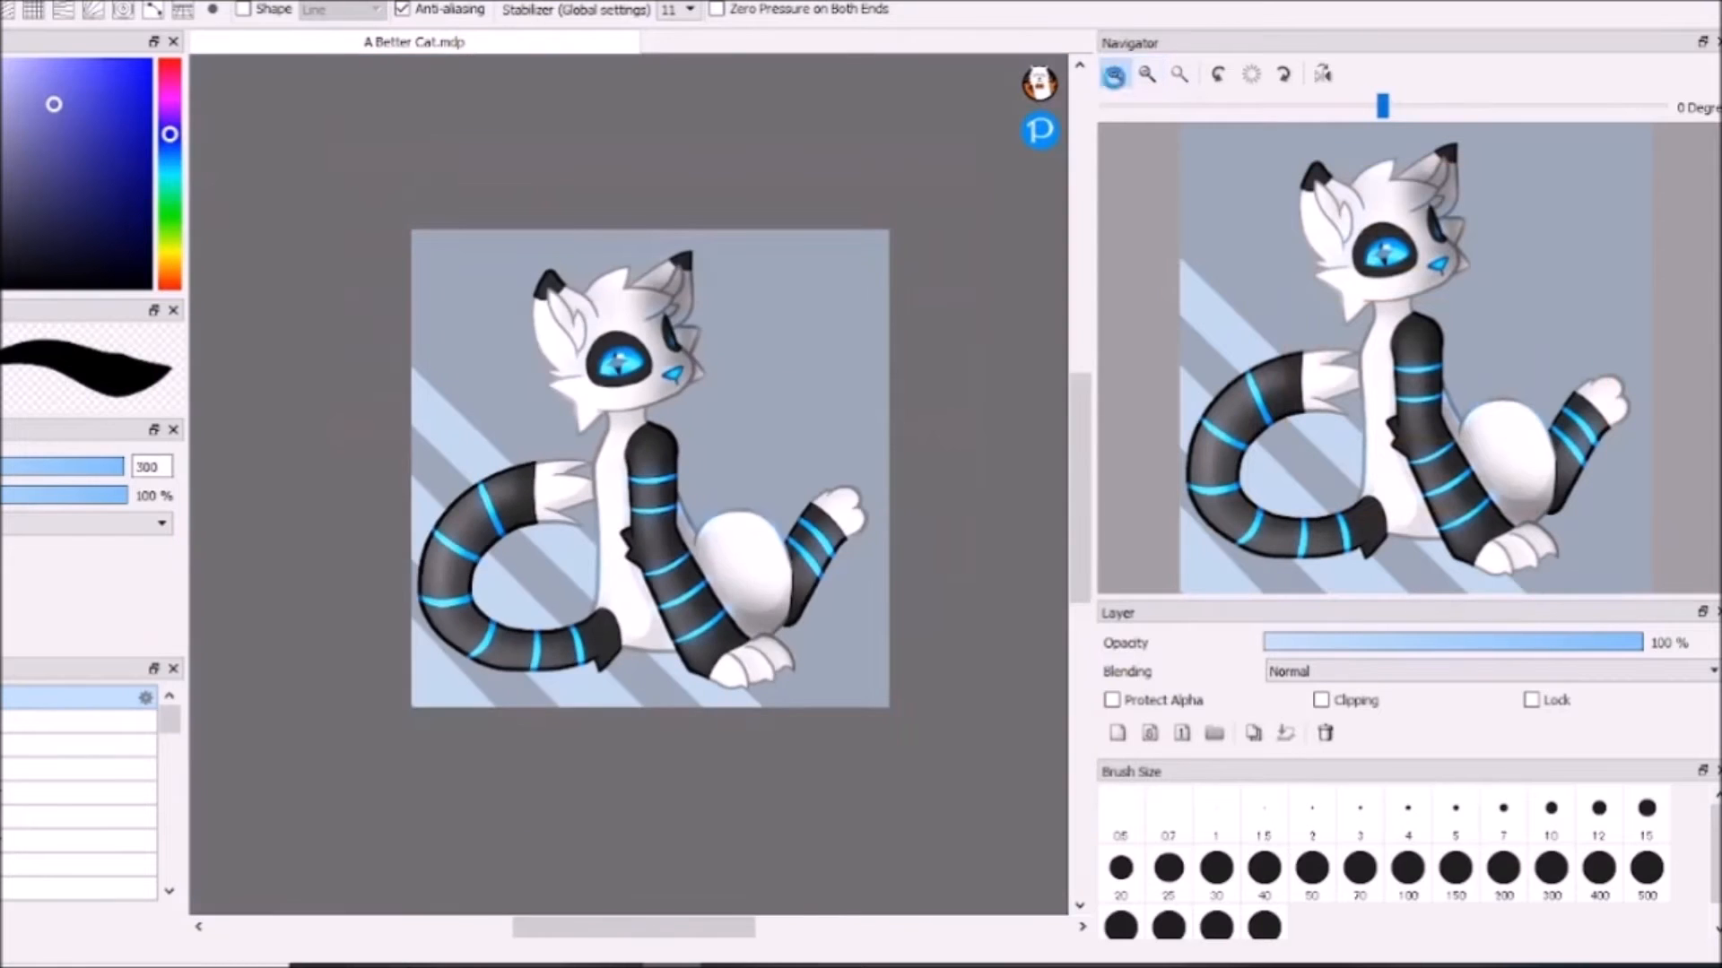
Rotate the cat canvas view with the Navigator buttons to minus 90 degrees and back
{"action": "left_click", "coordinate": [1143, 73]}
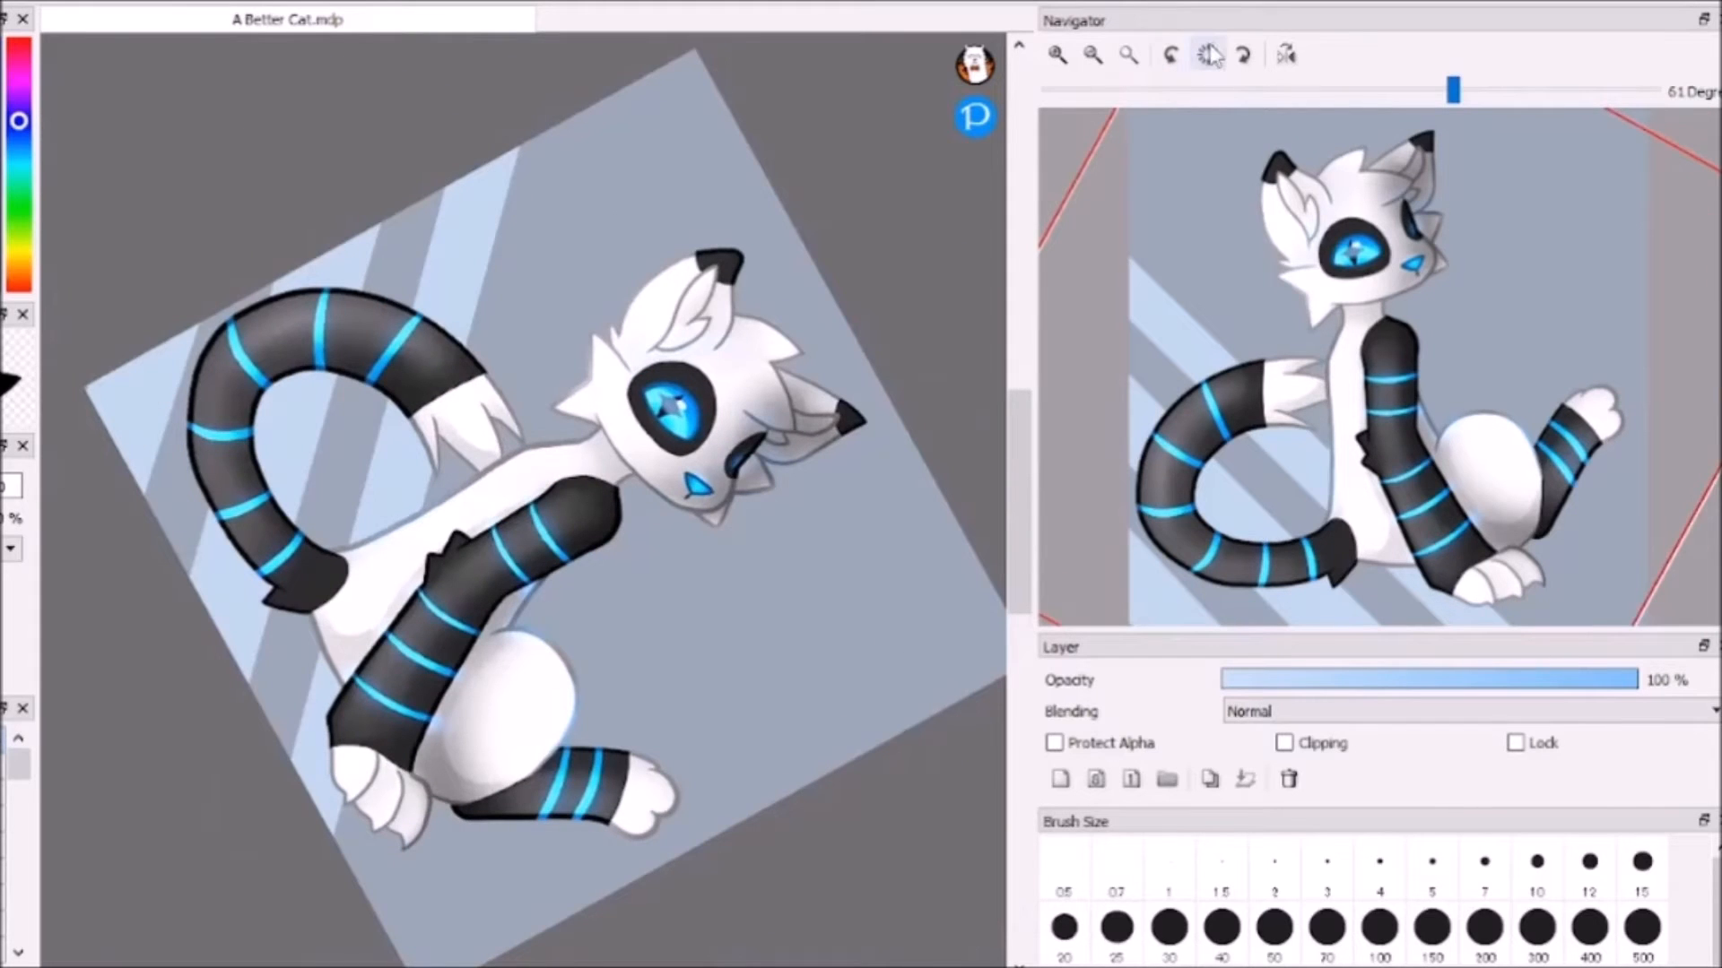
{"action": "left_click", "coordinate": [1208, 52]}
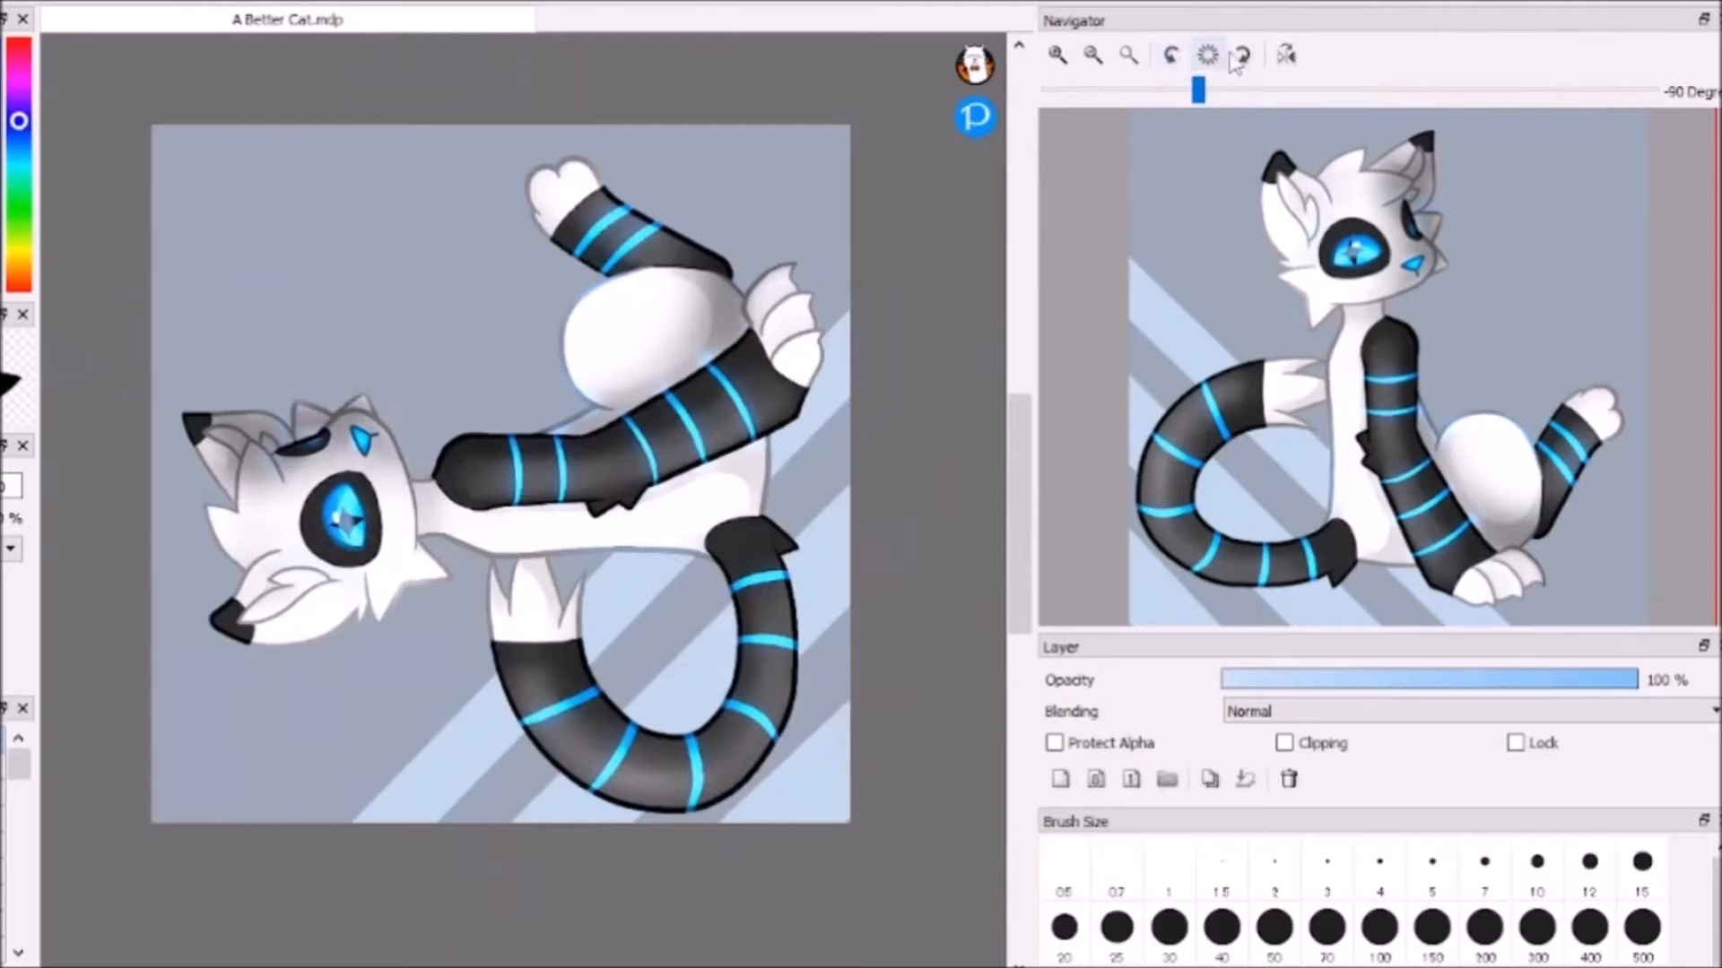
{"action": "left_click", "coordinate": [1289, 58]}
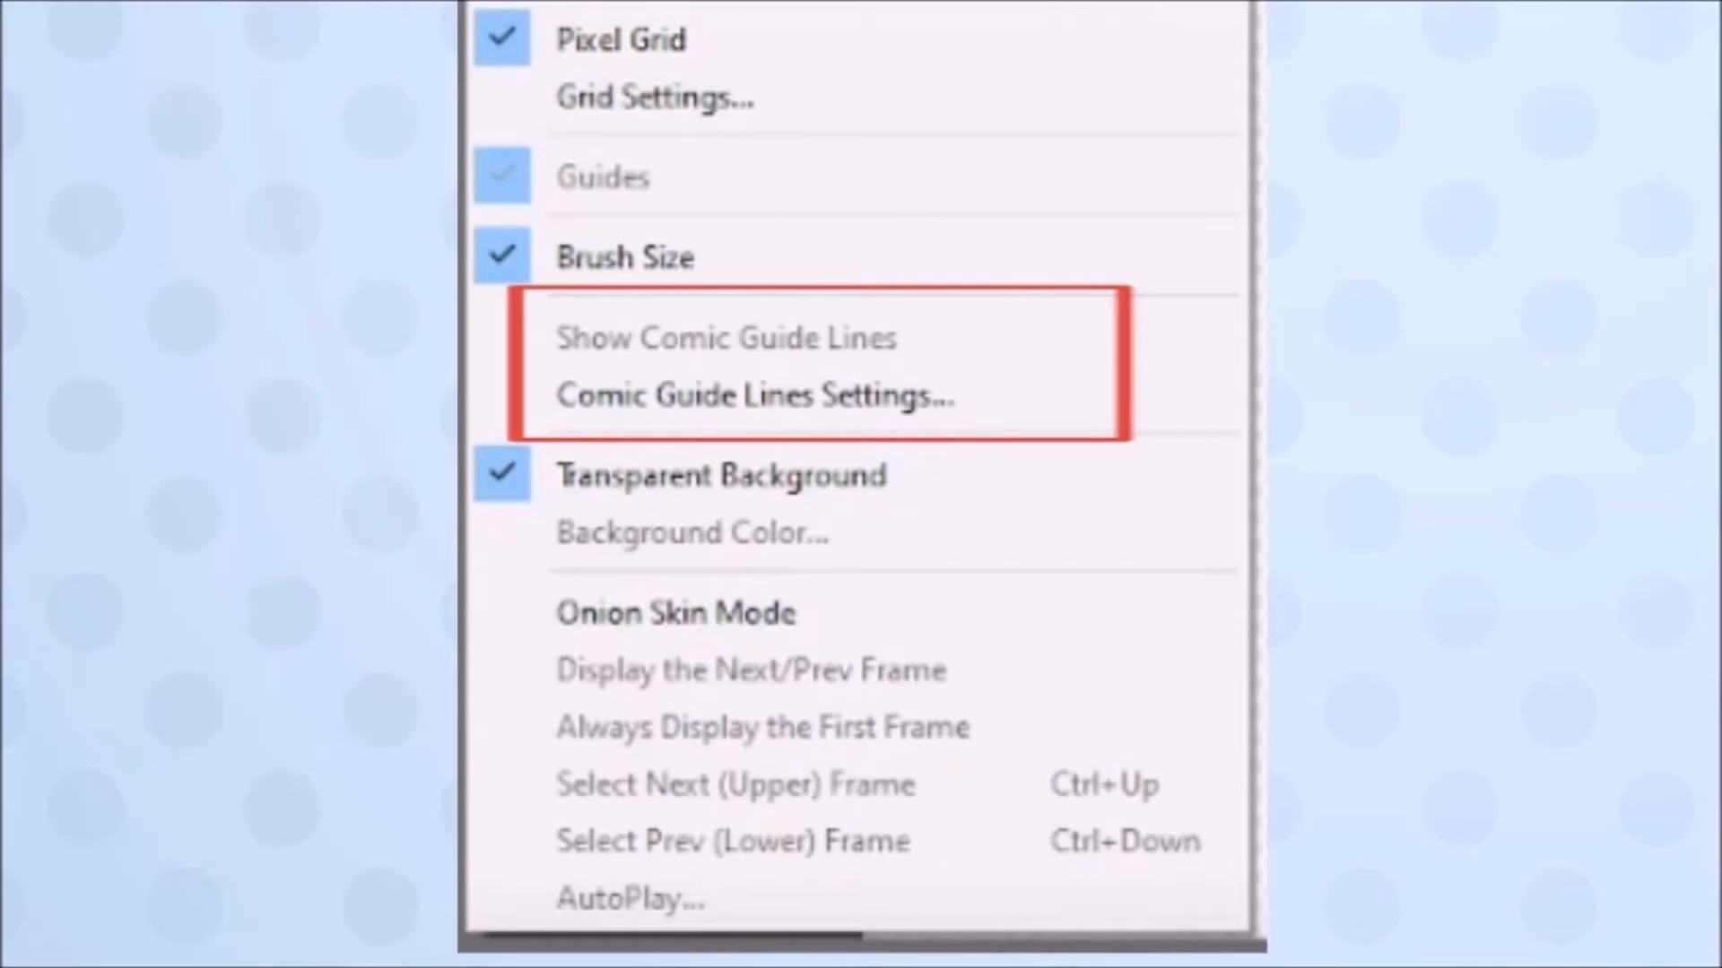
{"action": "mouse_move", "coordinate": [716, 476]}
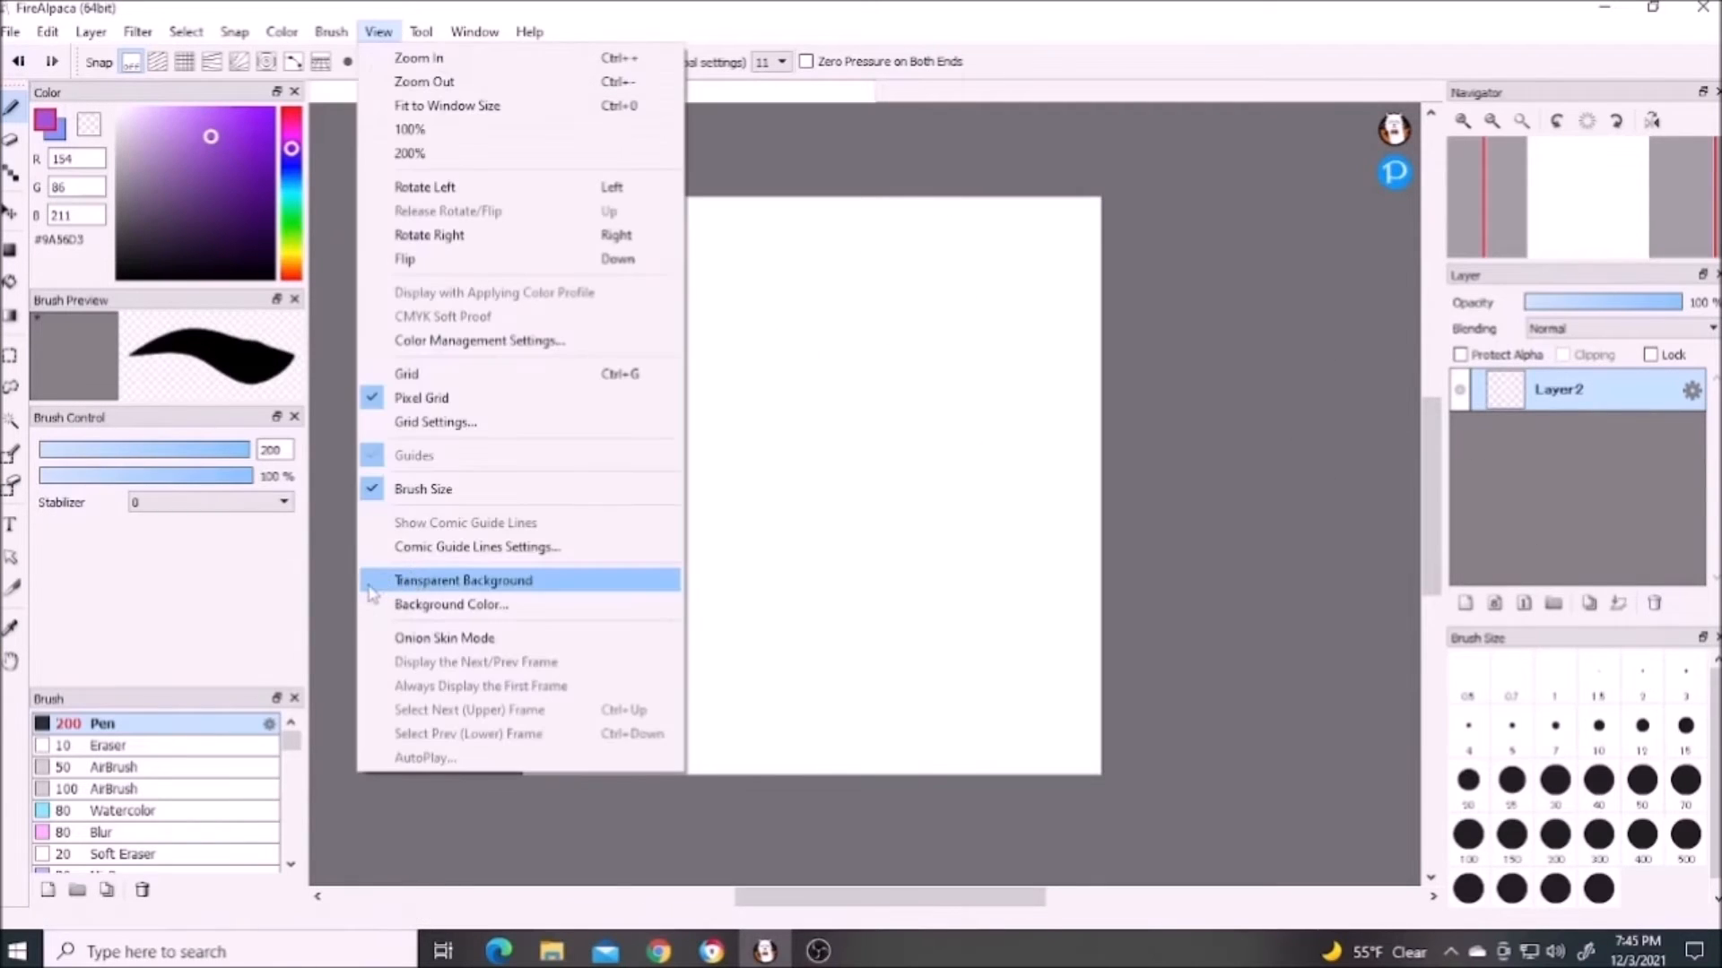
Toggle Transparent Background on the blank canvas from the View menu
{"action": "left_click", "coordinate": [463, 581]}
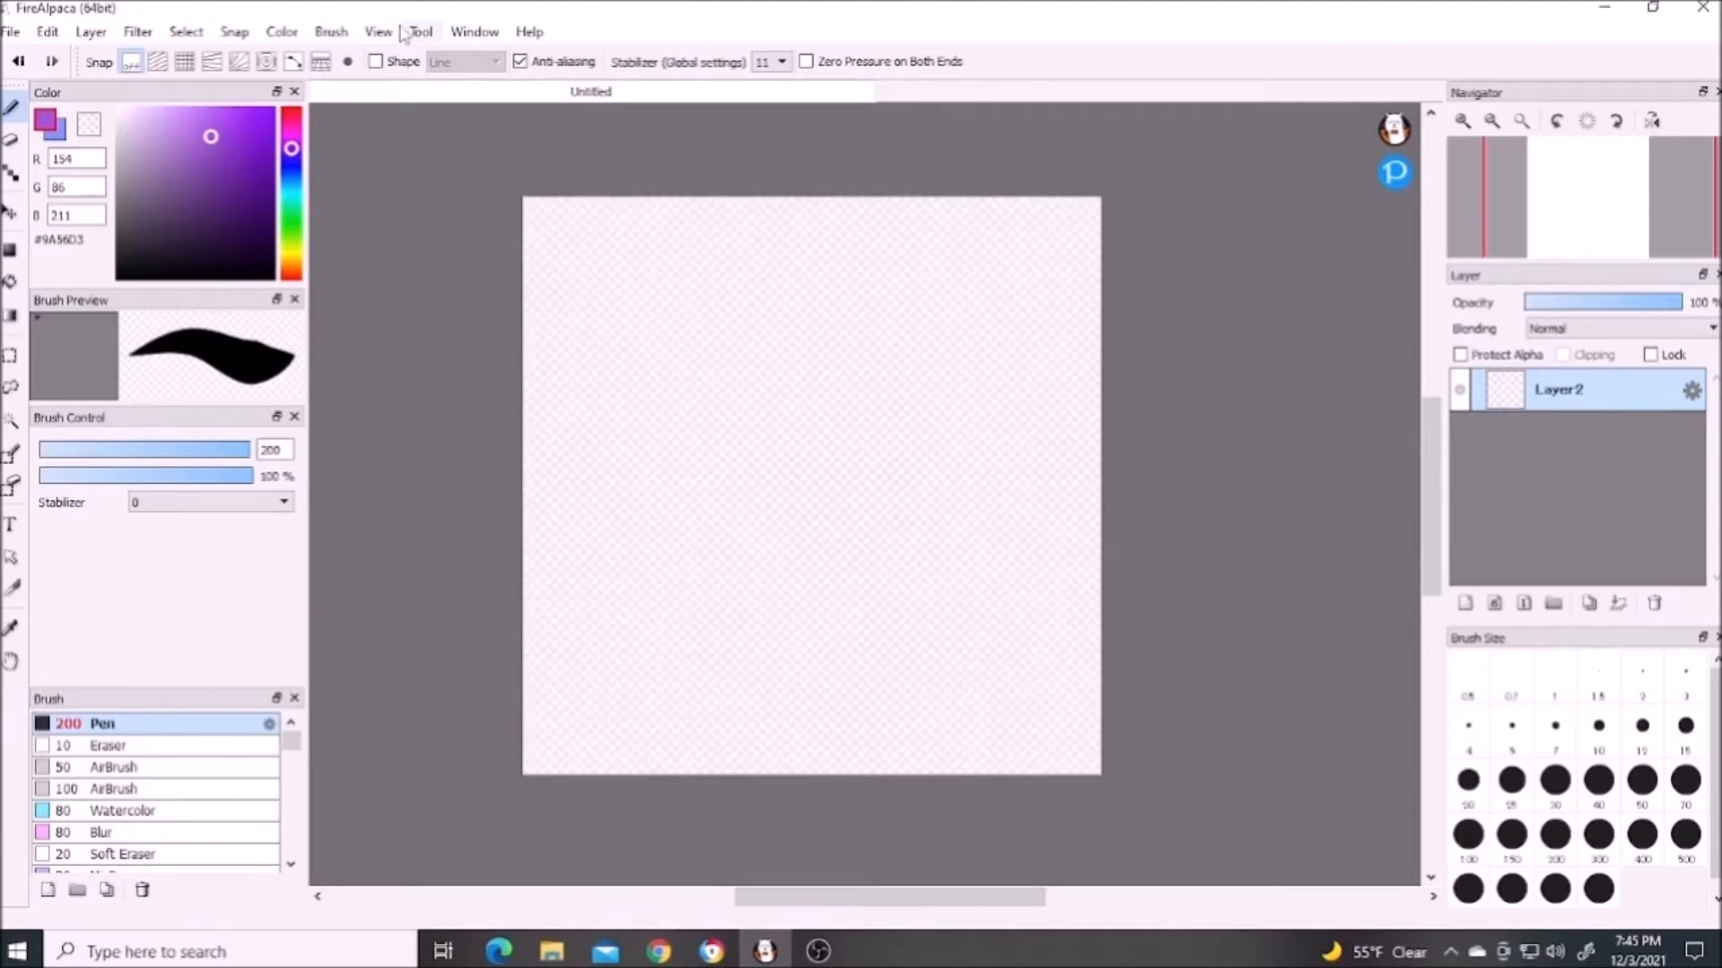
{"action": "left_click", "coordinate": [377, 32]}
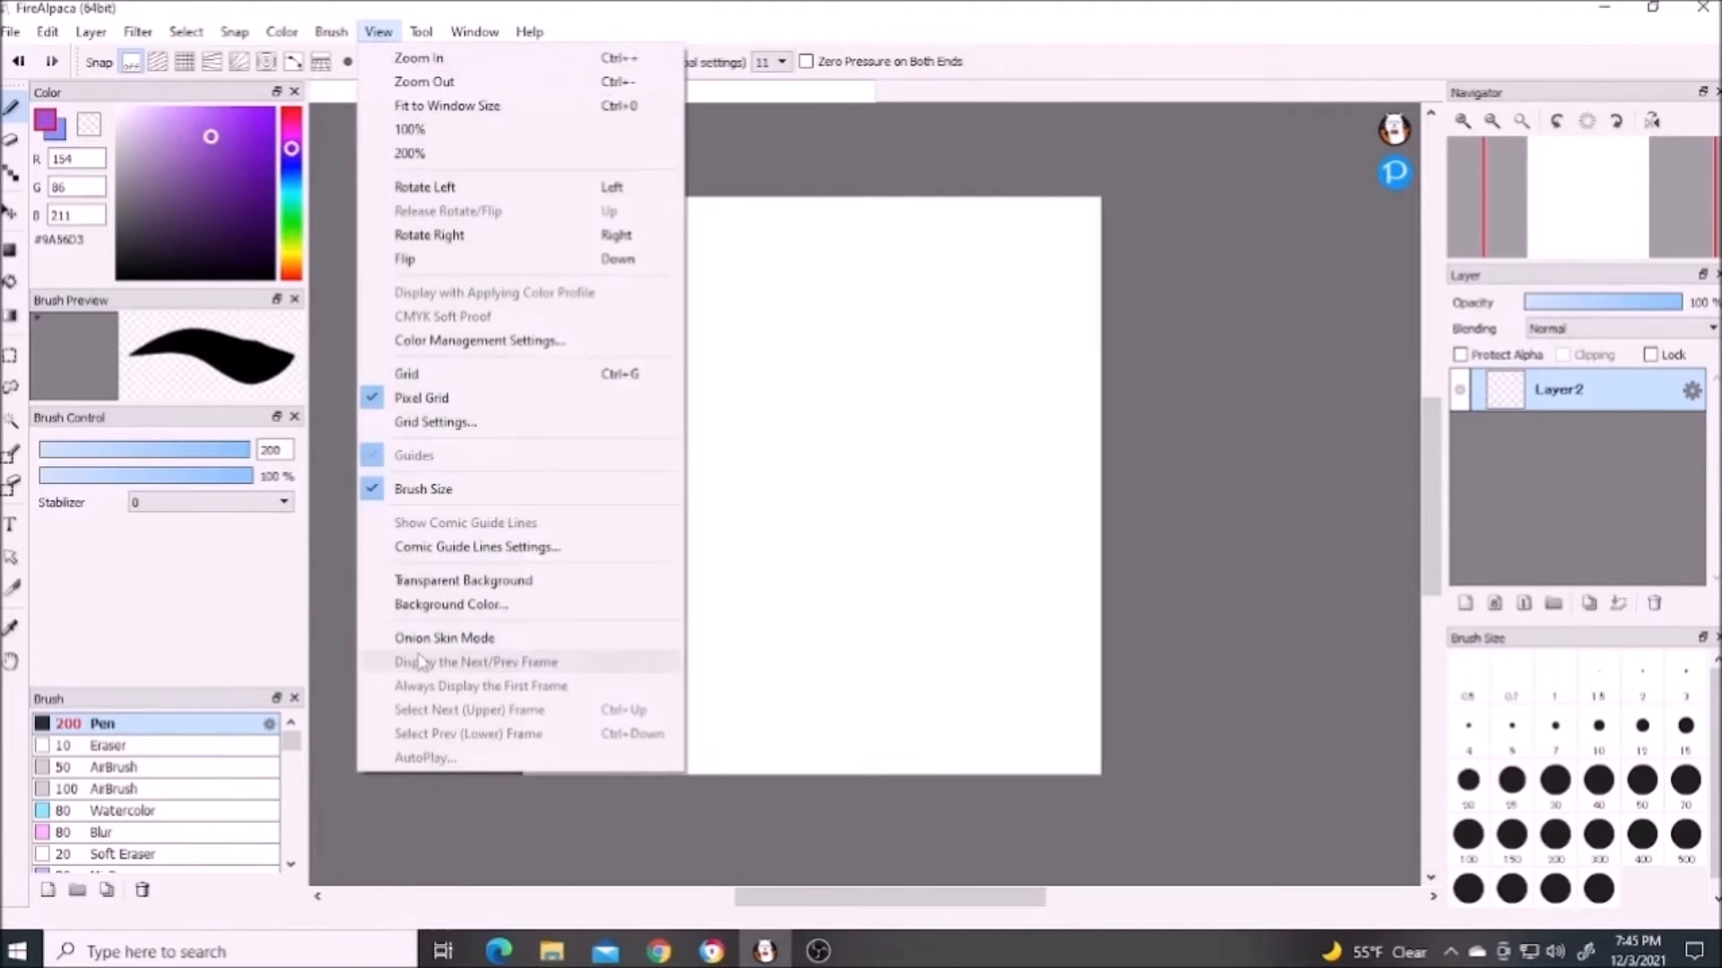
{"action": "left_click", "coordinate": [452, 604]}
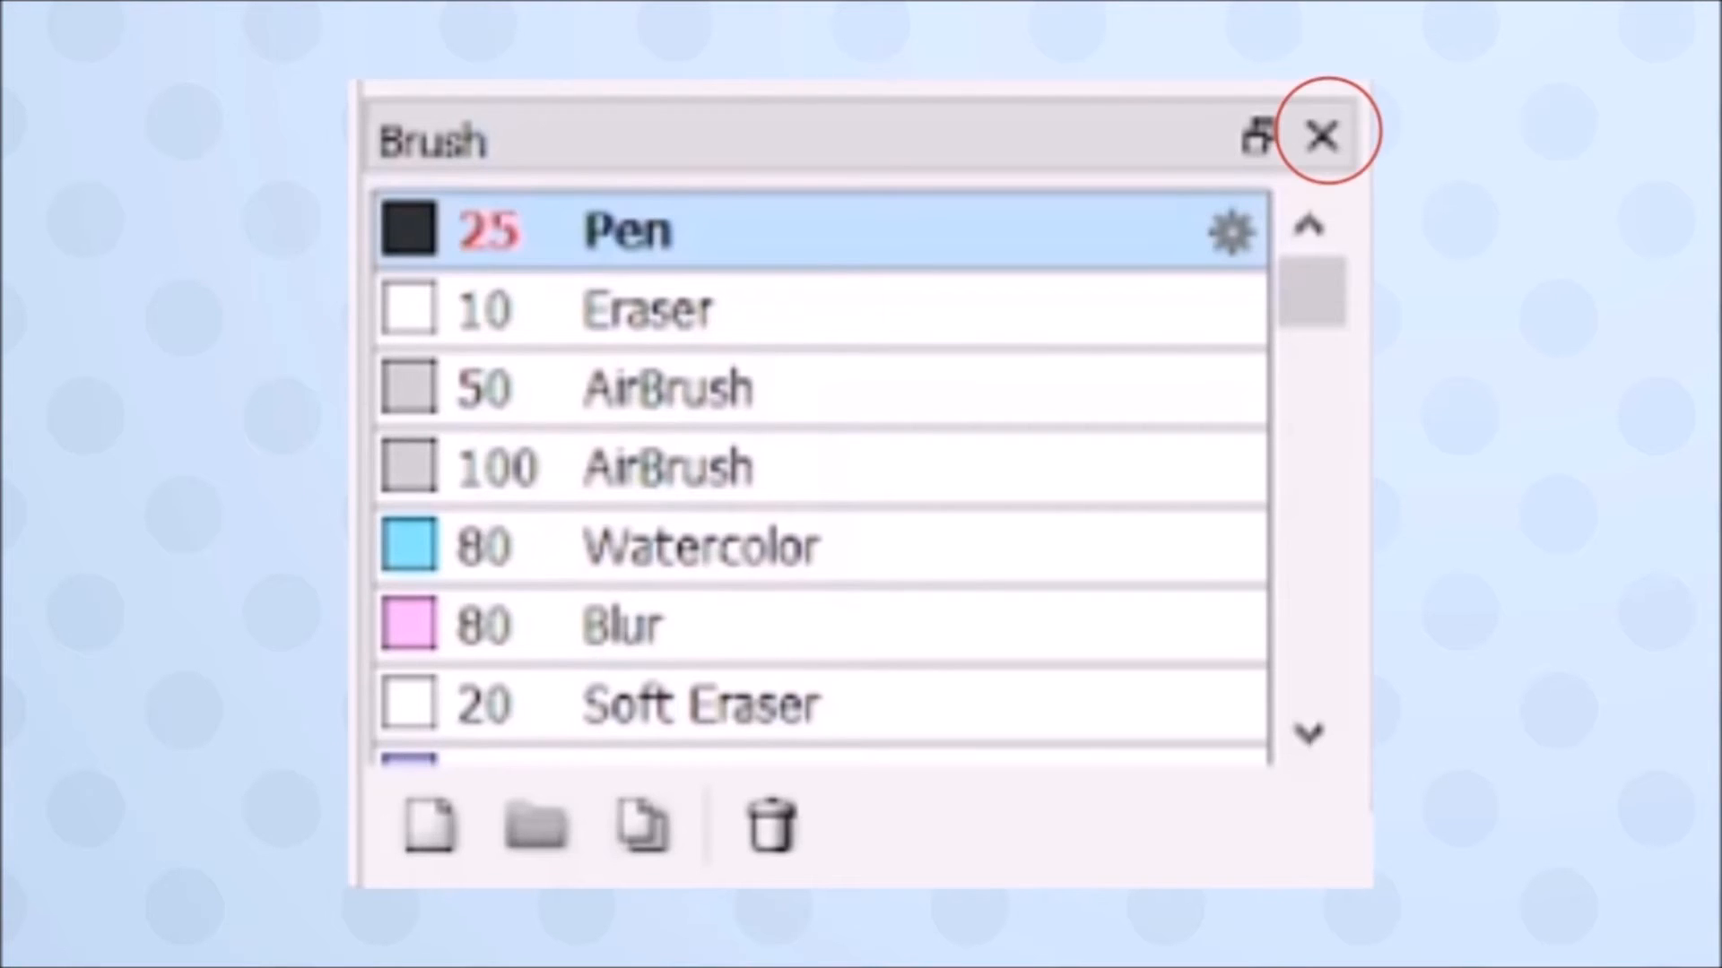
{"action": "mouse_move", "coordinate": [1257, 136]}
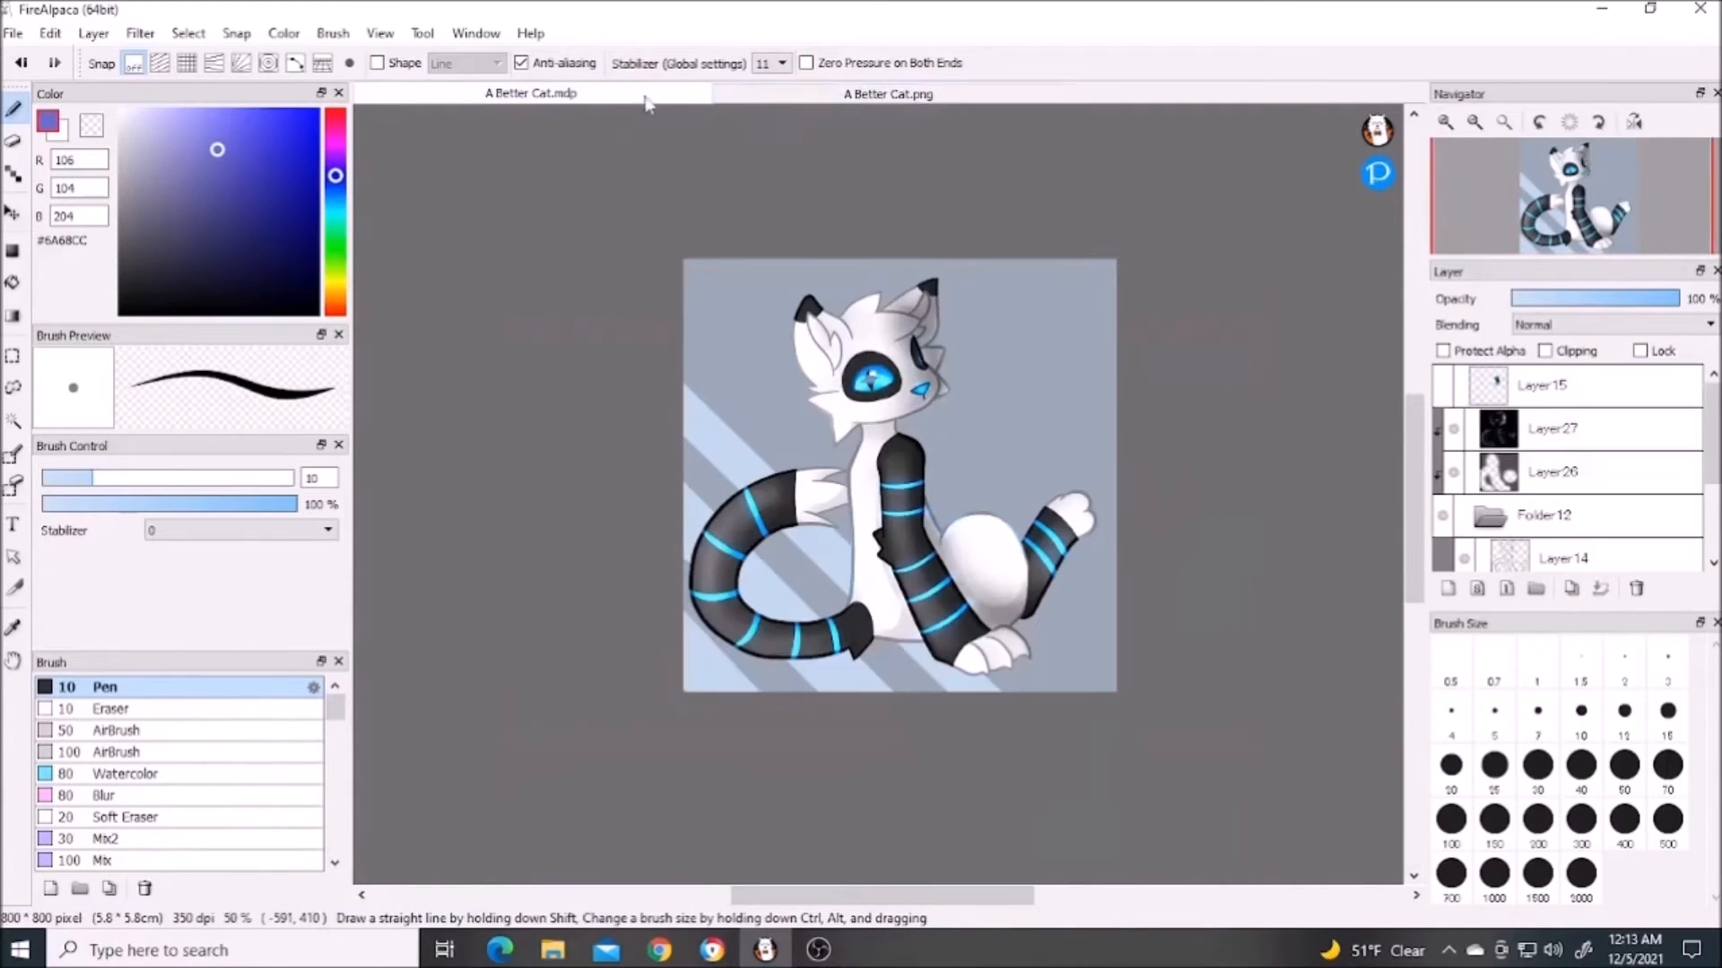
Bring the A Better Cat drawing back into view via its tab
{"action": "left_click", "coordinate": [890, 93]}
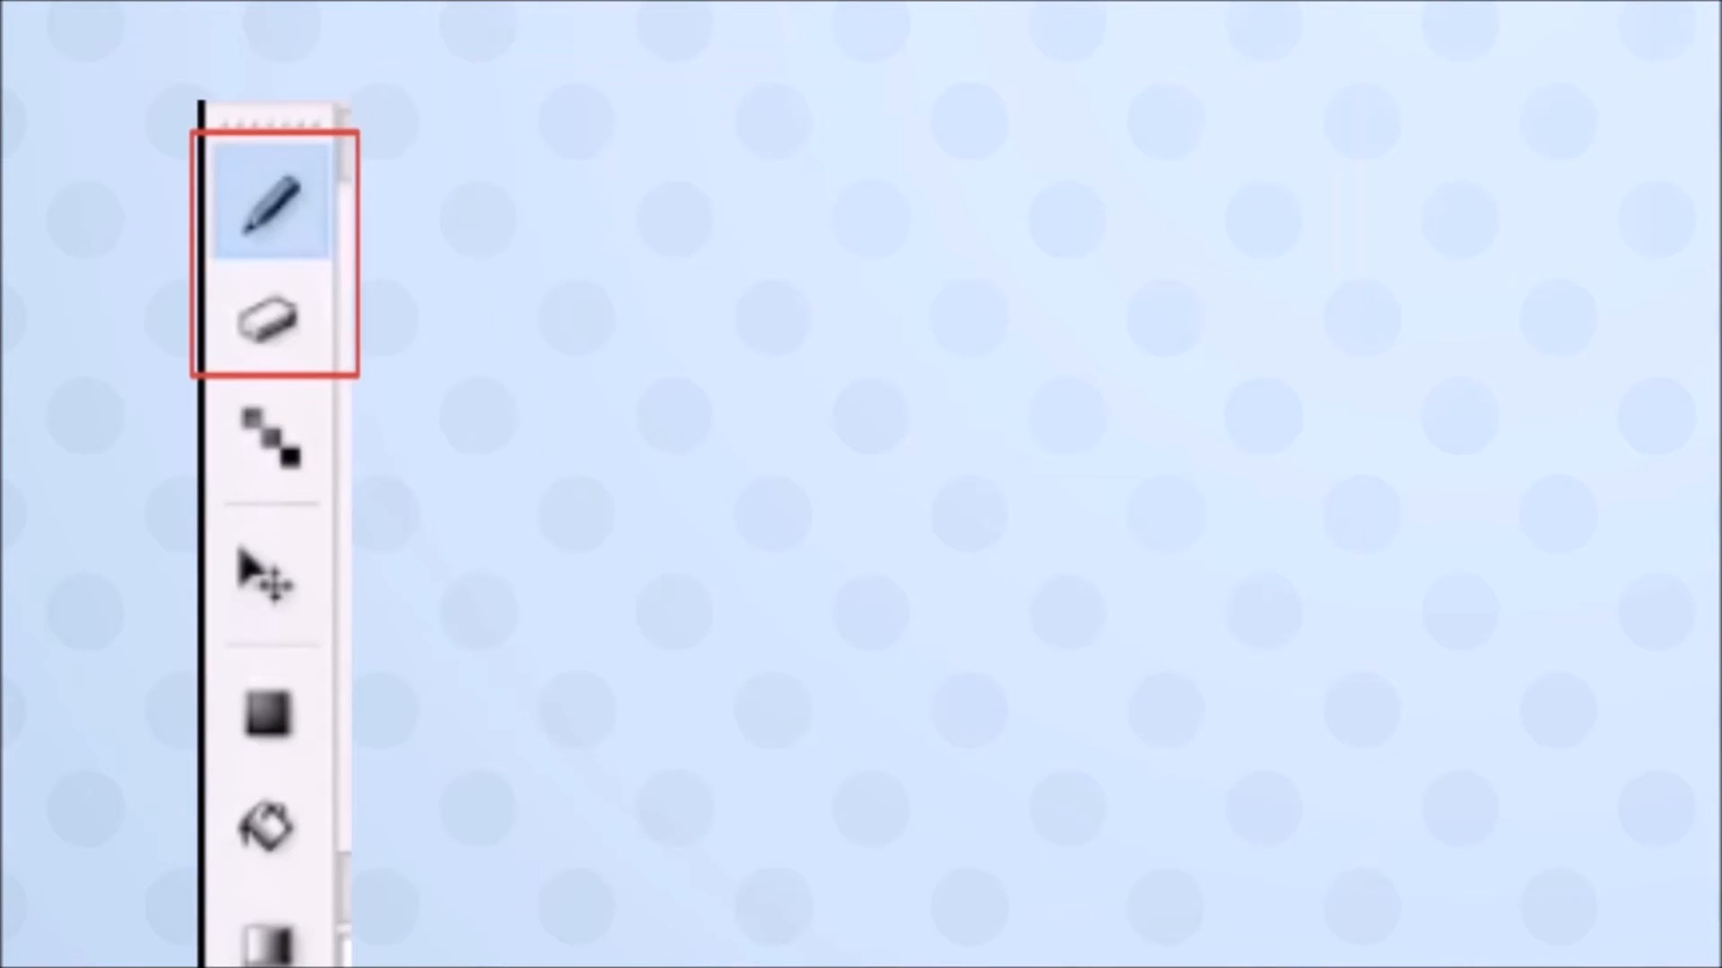
Lay a circular pale-lilac-to-deep-purple gradient across the Untitled canvas with the Gradient tool
{"action": "left_click", "coordinate": [265, 206]}
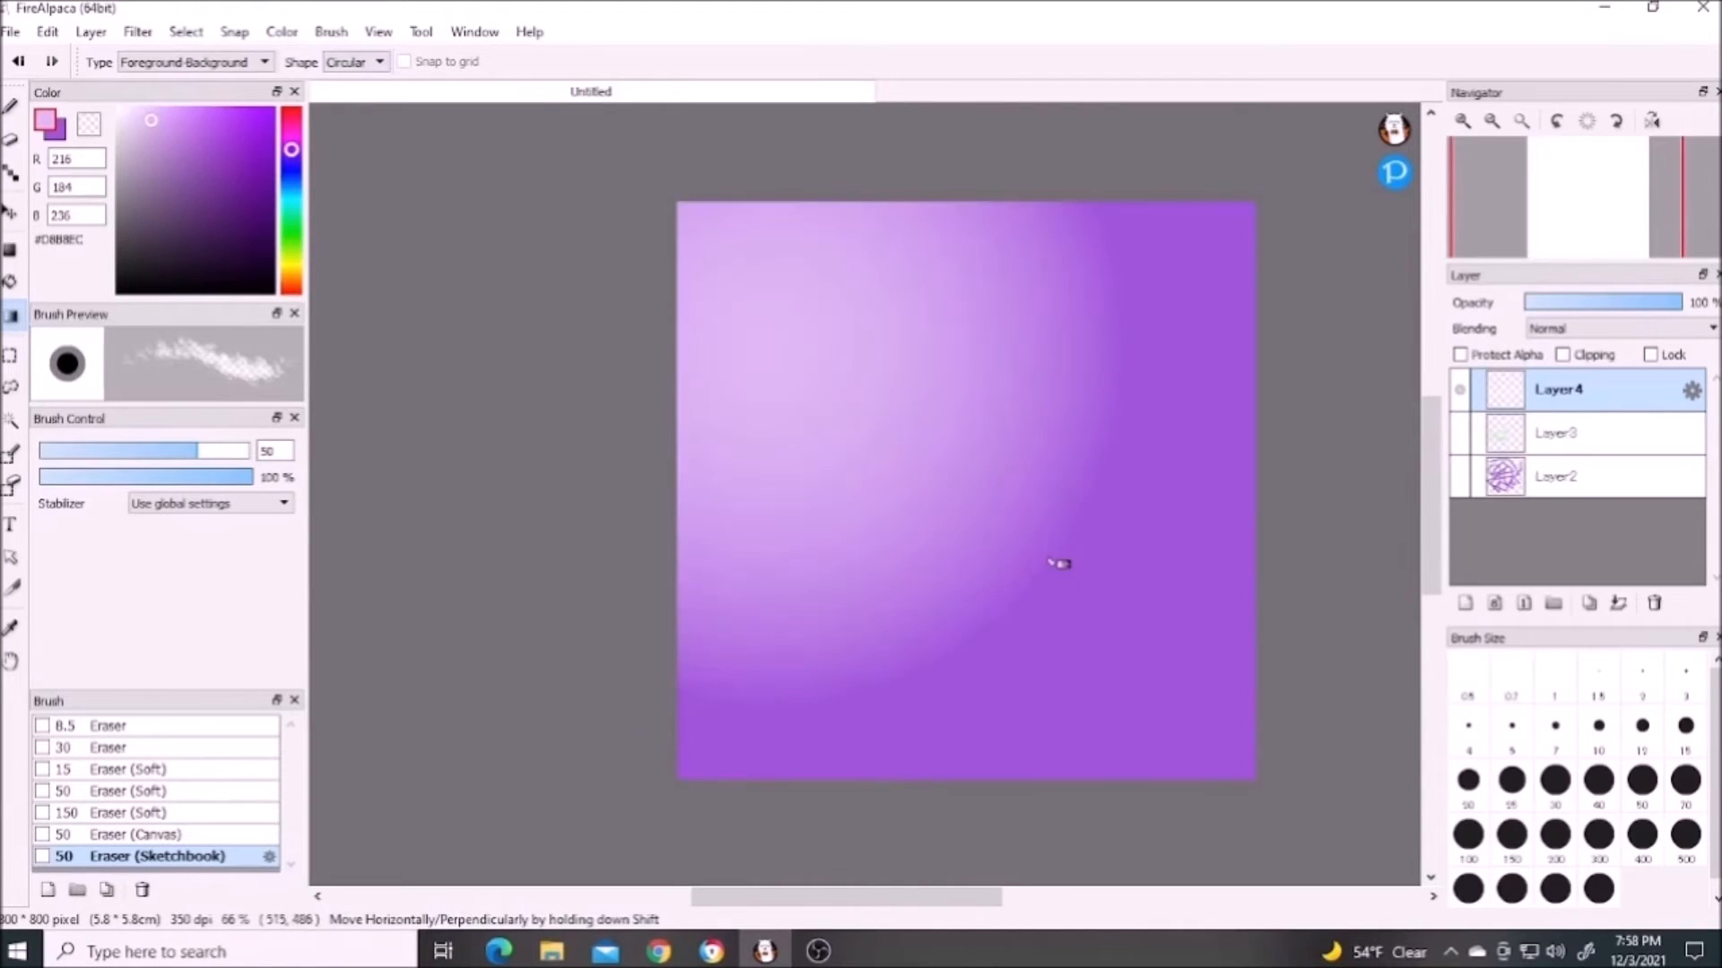
{"action": "left_click_drag", "start_coordinate": [1060, 563], "coordinate": [1255, 816]}
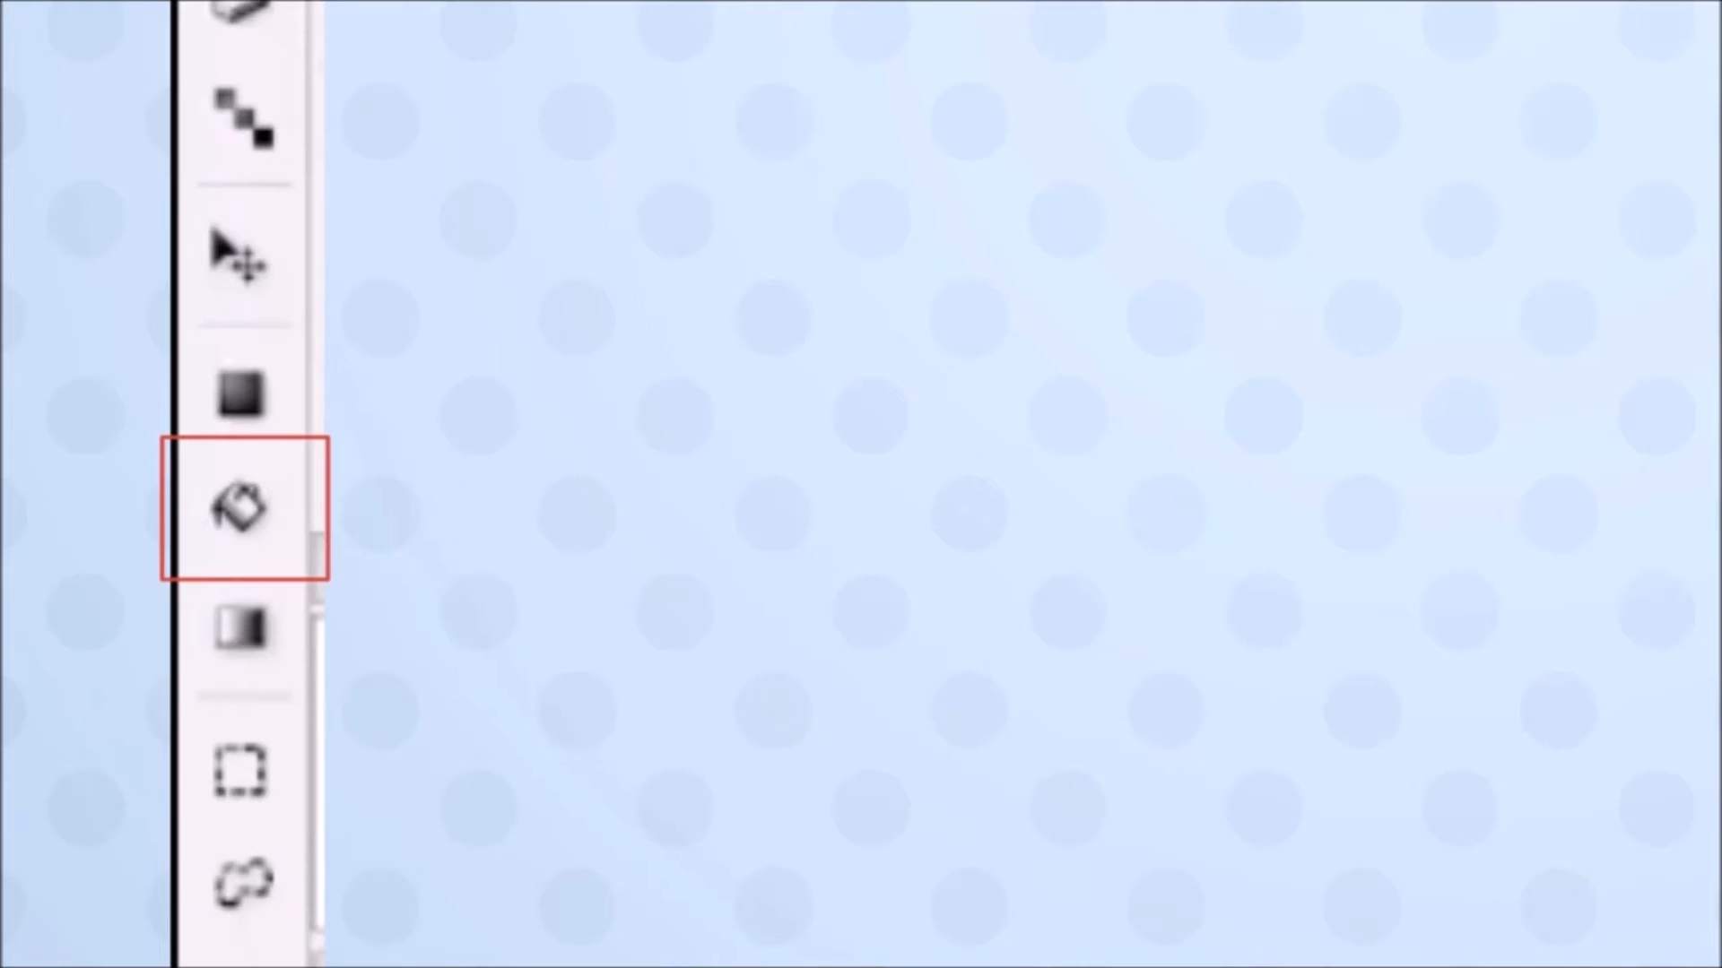
Bucket-fill the region of the purple circle above its diagonal bar with solid yellow
{"action": "left_click", "coordinate": [233, 260]}
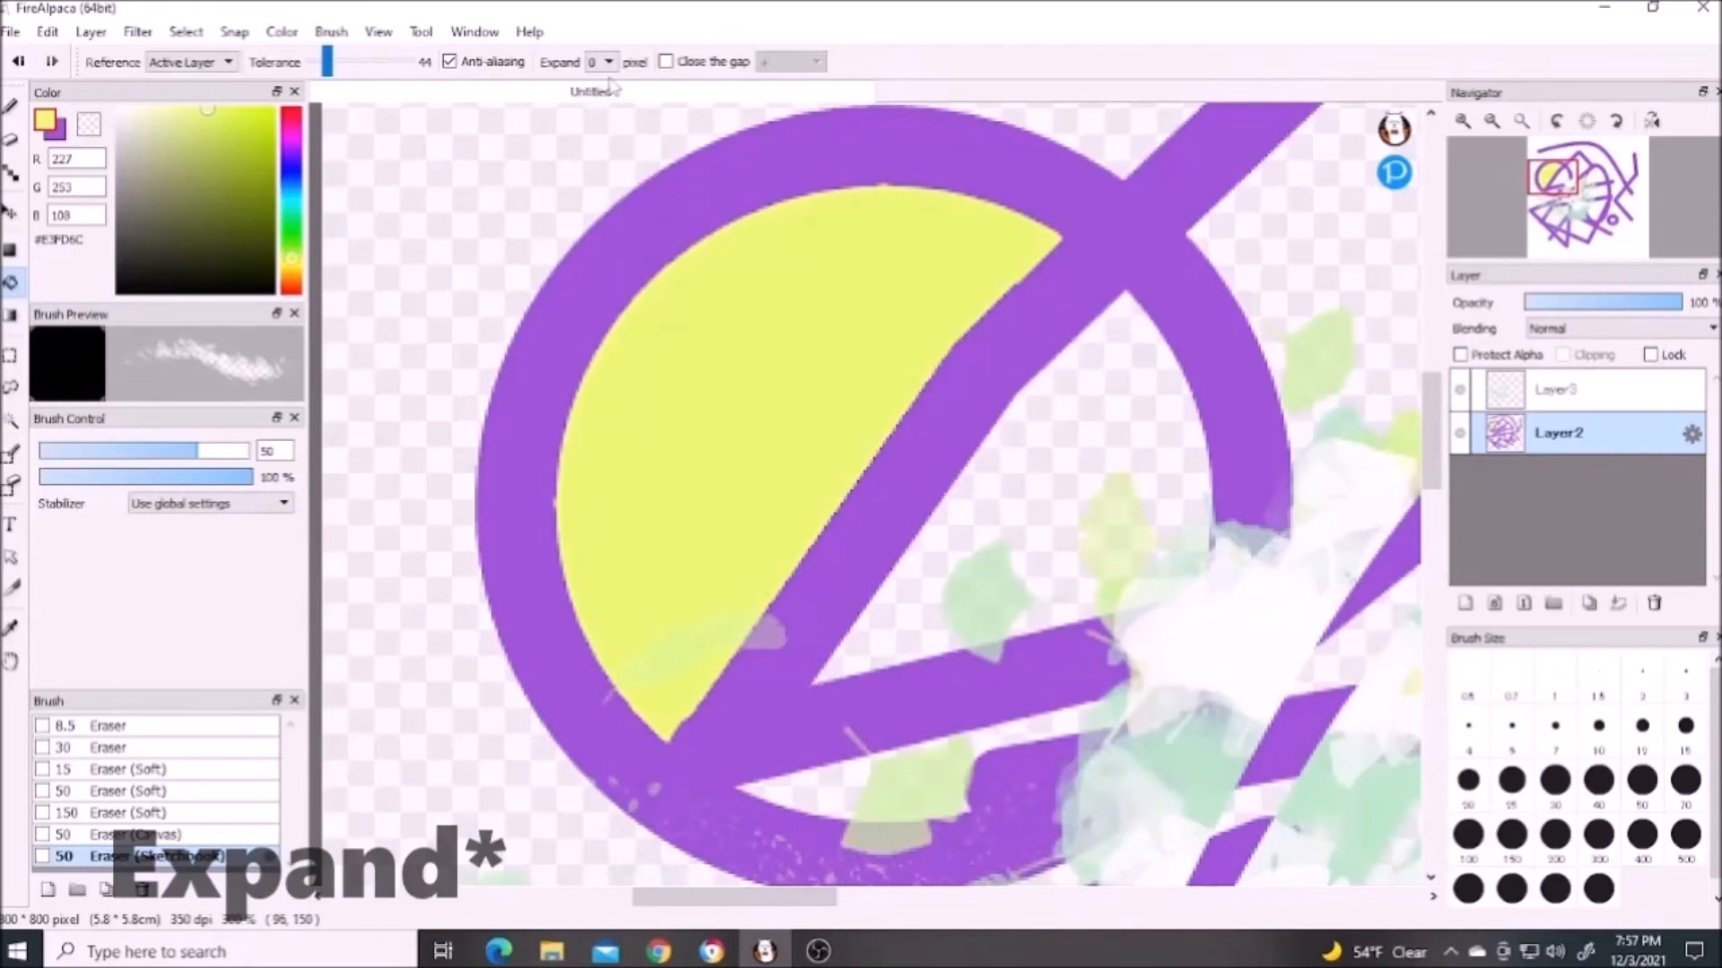
{"action": "left_click", "coordinate": [613, 61]}
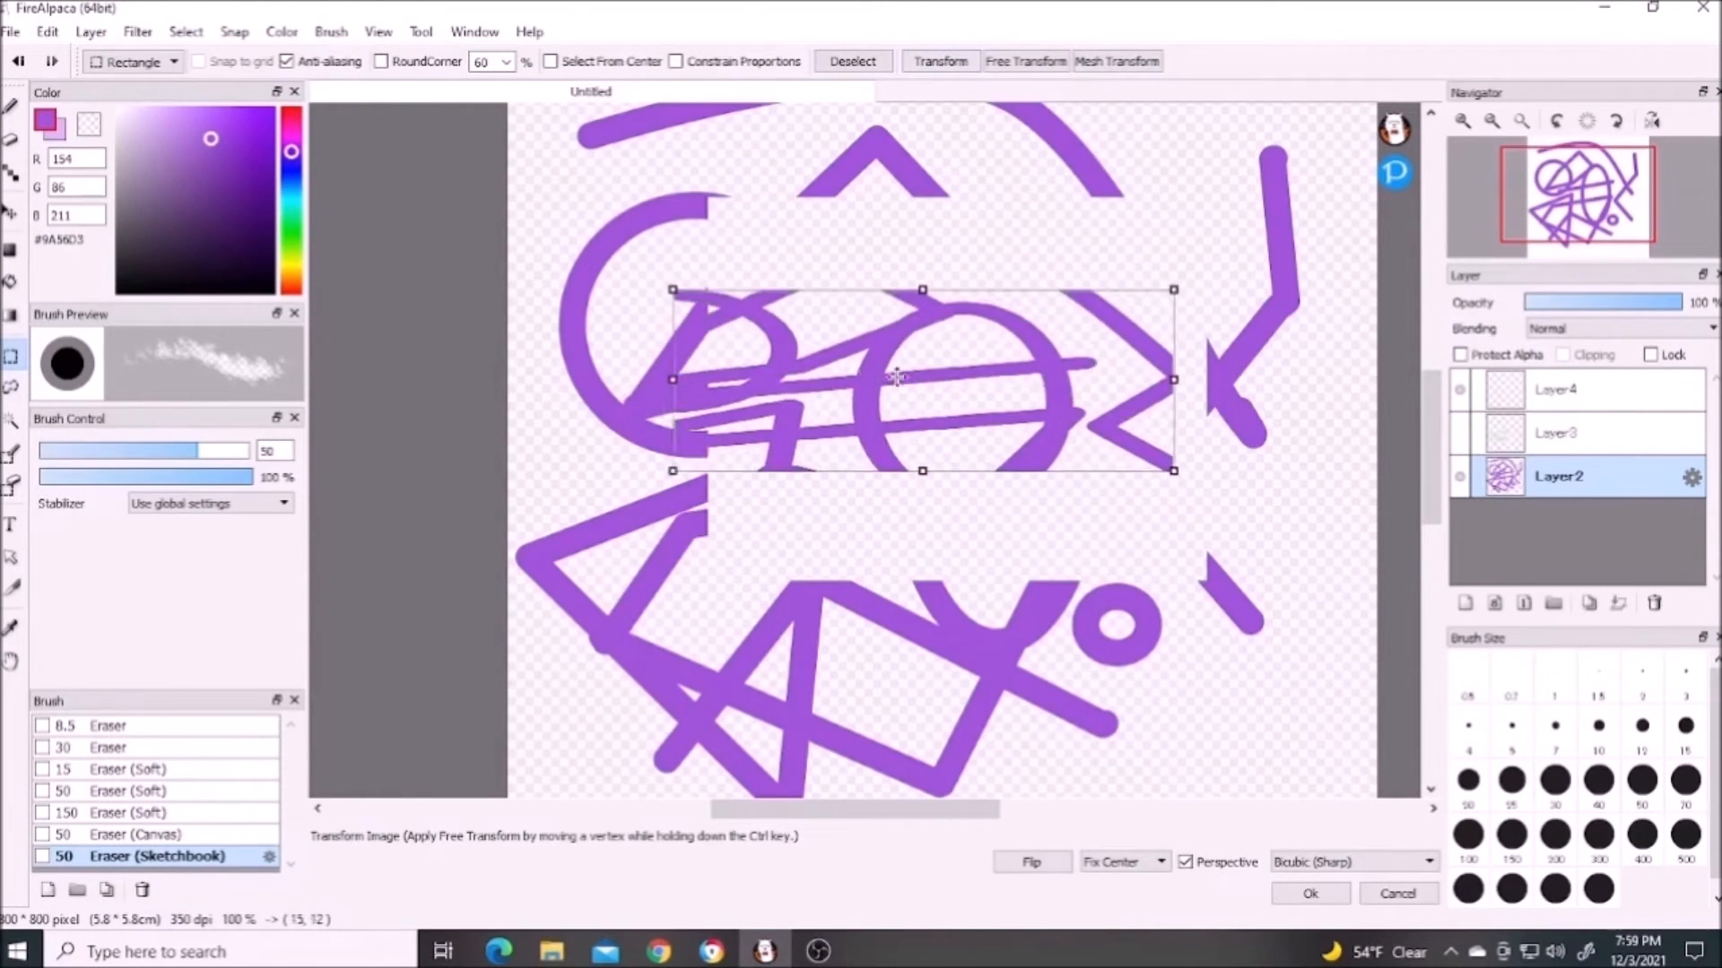
Switch the transform's resampling method between Bilinear and Bicubic from the interpolation dropdown
{"action": "left_click", "coordinate": [1352, 861]}
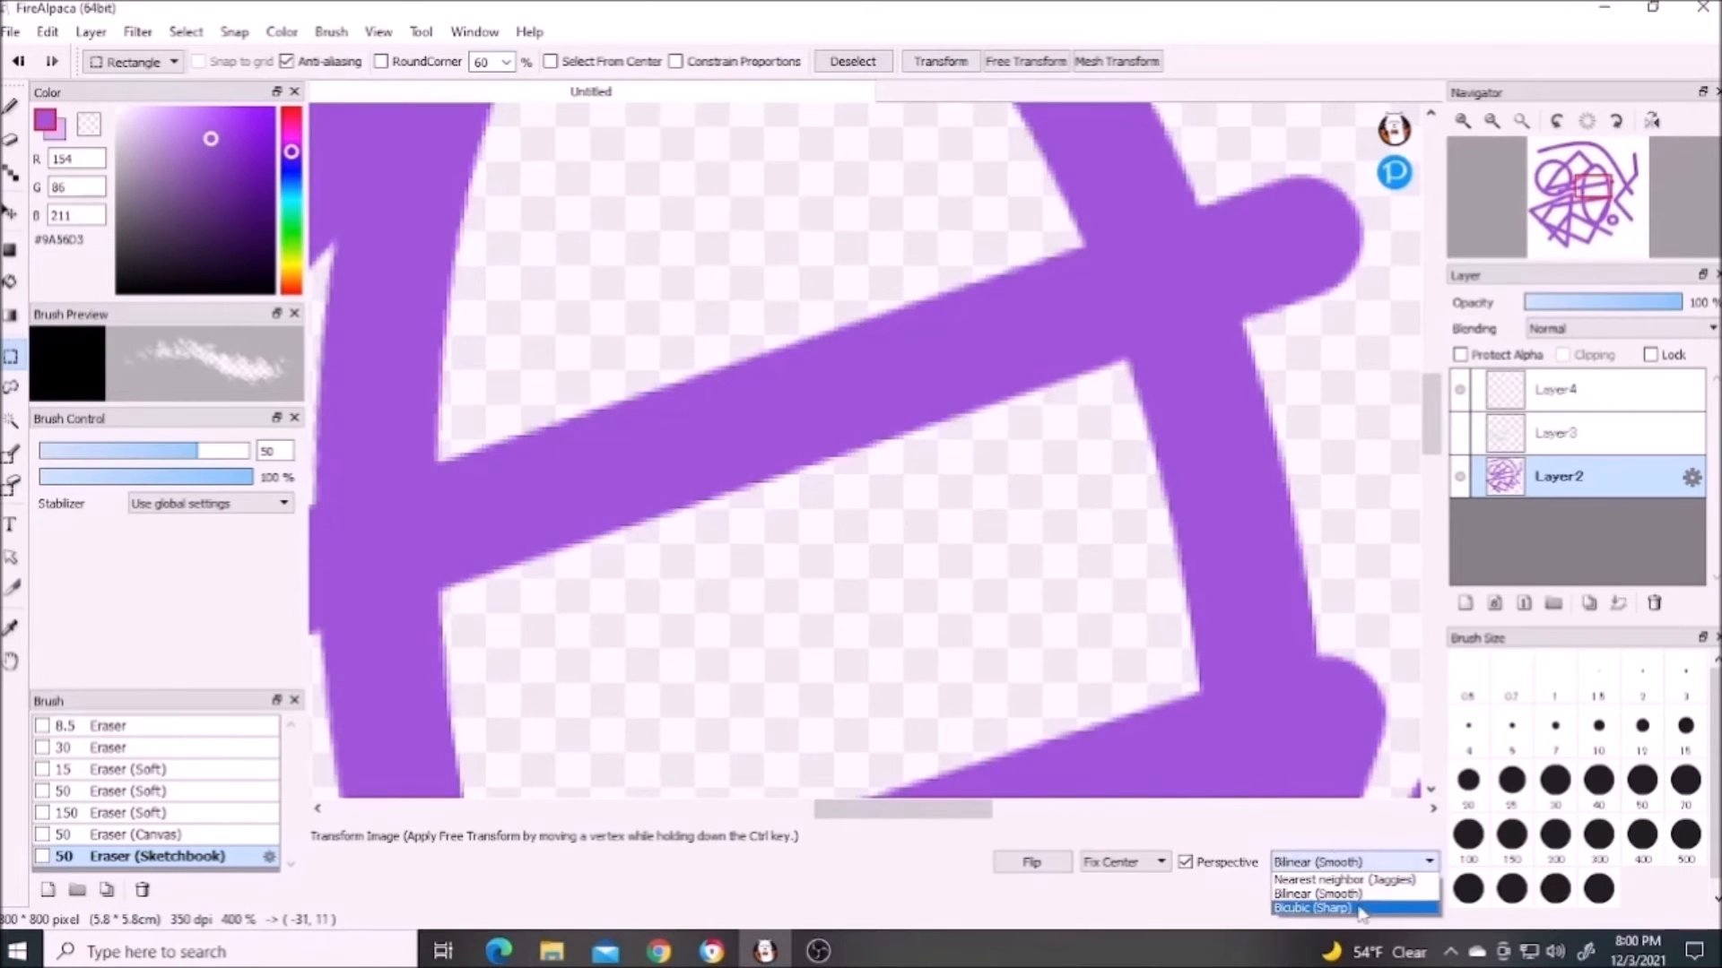
{"action": "left_click", "coordinate": [1313, 908]}
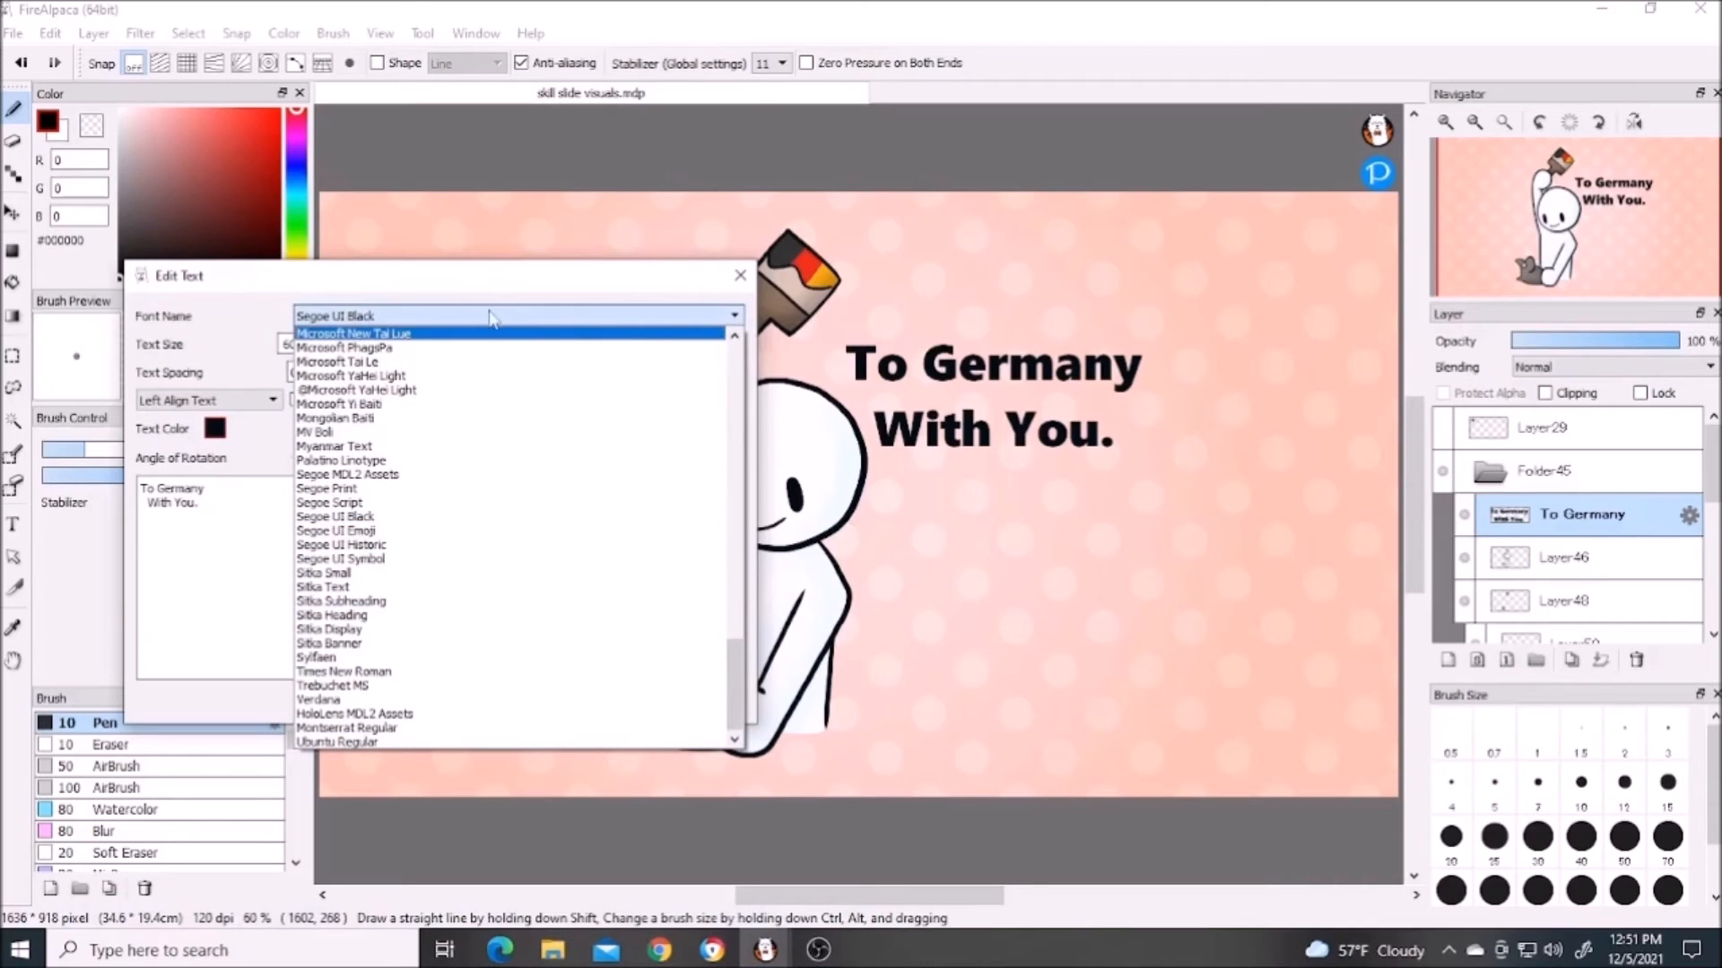
Browse fonts, set text spacing to -16 and give the slide text a cyan colour
{"action": "scroll", "scroll_direction": "down", "scroll_amount": 3}
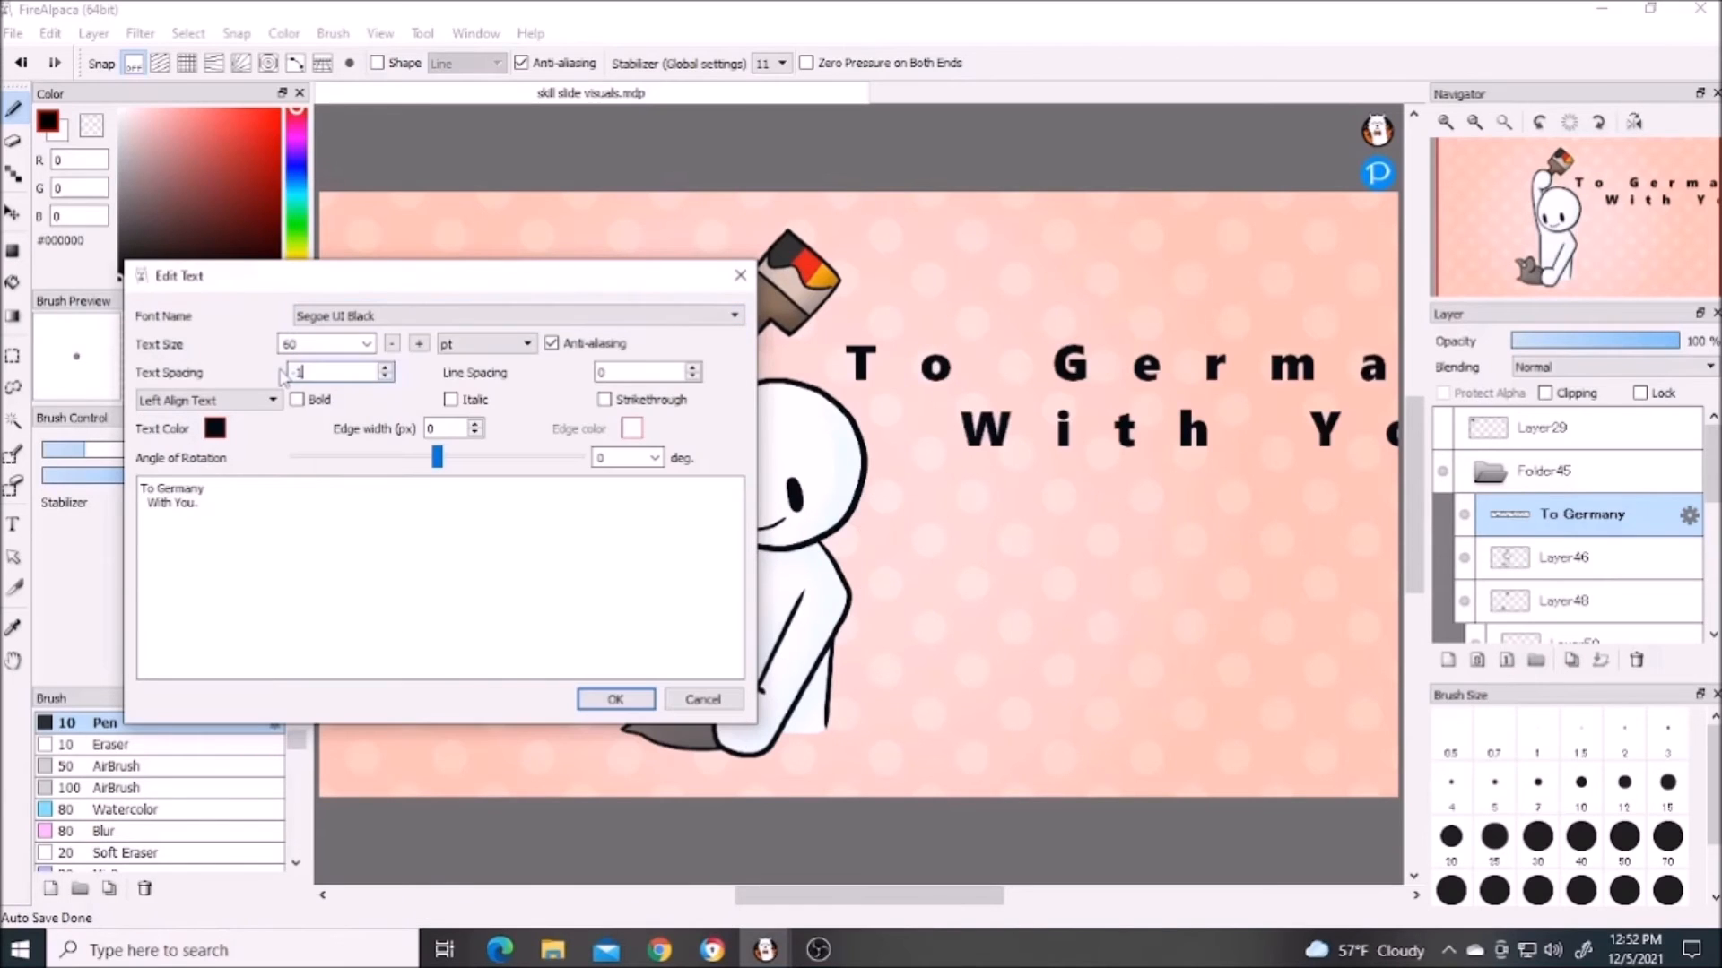
{"action": "type", "text": "-16"}
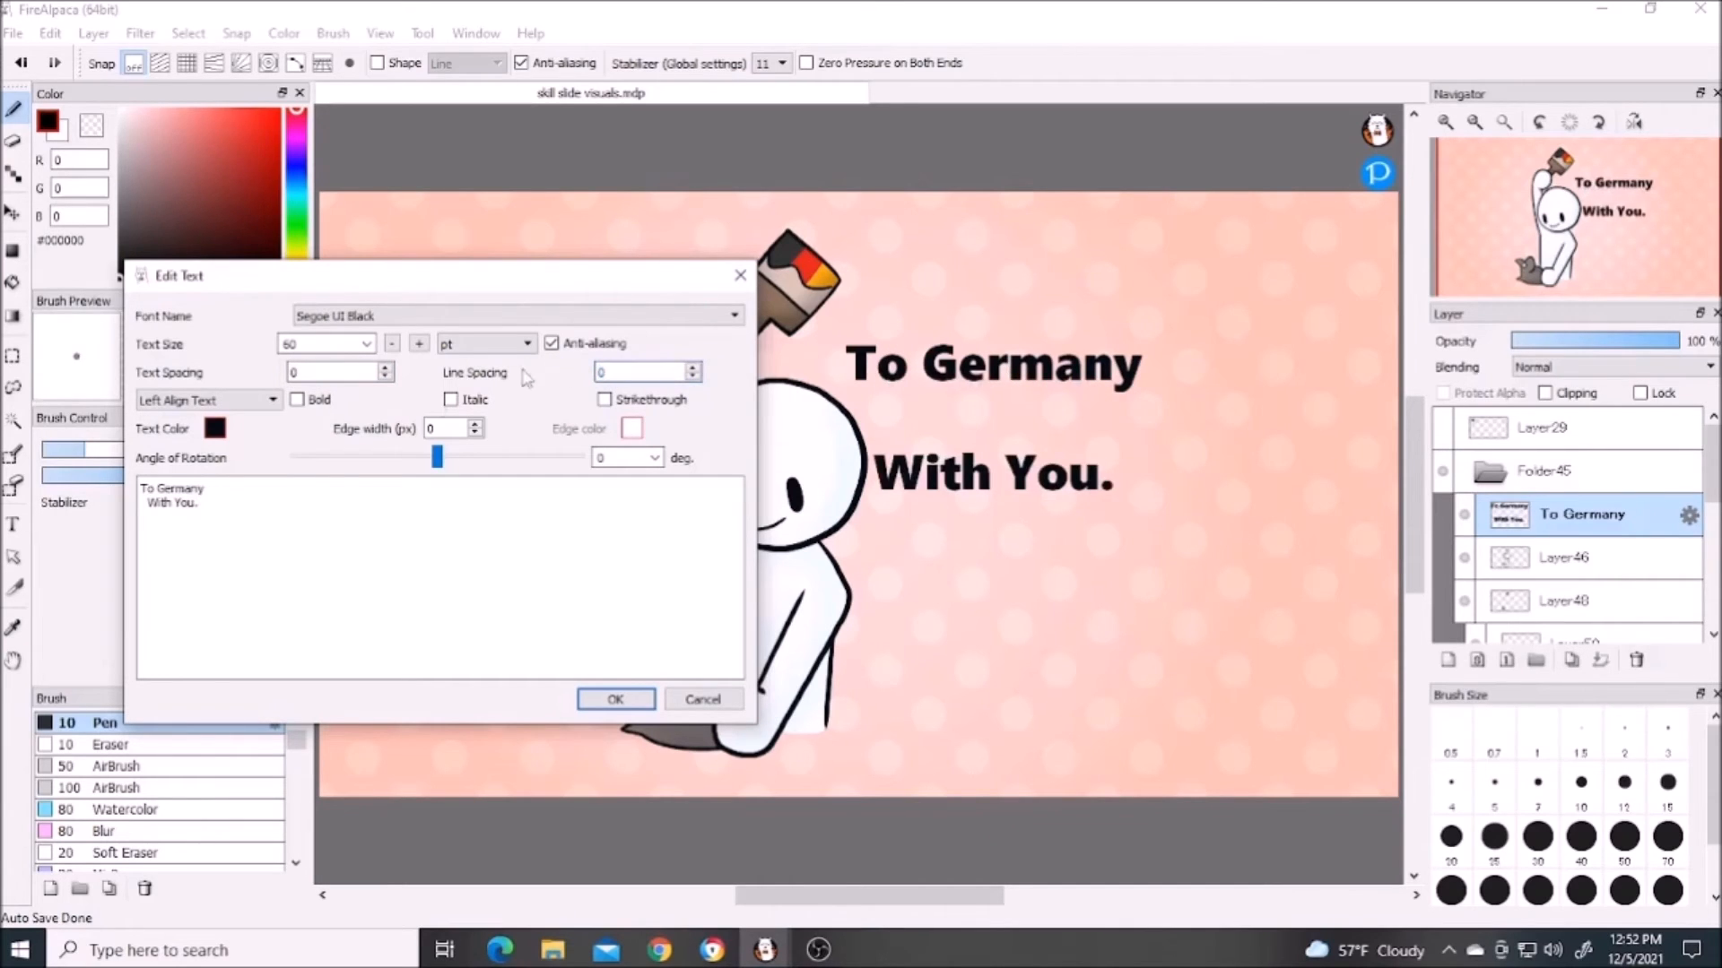
{"action": "left_click", "coordinate": [214, 427]}
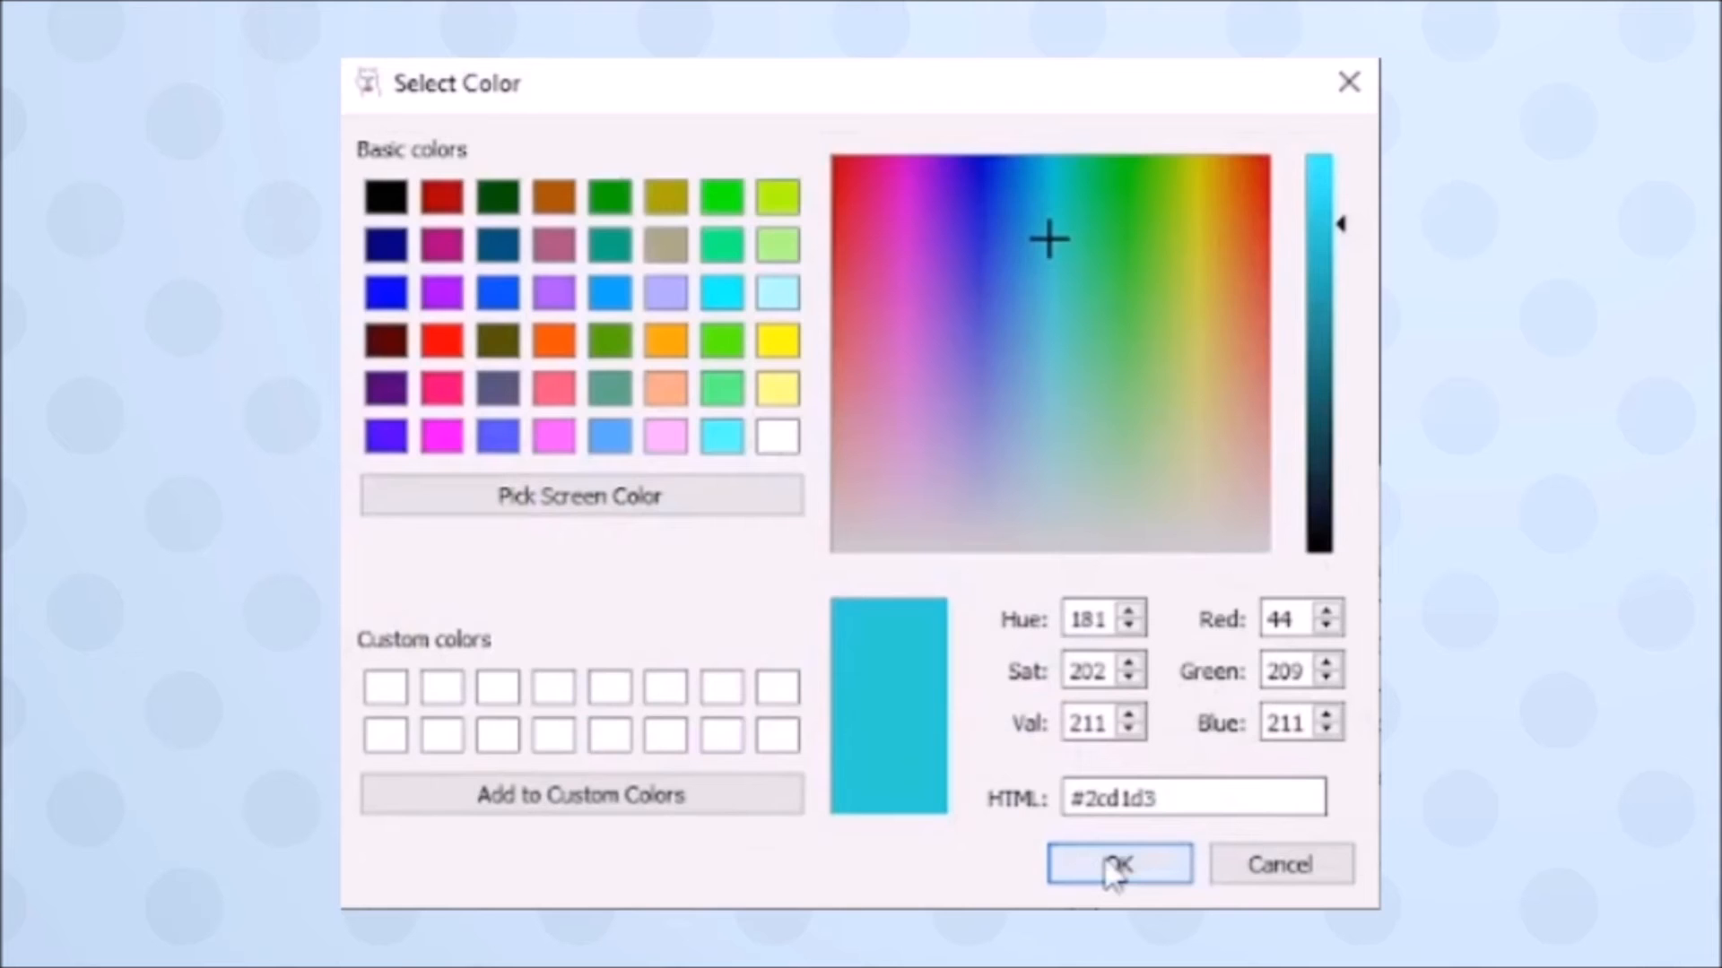
{"action": "left_click", "coordinate": [1120, 864]}
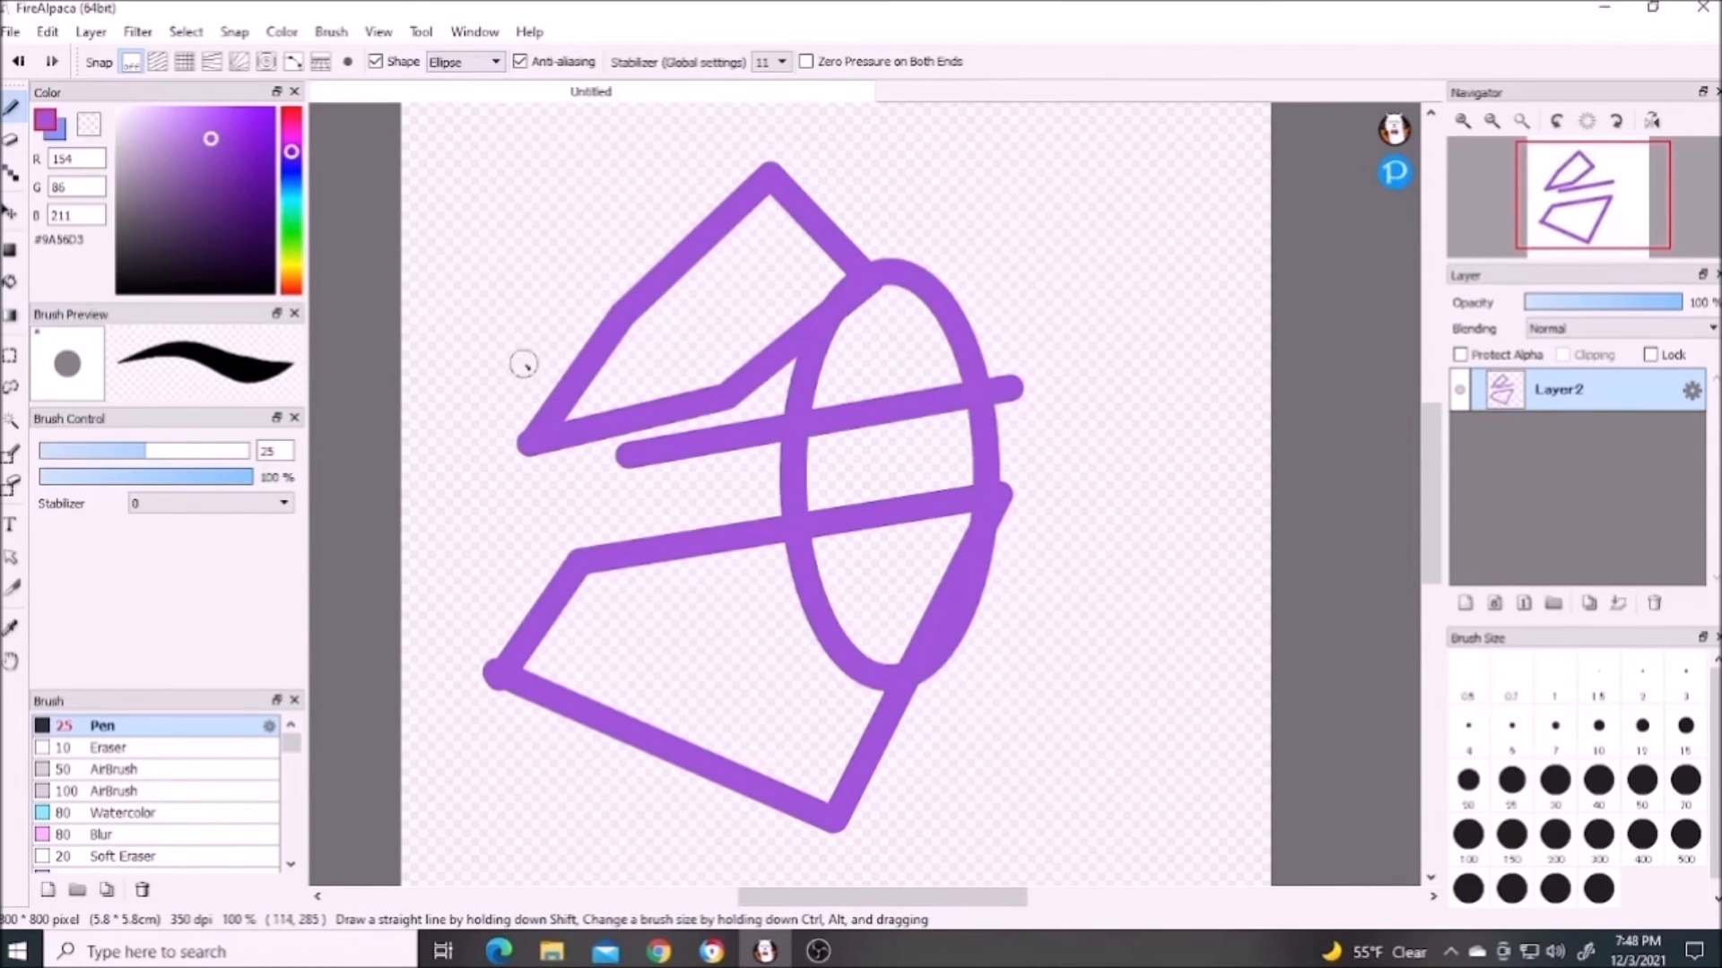
Draw a tall purple ellipse across the straight-line shapes with the Pen's Ellipse shape
{"action": "left_click_drag", "start_coordinate": [522, 362], "coordinate": [698, 472]}
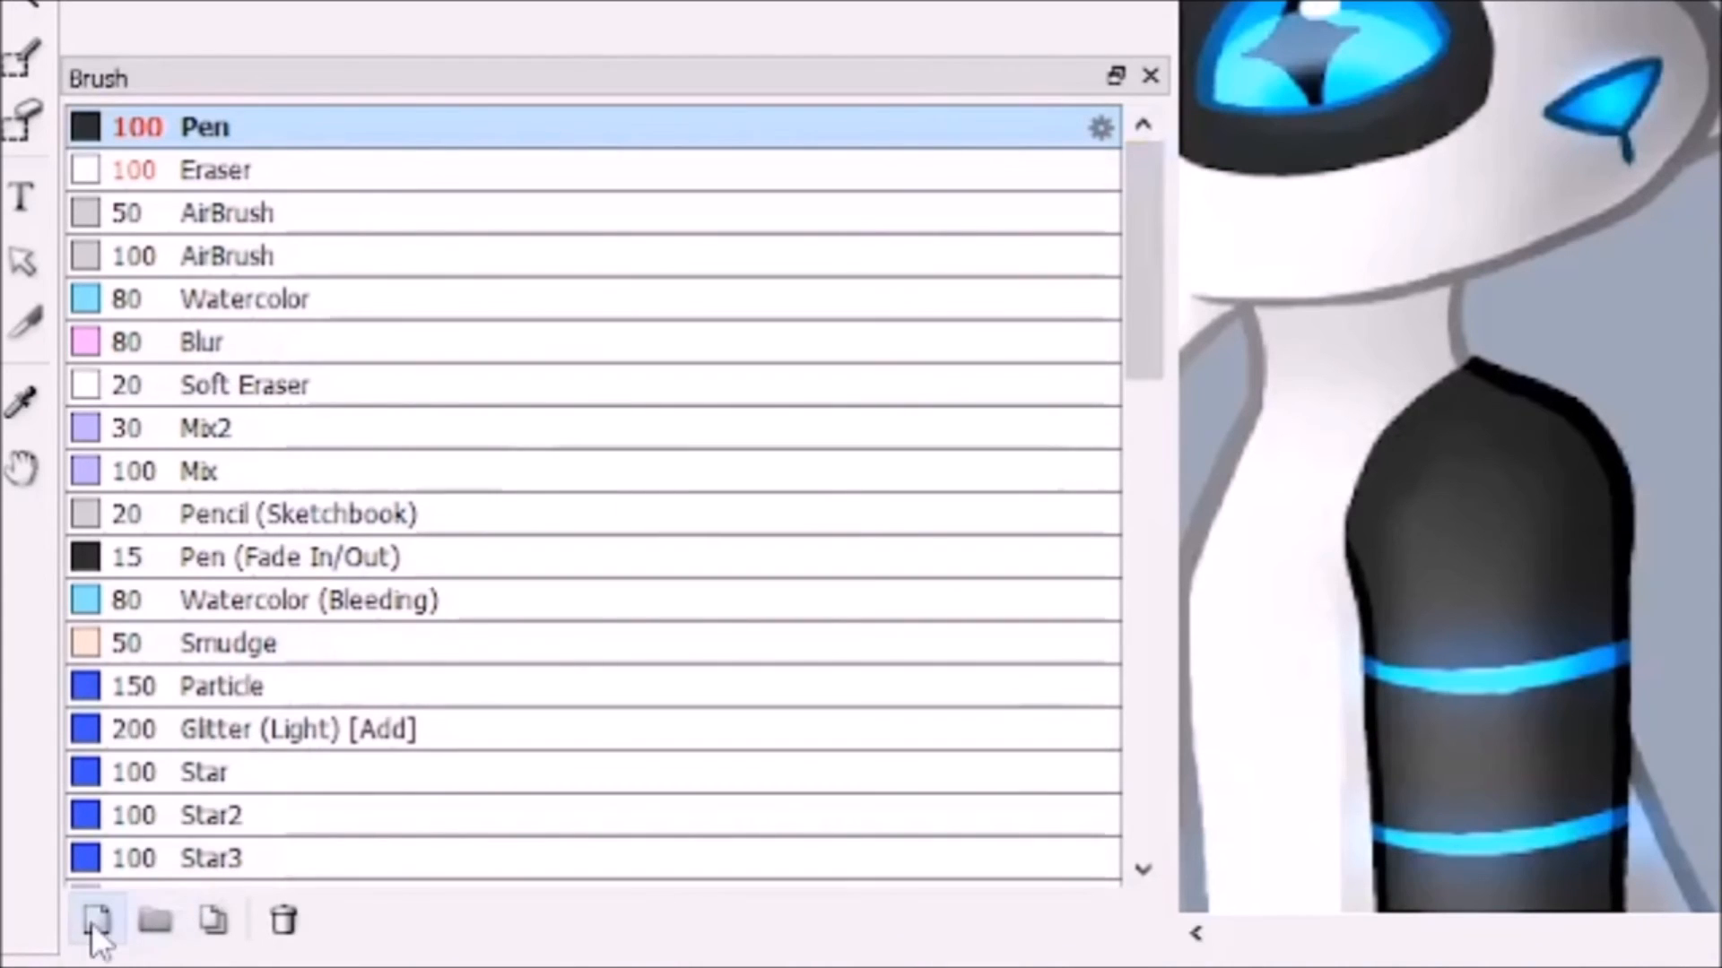
Point out Add Brush, then bring up the size-25 Pen brush's settings from its gear icon
{"action": "left_click", "coordinate": [94, 922]}
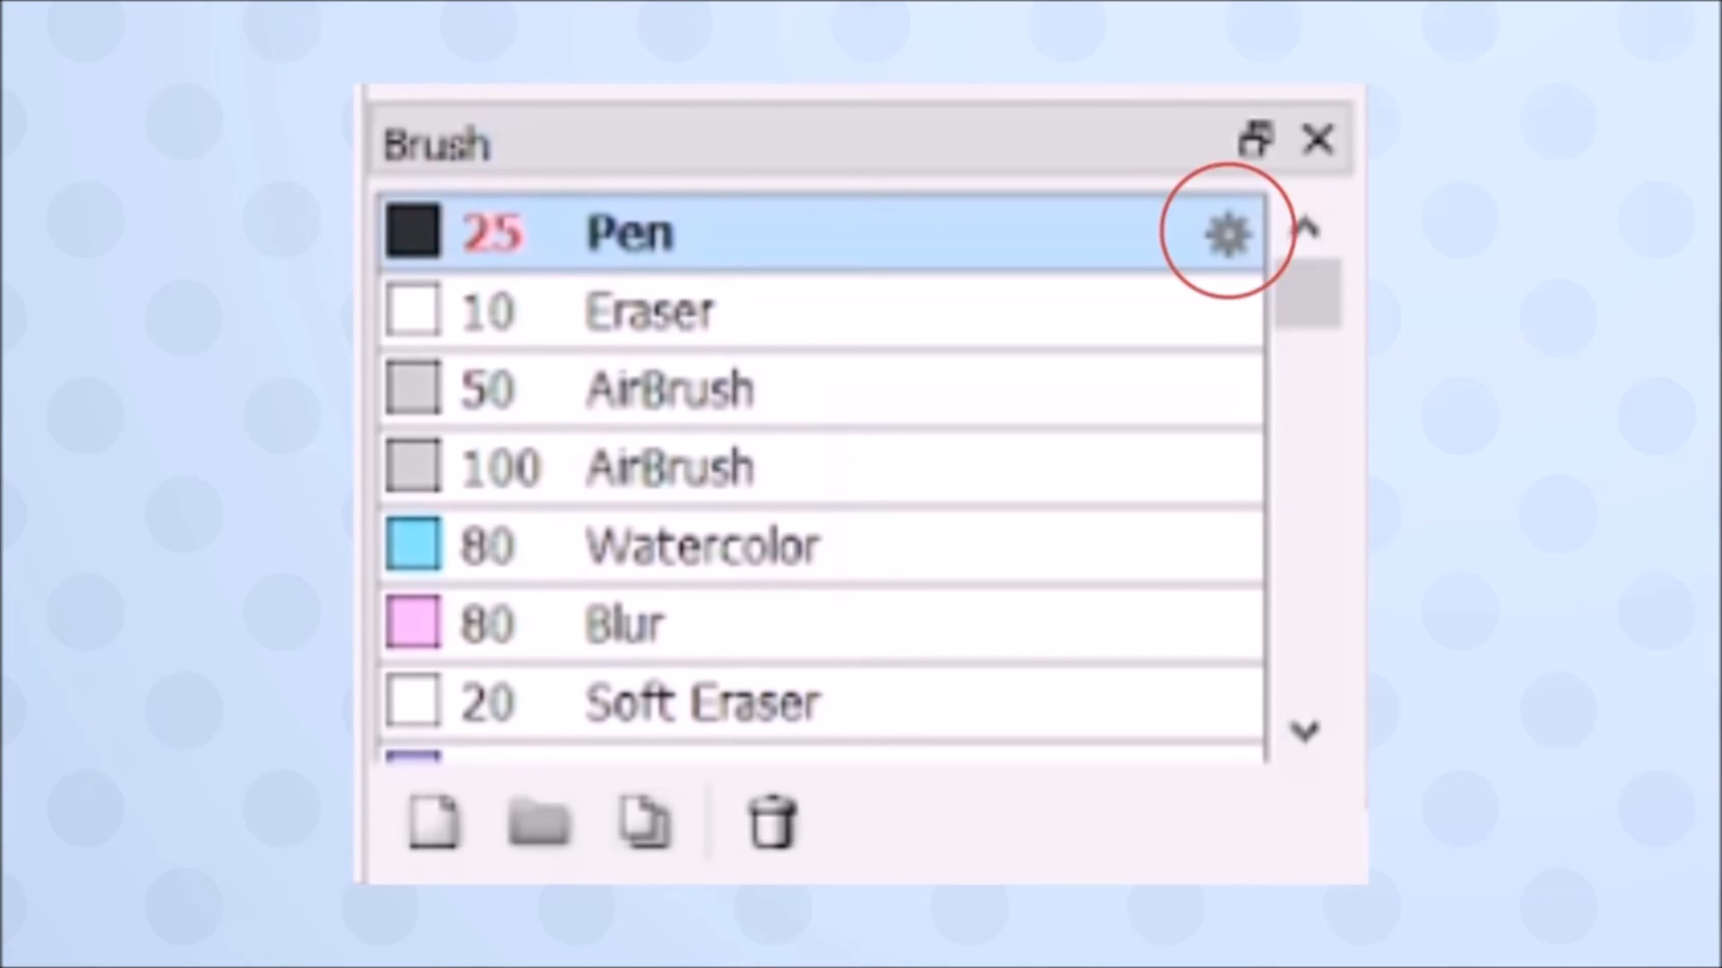
{"action": "left_click", "coordinate": [1223, 226]}
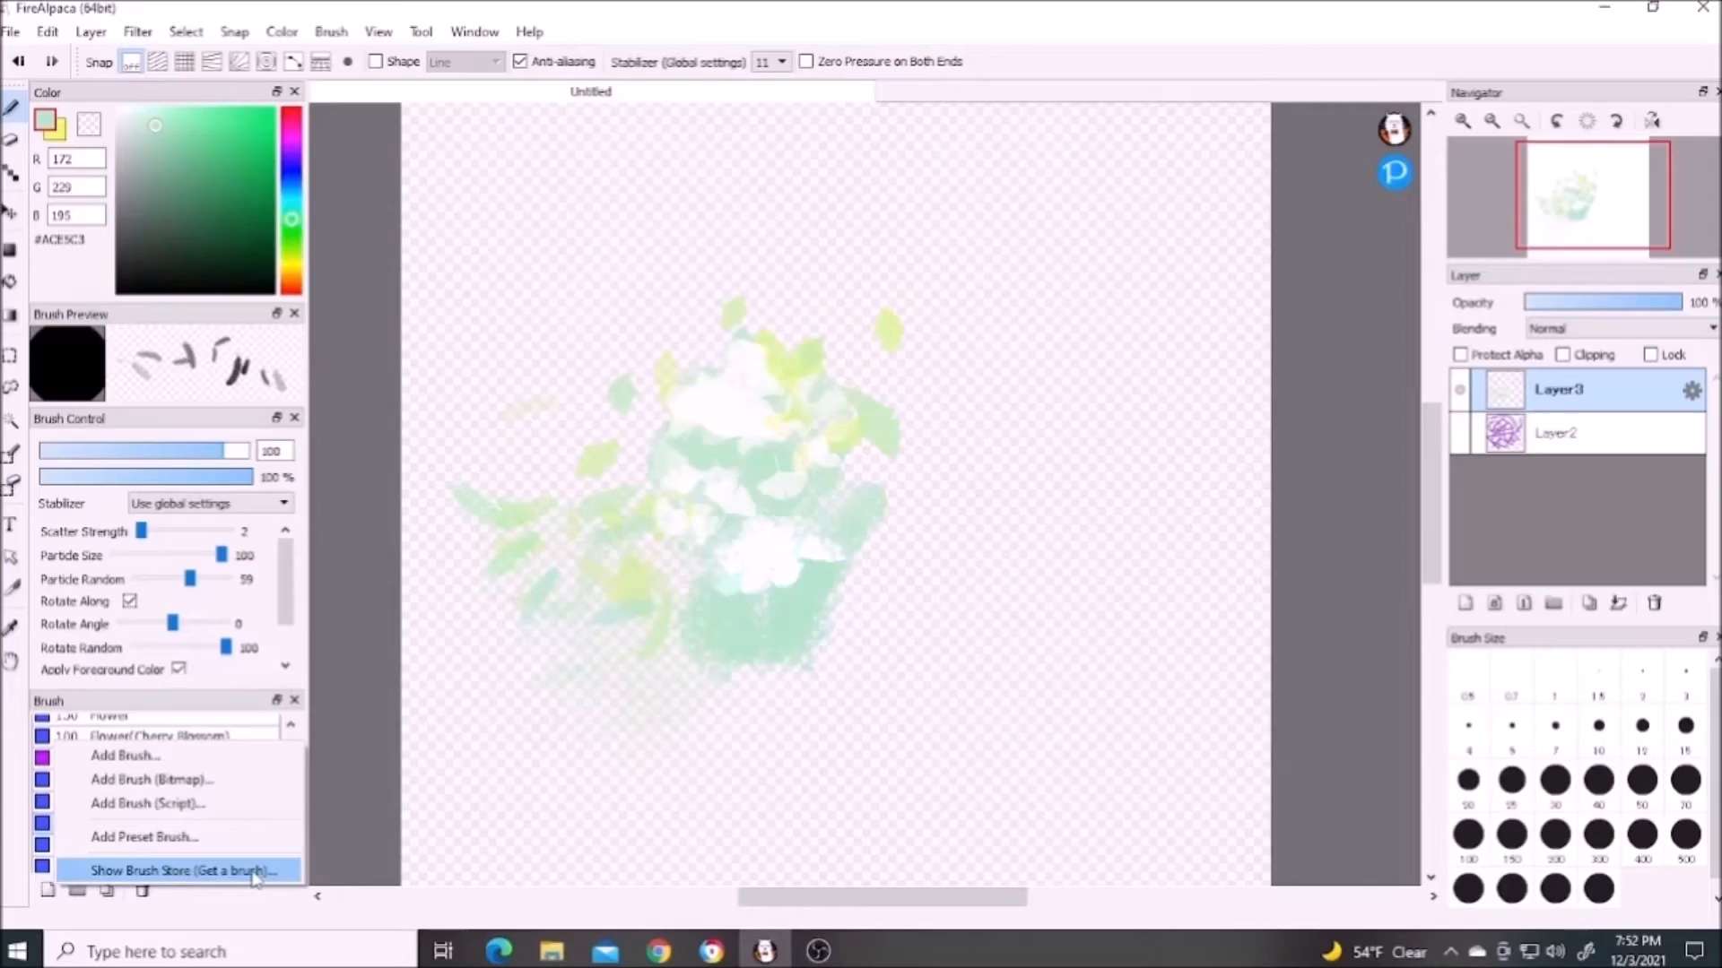
Show the Brush Store and scroll its downloadable brushes such as kr-Hydrangea
{"action": "left_click", "coordinate": [183, 870]}
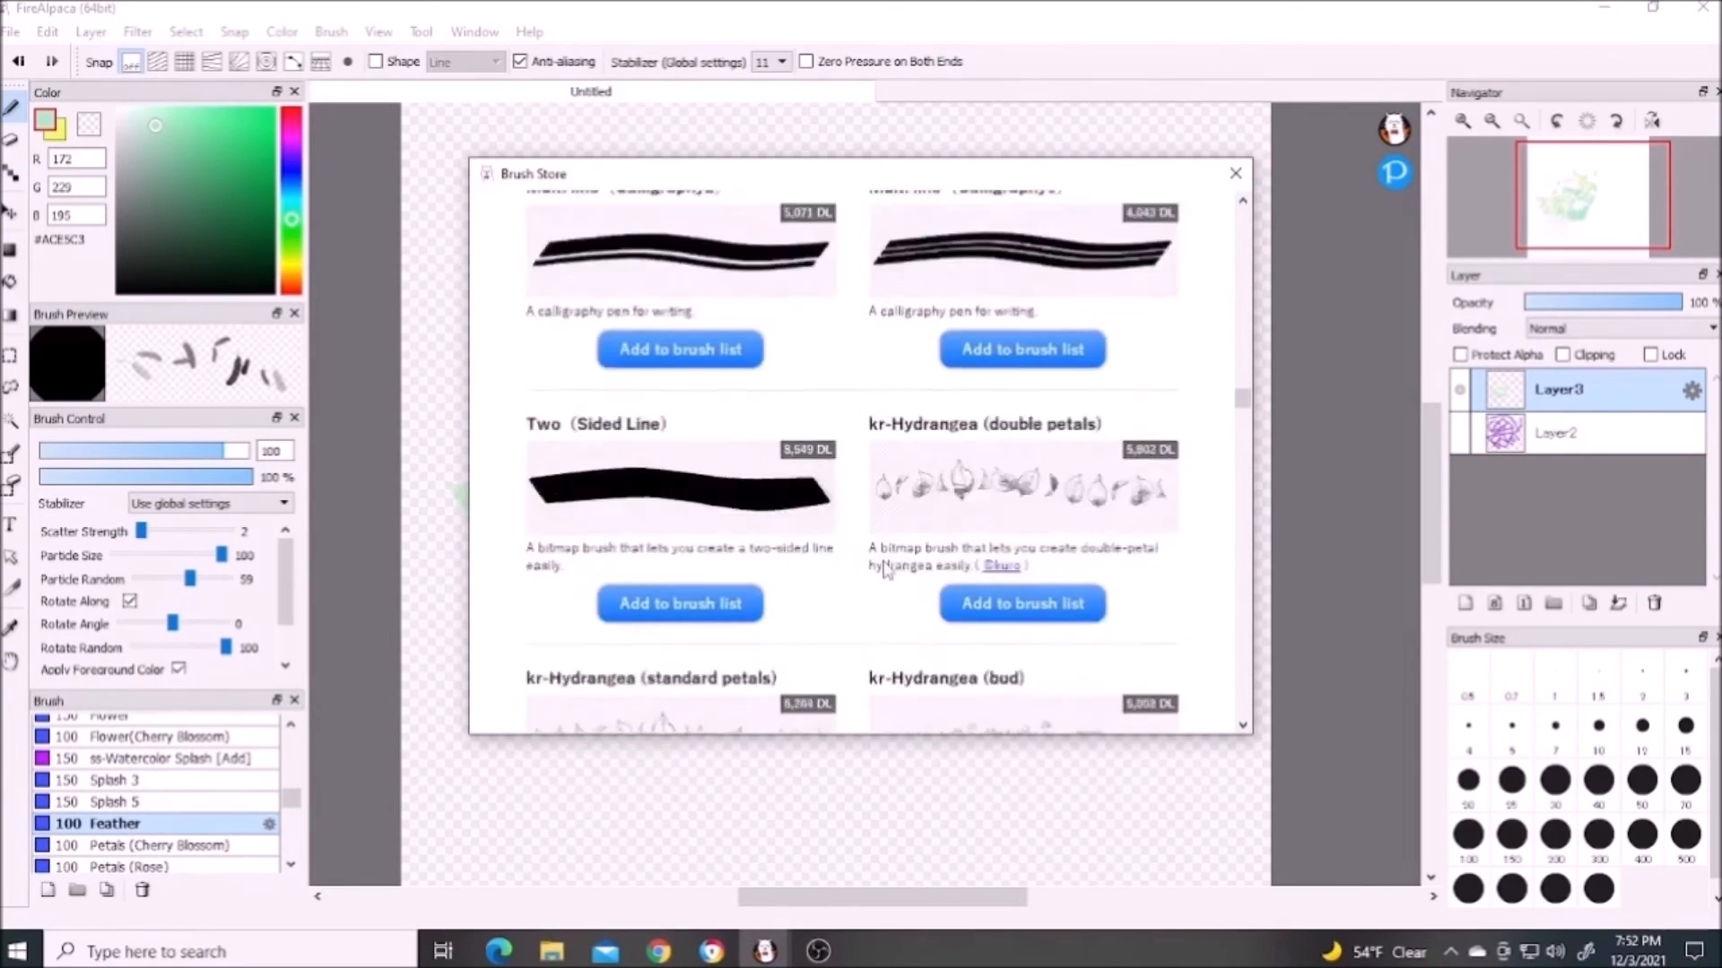
{"action": "scroll", "scroll_direction": "down", "scroll_amount": 3}
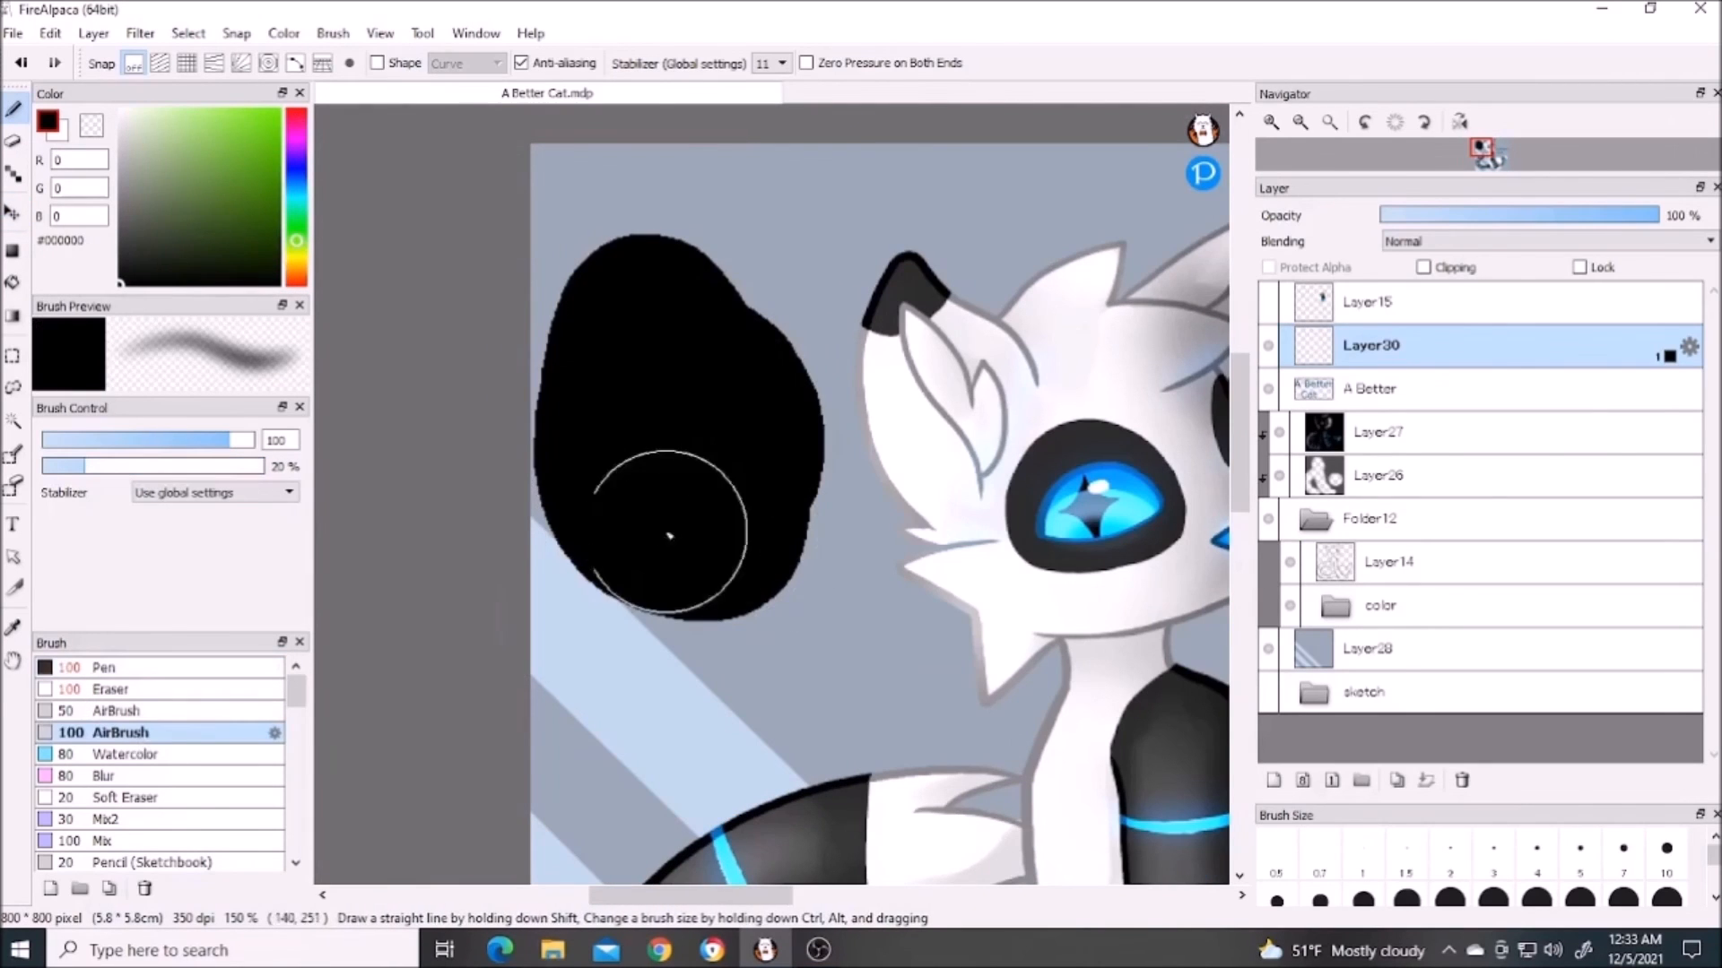
Paint more black AirBrush strokes on Layer30 beside the cat's head
{"action": "left_click_drag", "start_coordinate": [667, 536], "coordinate": [681, 253]}
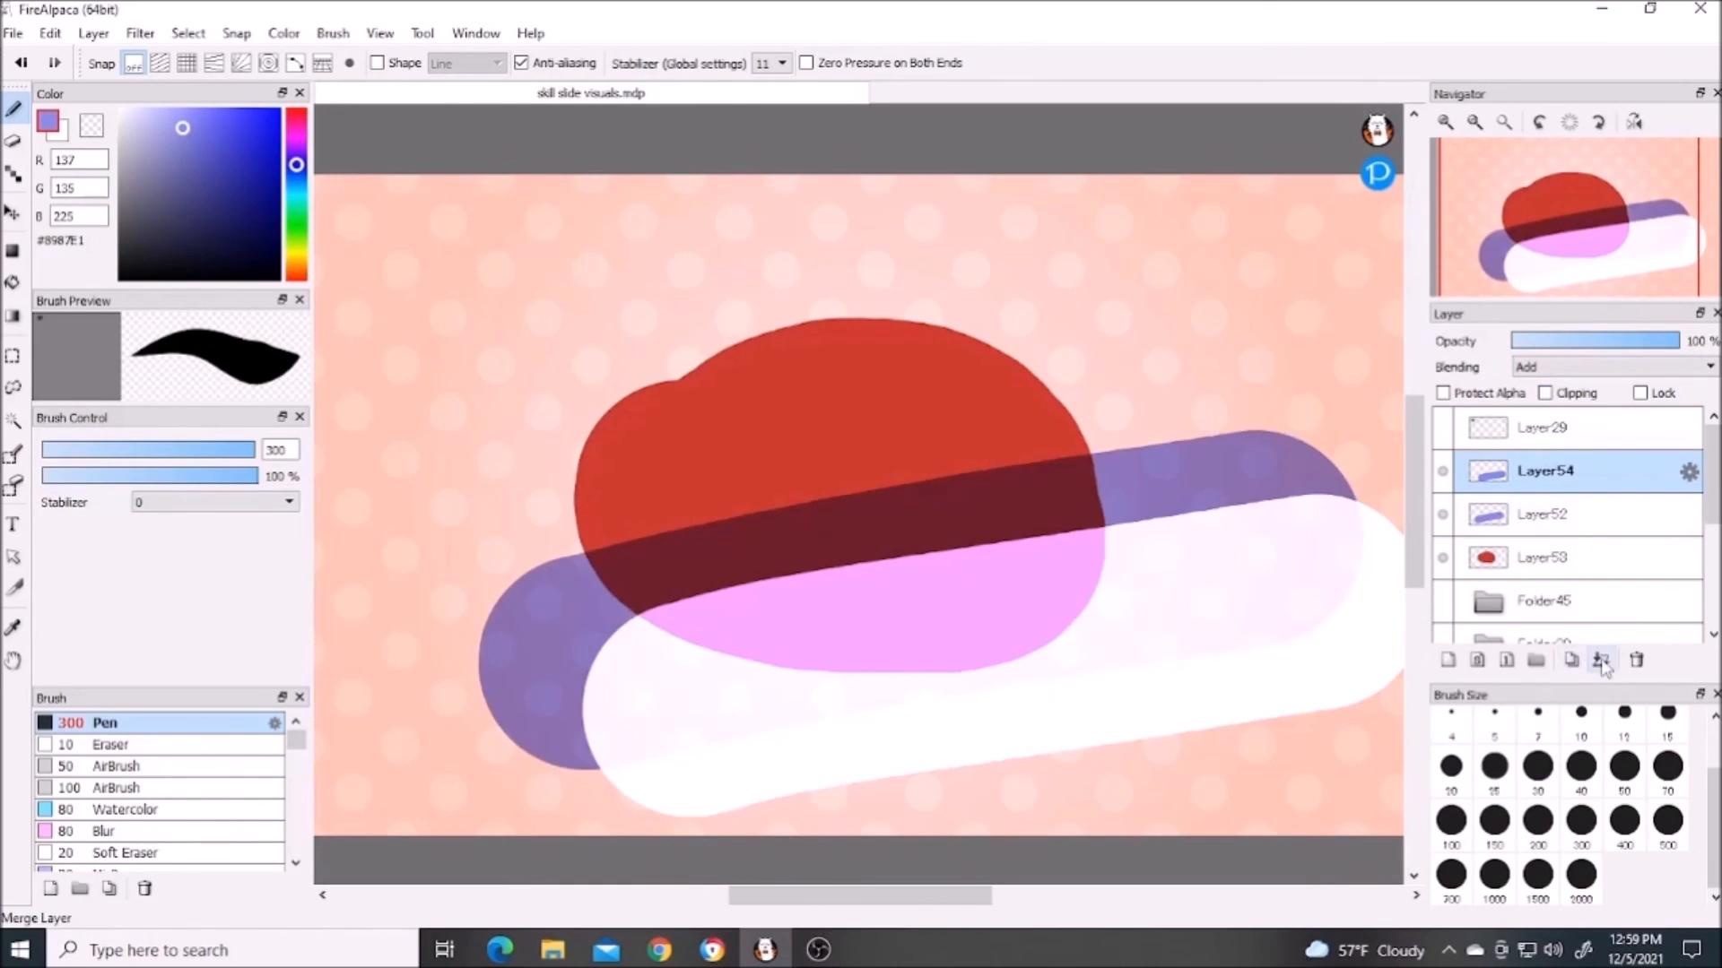
Merge the Add-blended purple pill Layer54 into the layer beneath it
{"action": "left_click", "coordinate": [1543, 515]}
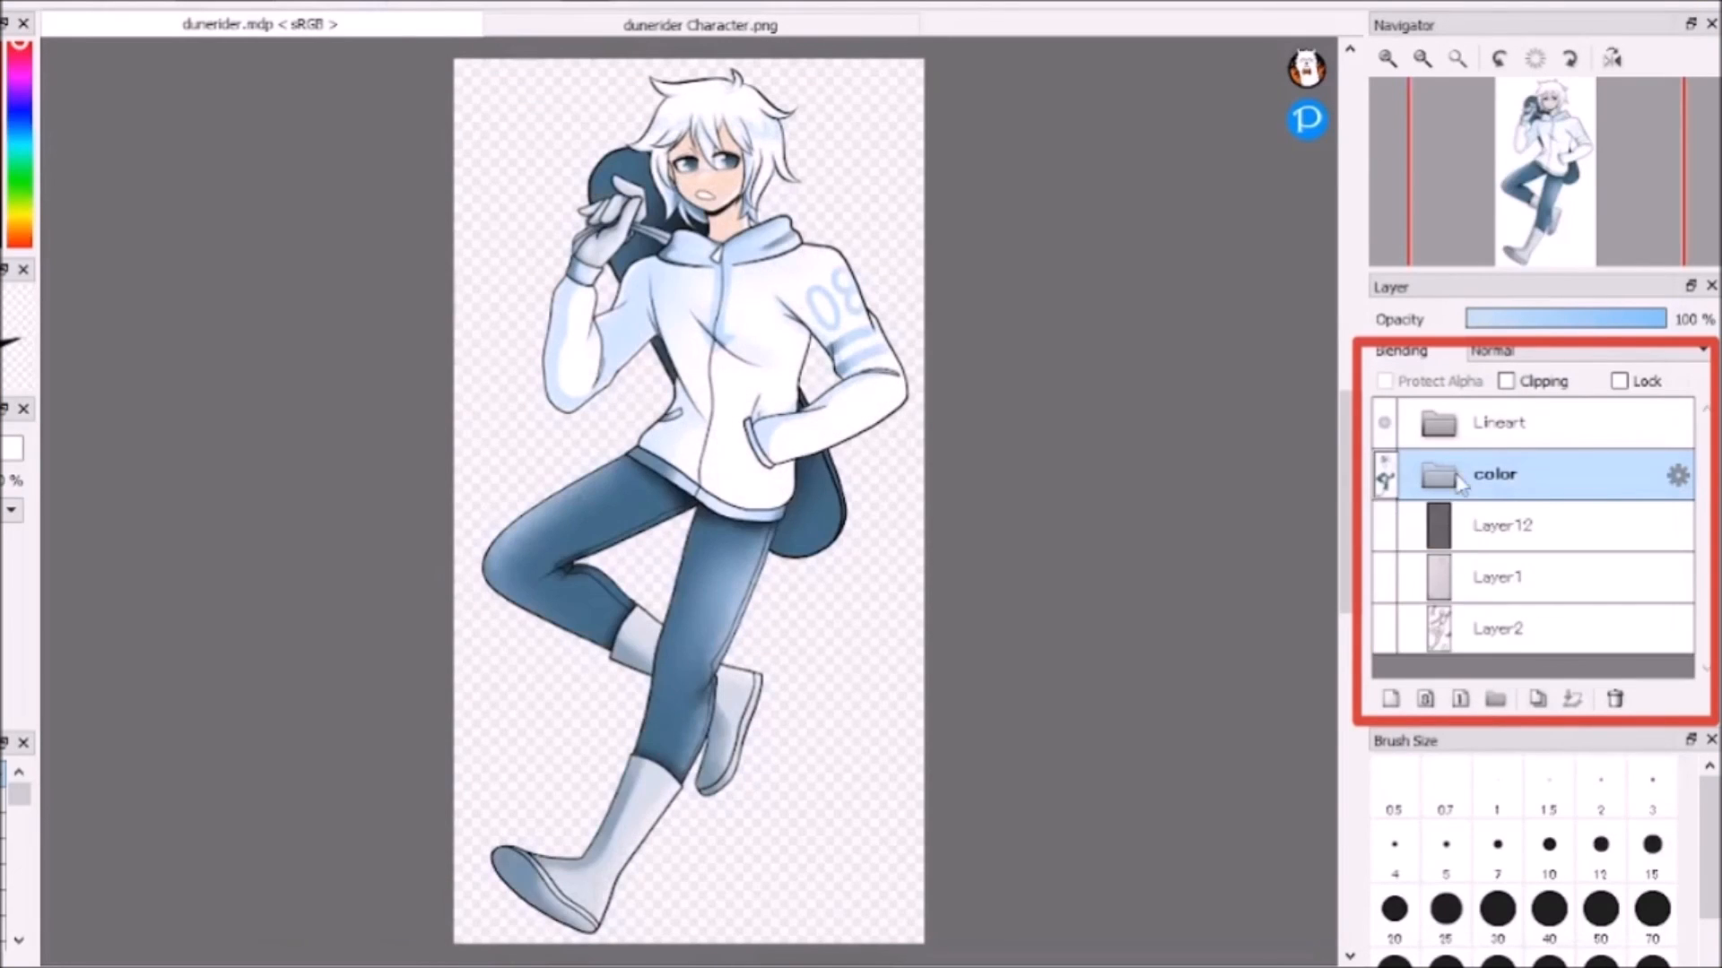
Expand and collapse the color layer folder, then switch to the flattened dunerider Character.png document
{"action": "left_click", "coordinate": [1438, 473]}
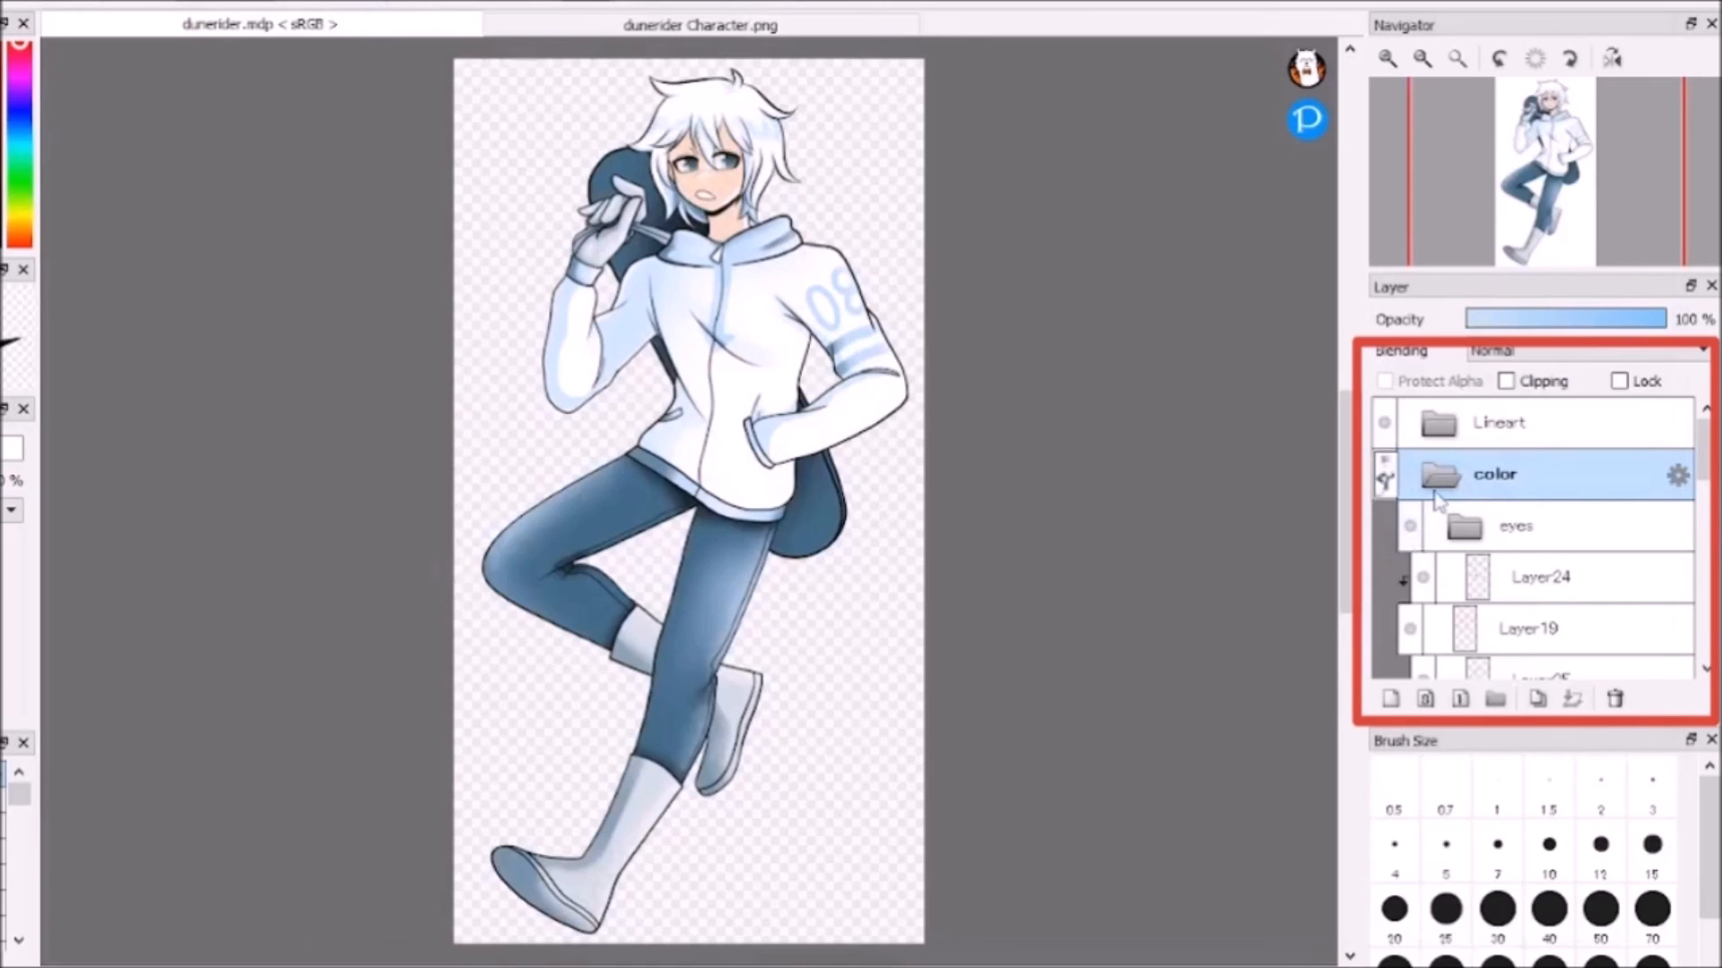
{"action": "left_click", "coordinate": [700, 25]}
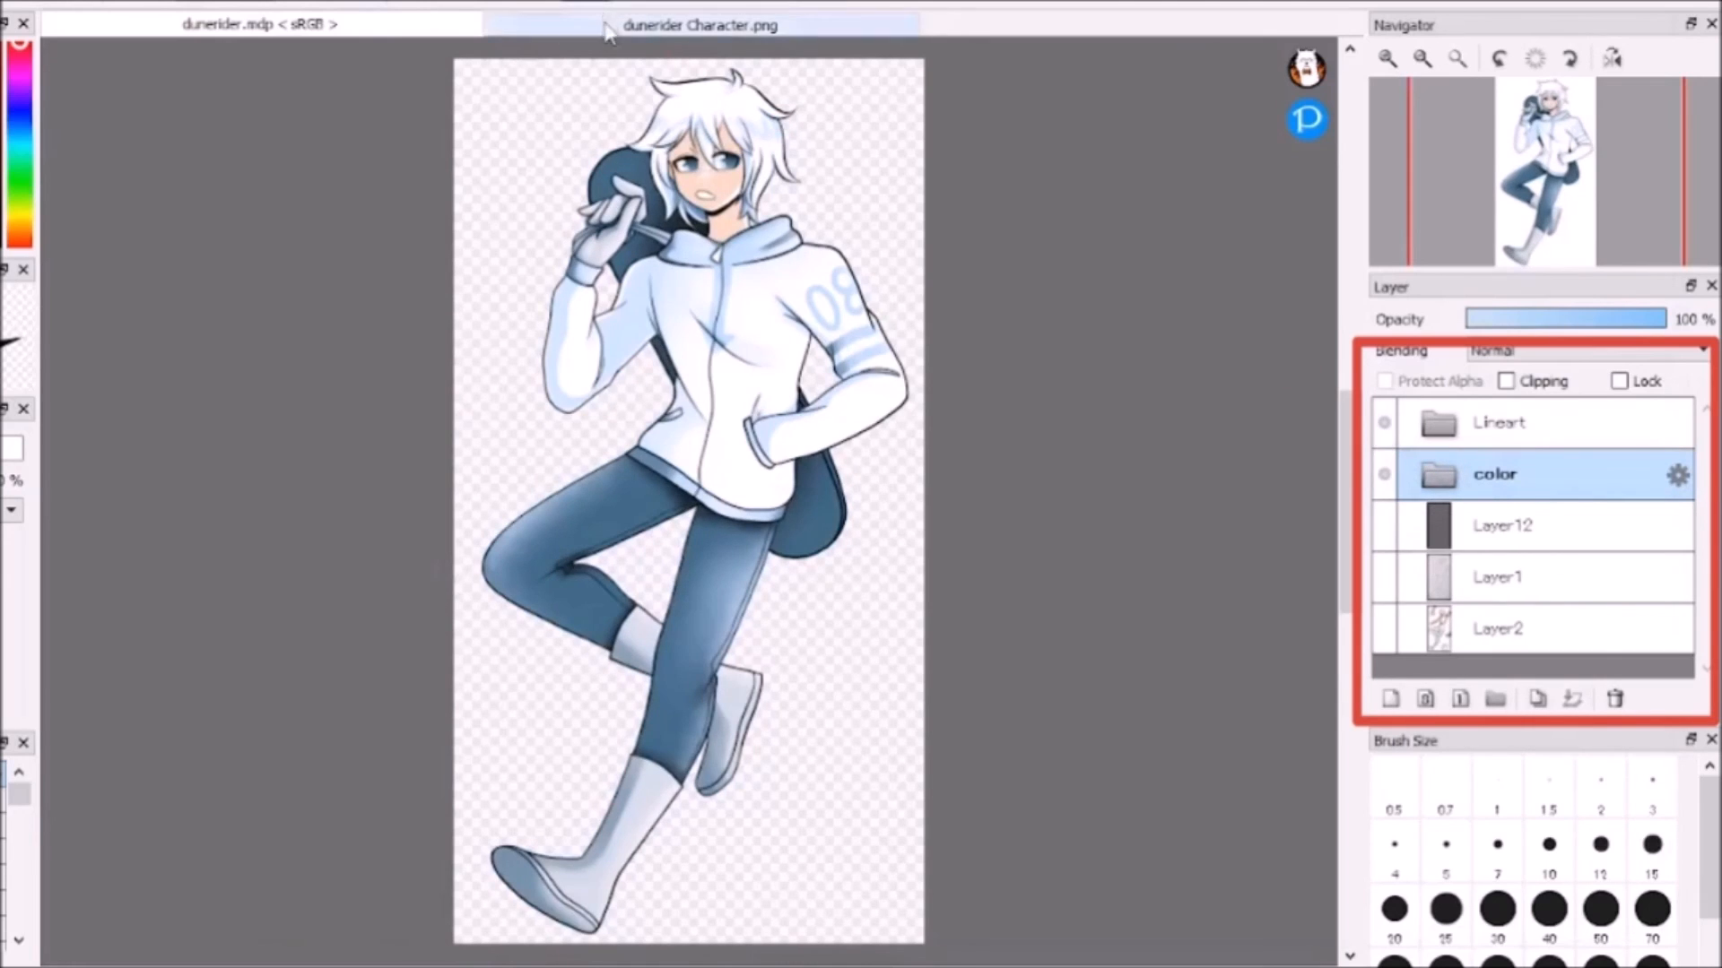
{"action": "left_click", "coordinate": [710, 24]}
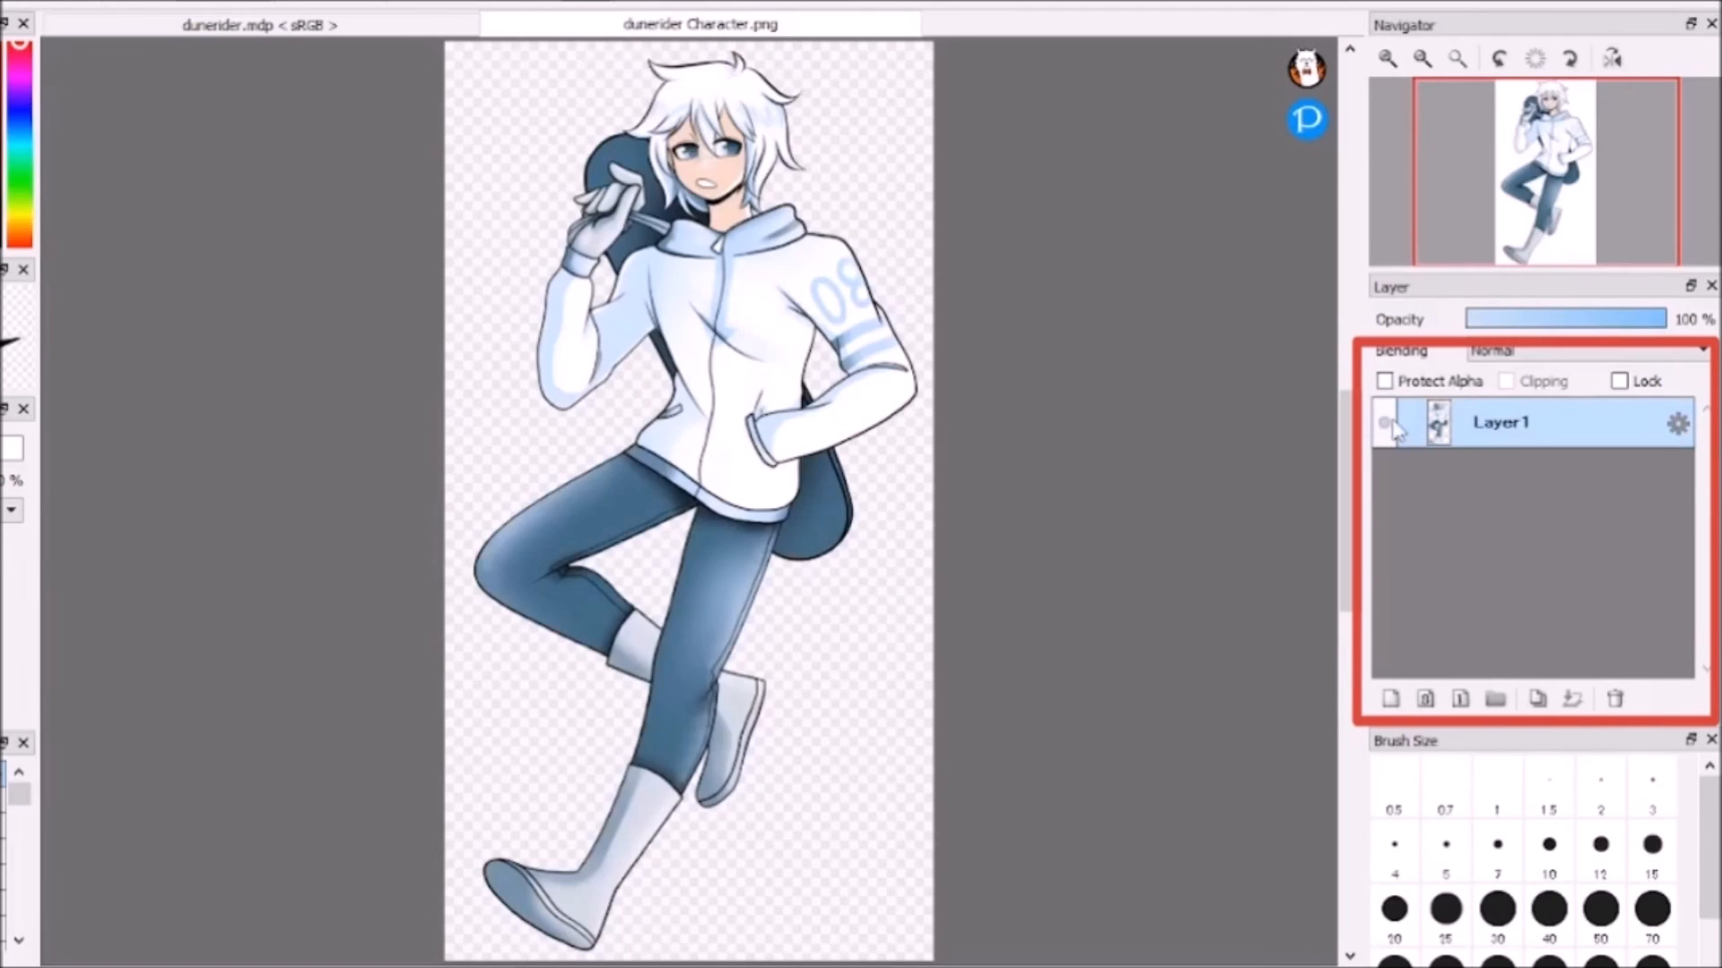